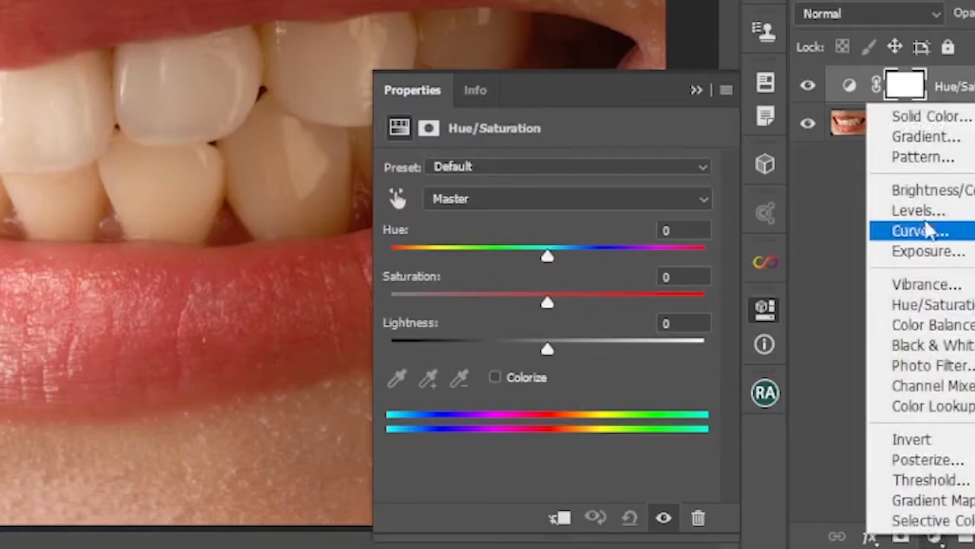
mouse_move(952, 431)
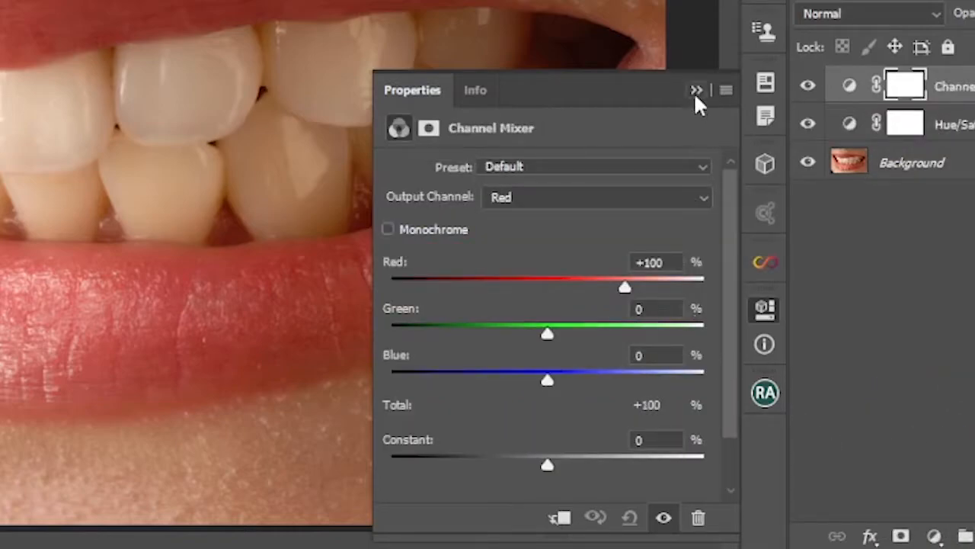
Step: Collapse the Properties panel, leaving Channel Mixer and Hue/Saturation at defaults
left_click(696, 90)
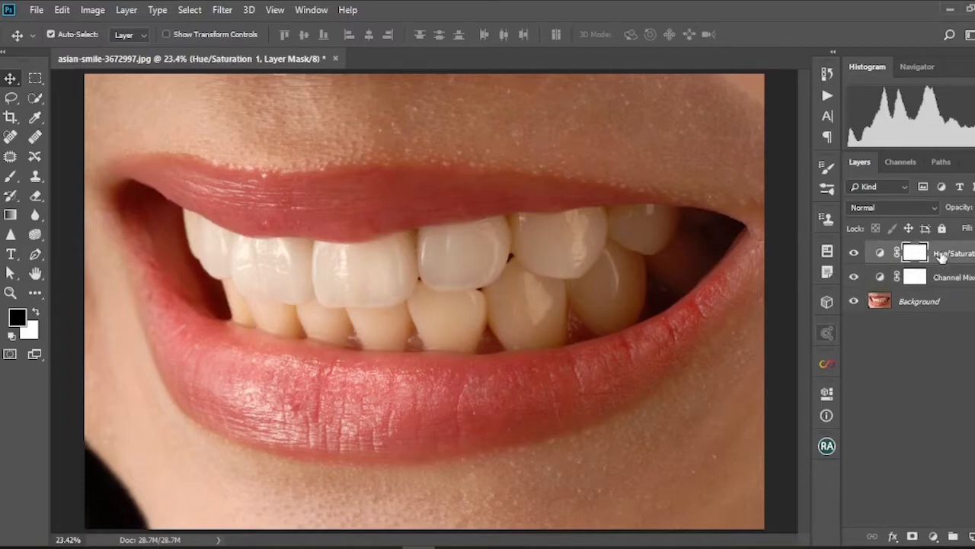
Step: Hide Channel Mixer 1 and target Hue/Saturation on the Reds sampled from a tooth
left_click(853, 277)
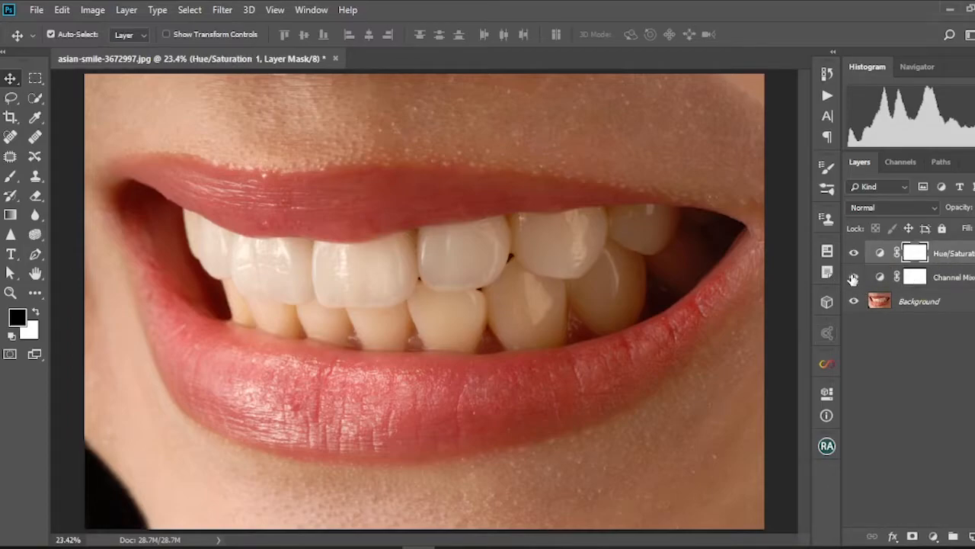
left_click(854, 277)
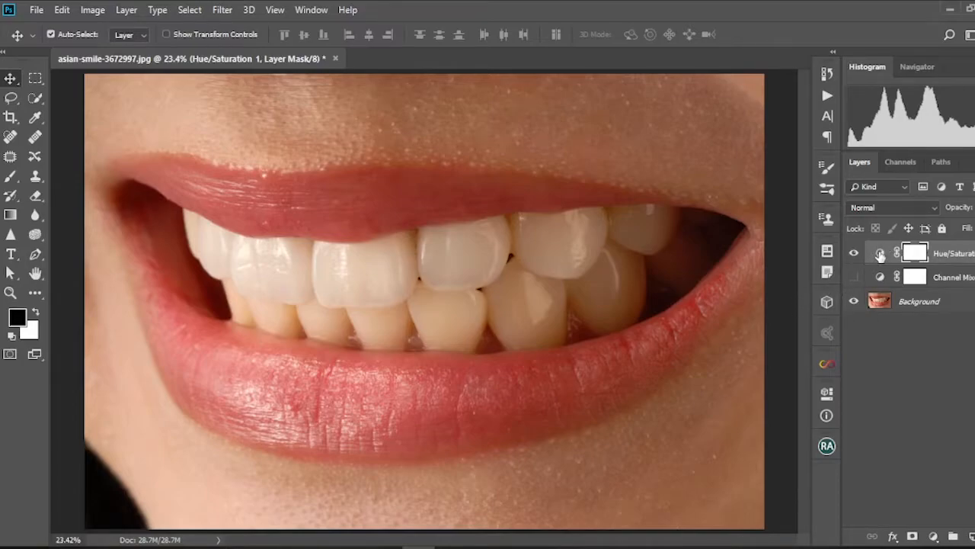
left_click(880, 252)
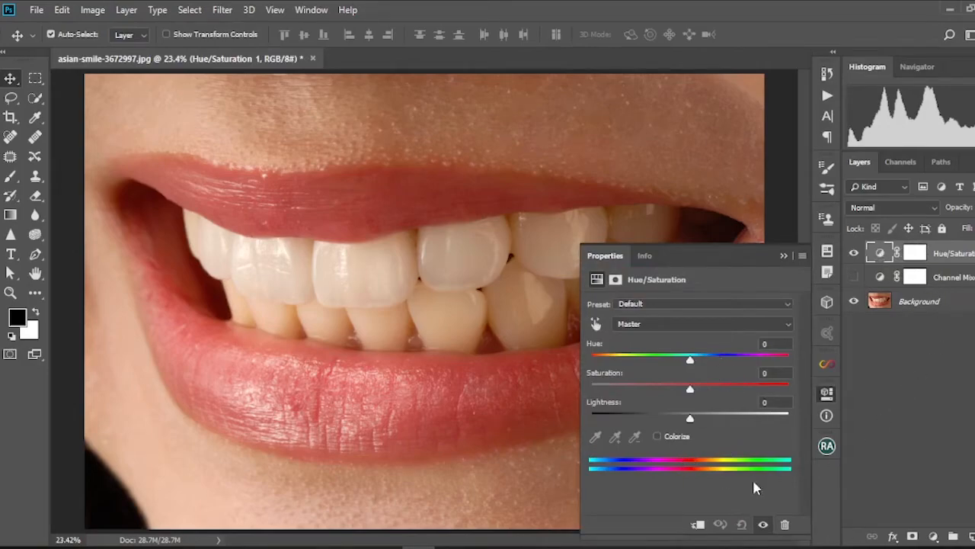
mouse_move(640, 221)
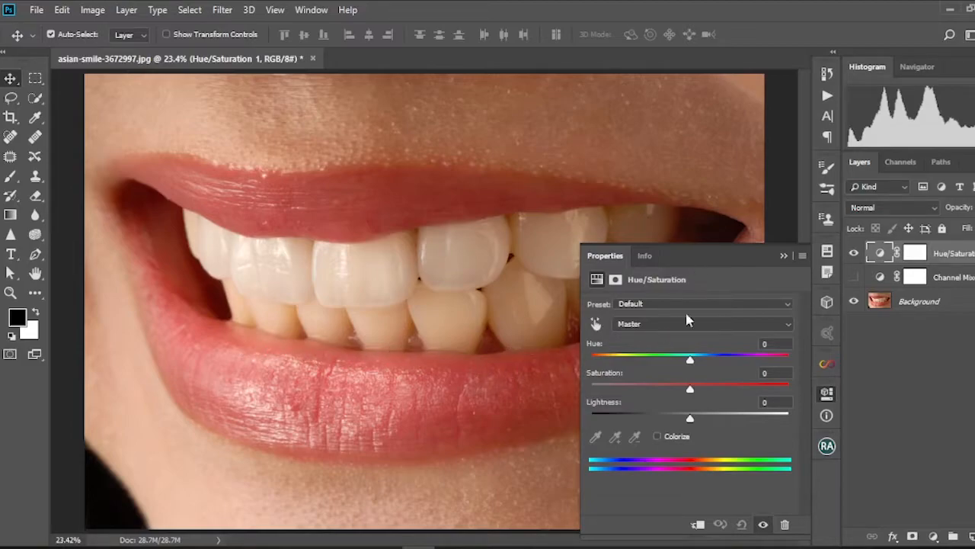
mouse_move(640, 225)
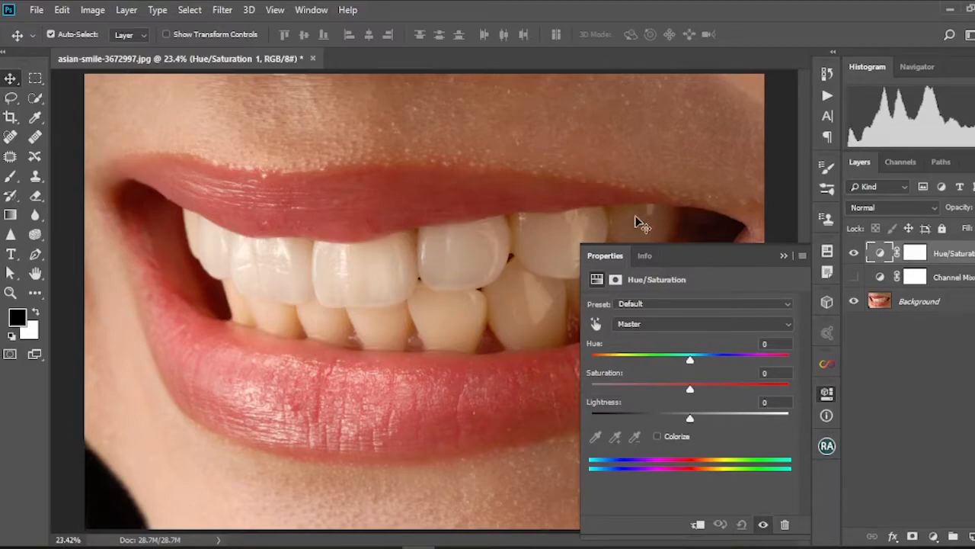
mouse_move(604, 332)
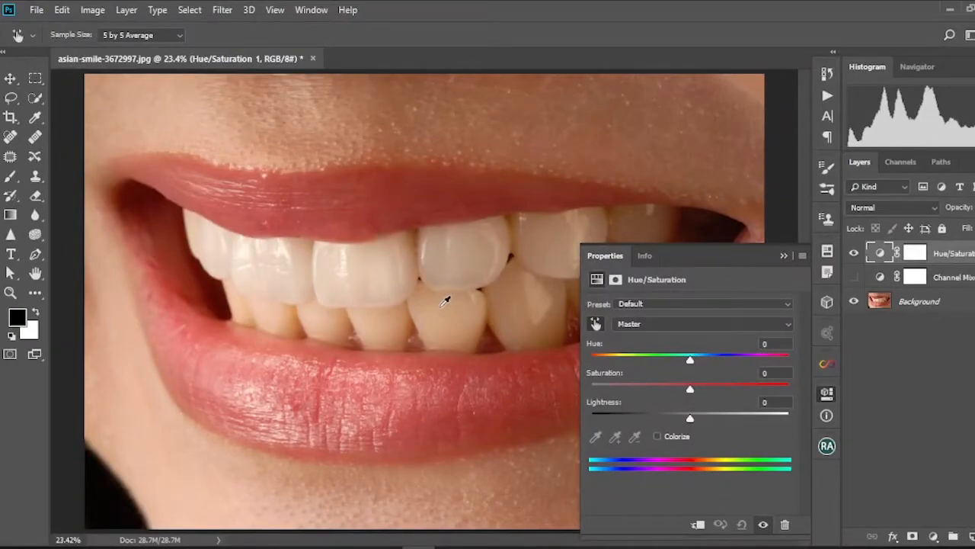
left_click(701, 323)
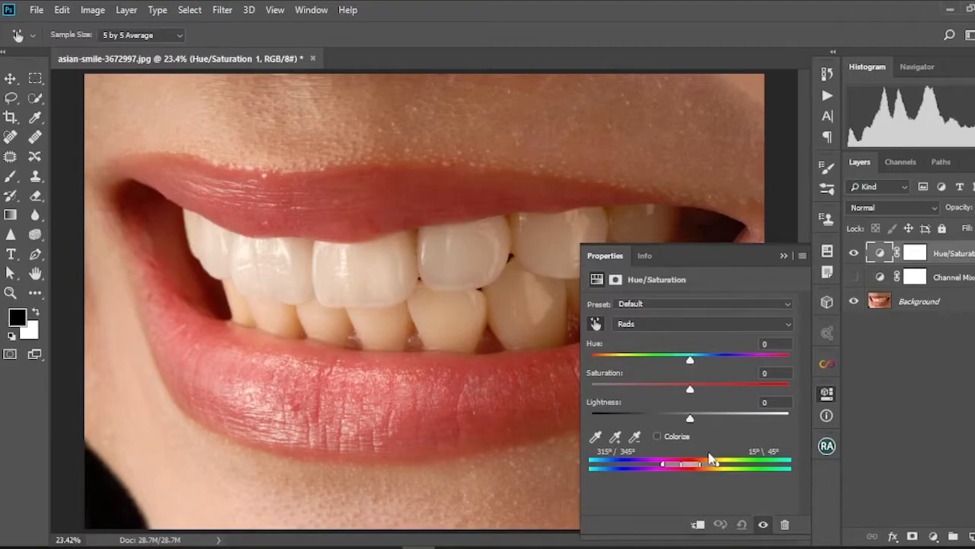
mouse_move(691, 394)
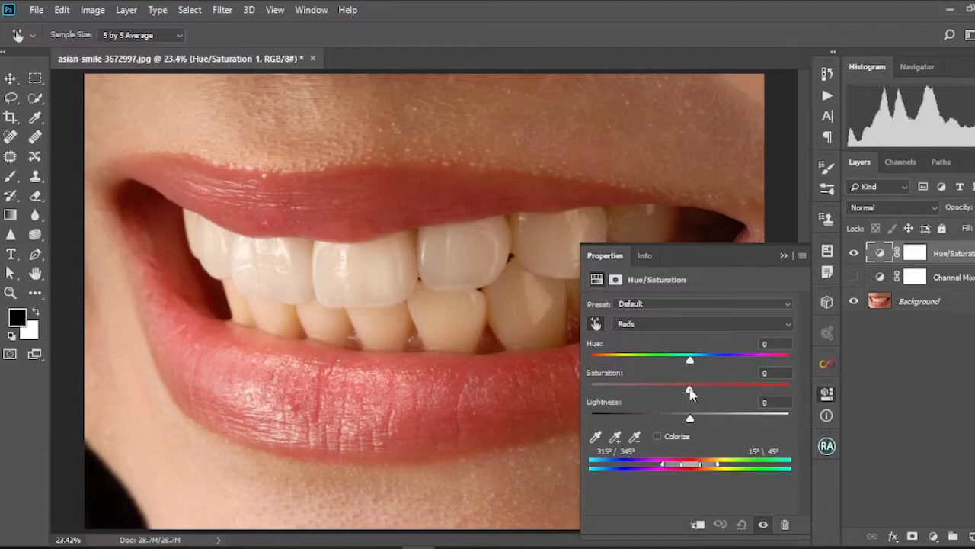
Step: Raise Reds saturation to +83 and hue to +124, turning affected areas green
left_click_drag(689, 385, 766, 389)
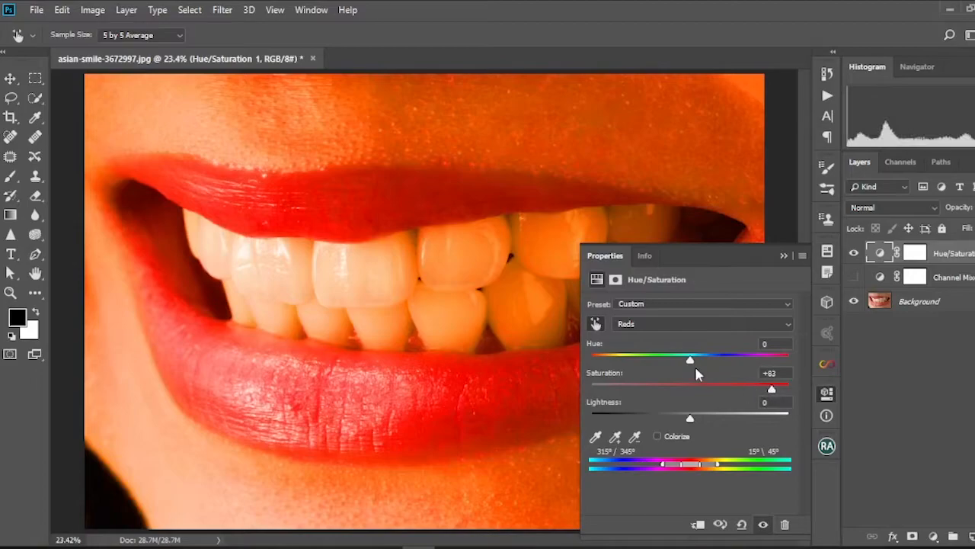
left_click_drag(690, 358, 727, 359)
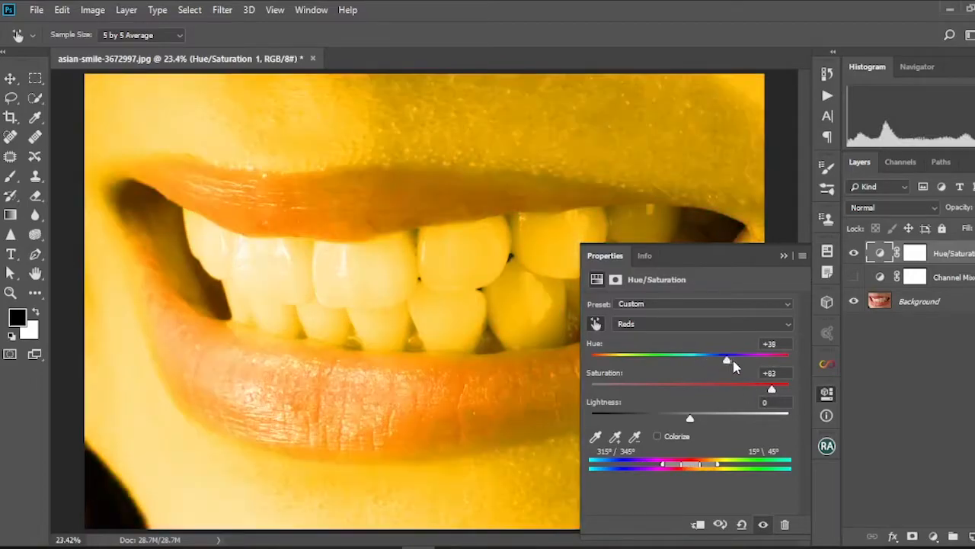
left_click_drag(726, 354, 765, 355)
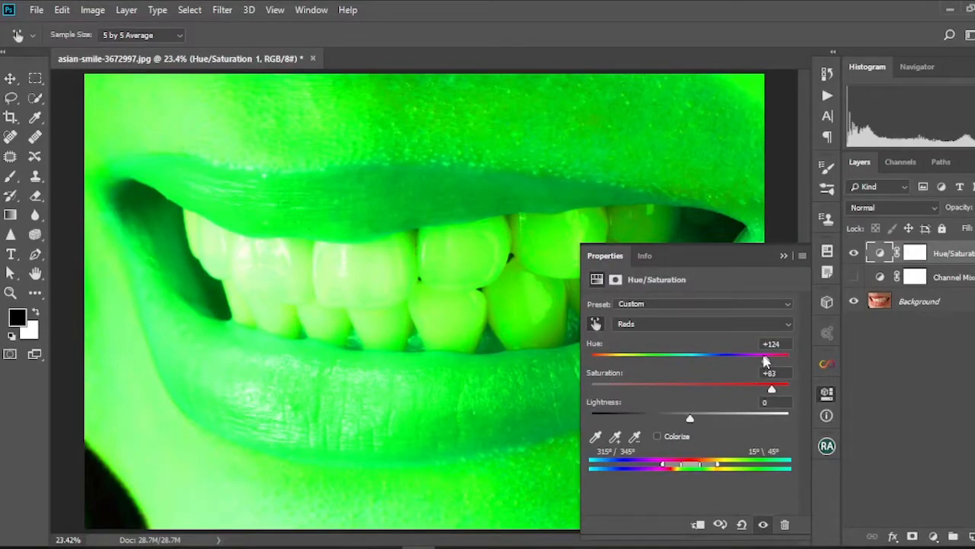
mouse_move(609, 503)
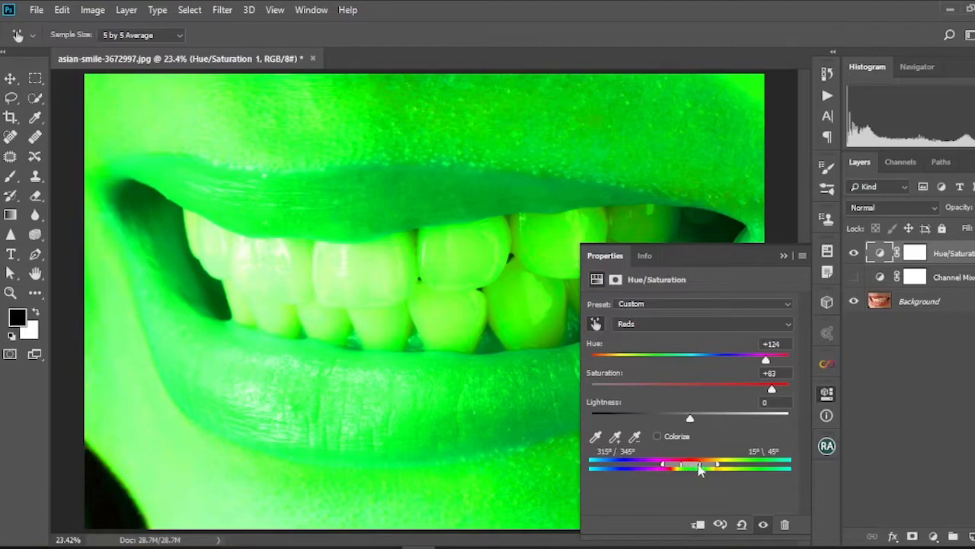
mouse_move(691, 470)
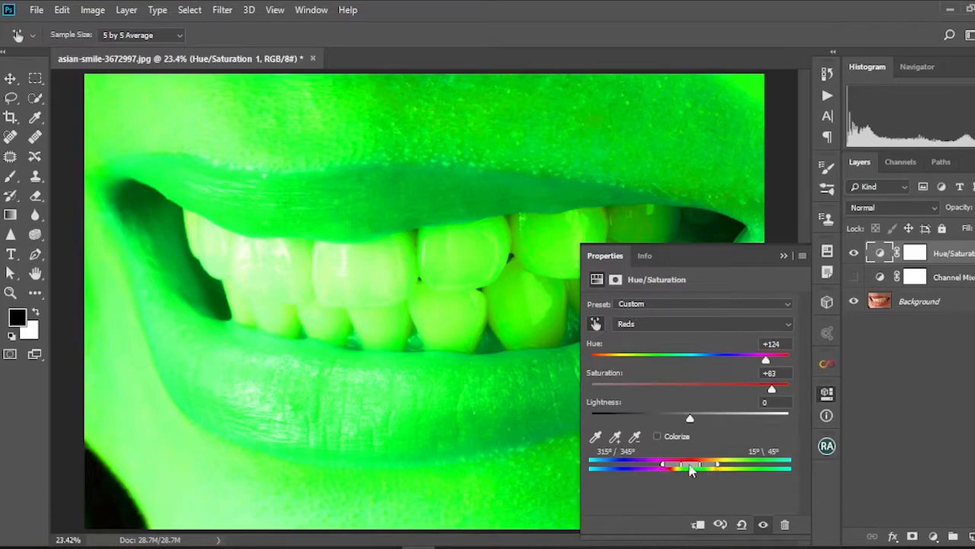
Step: Shift the Yellows colour-range sliders toward the teeth while keeping the lips unaffected
left_click_drag(690, 464, 709, 463)
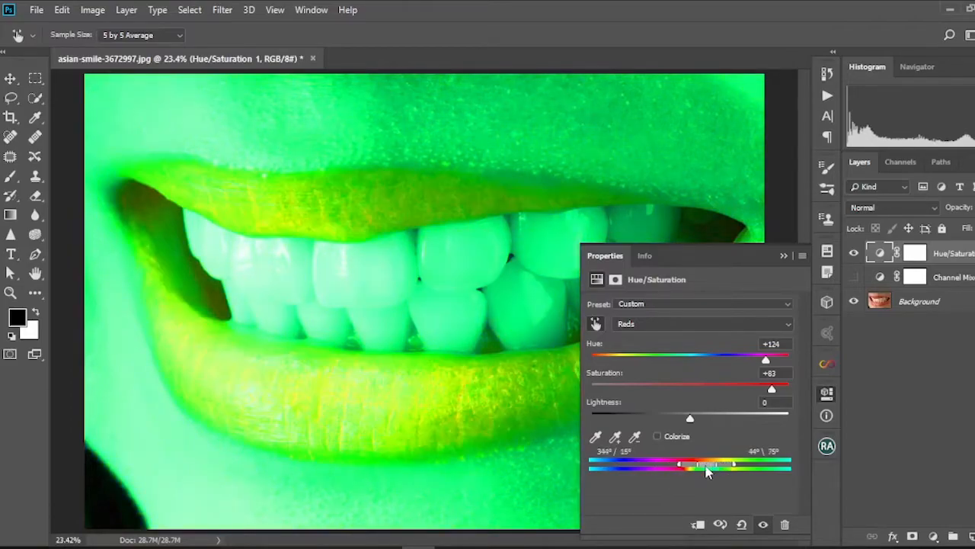
left_click_drag(705, 465, 723, 465)
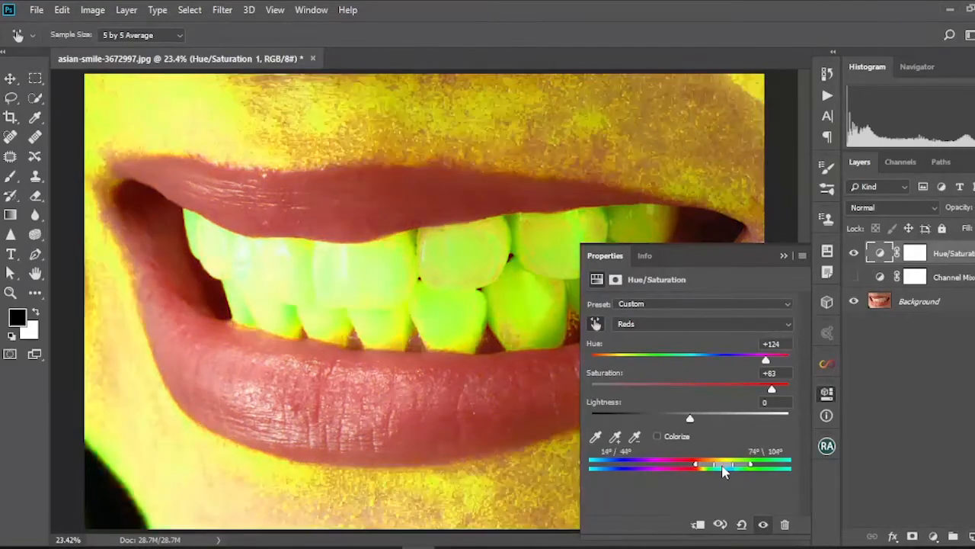
left_click_drag(716, 464, 692, 464)
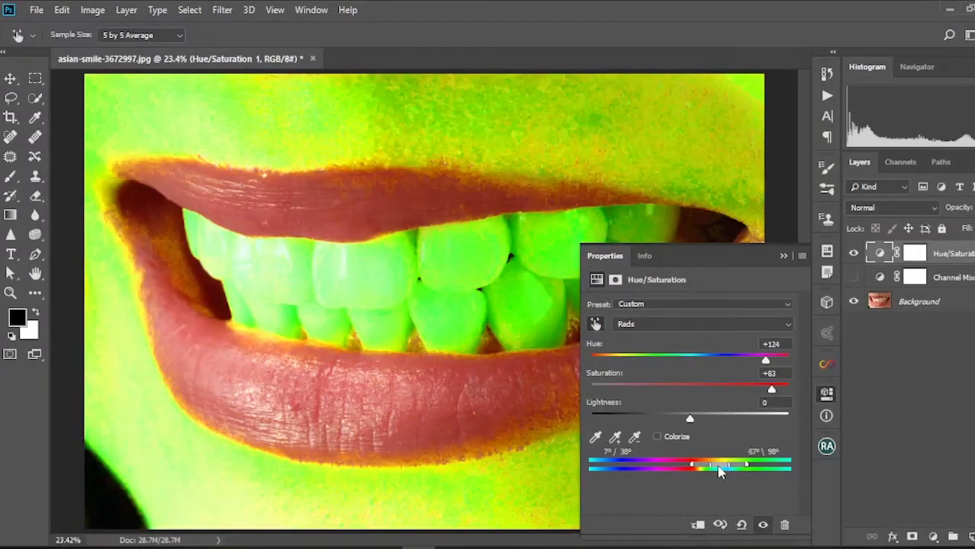
left_click_drag(691, 463, 715, 463)
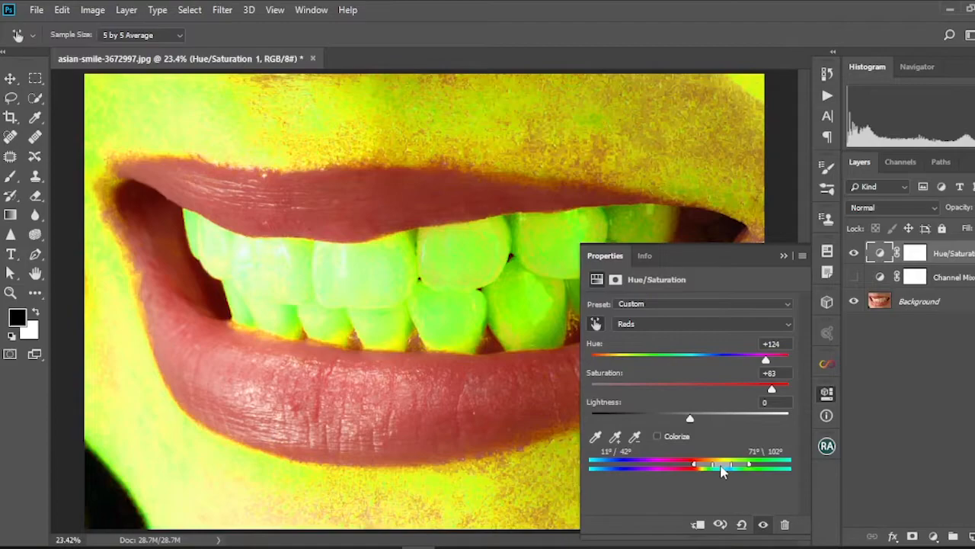
left_click_drag(712, 465, 723, 465)
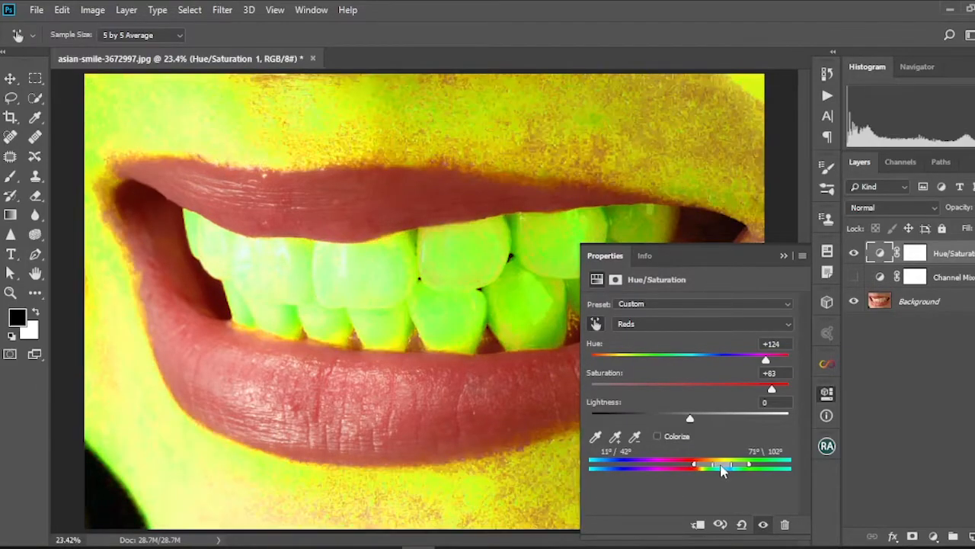
left_click(701, 323)
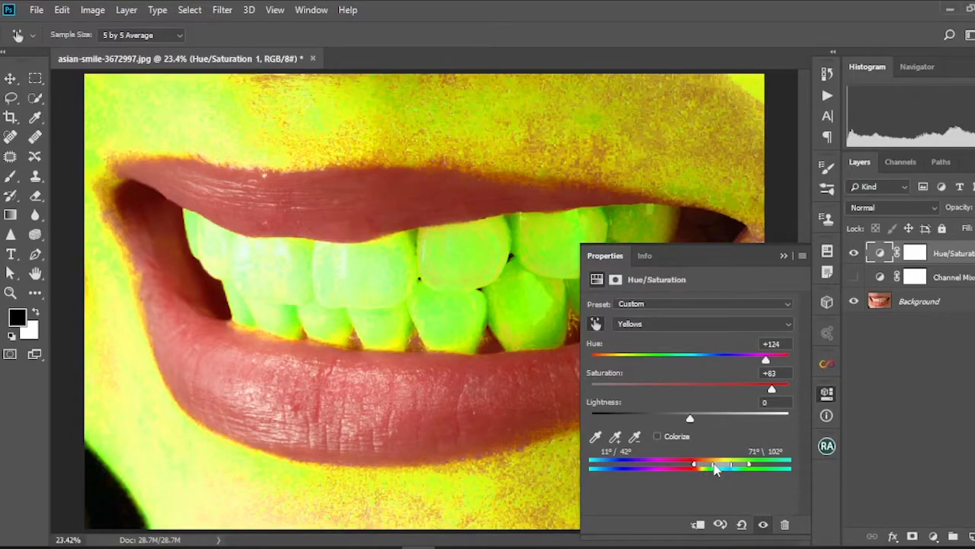
Step: Narrow the range's inner edges and outer falloff to roughly 15°–84°
left_click_drag(716, 463, 705, 463)
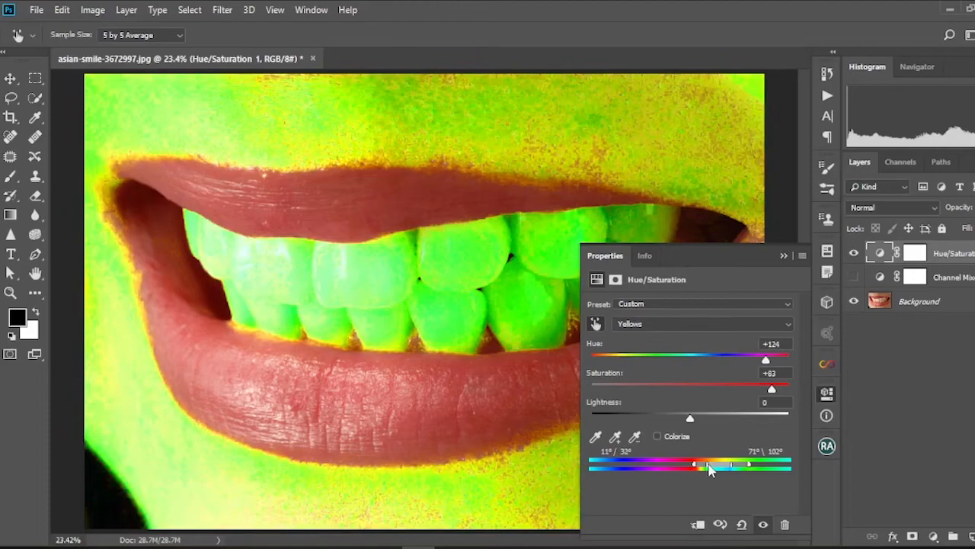
left_click_drag(703, 464, 702, 464)
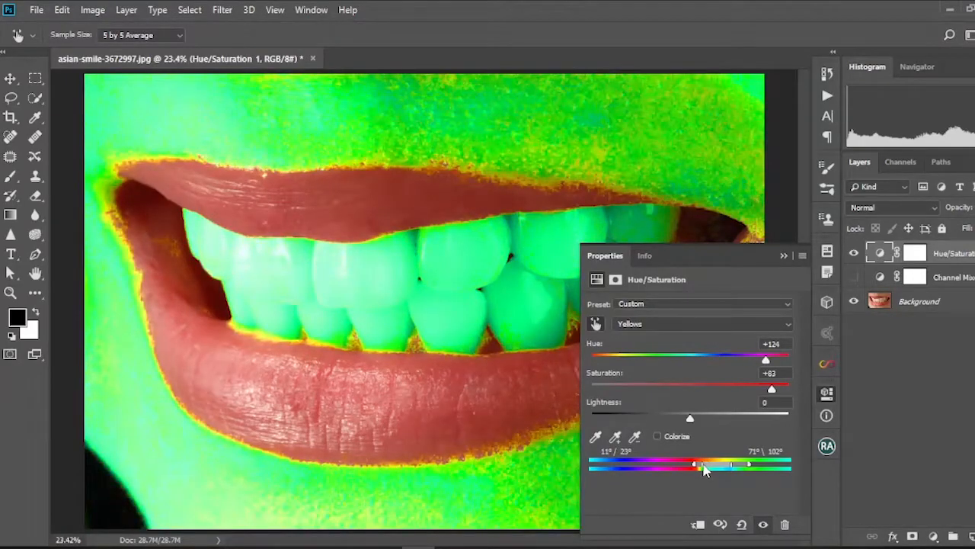
left_click_drag(712, 463, 700, 463)
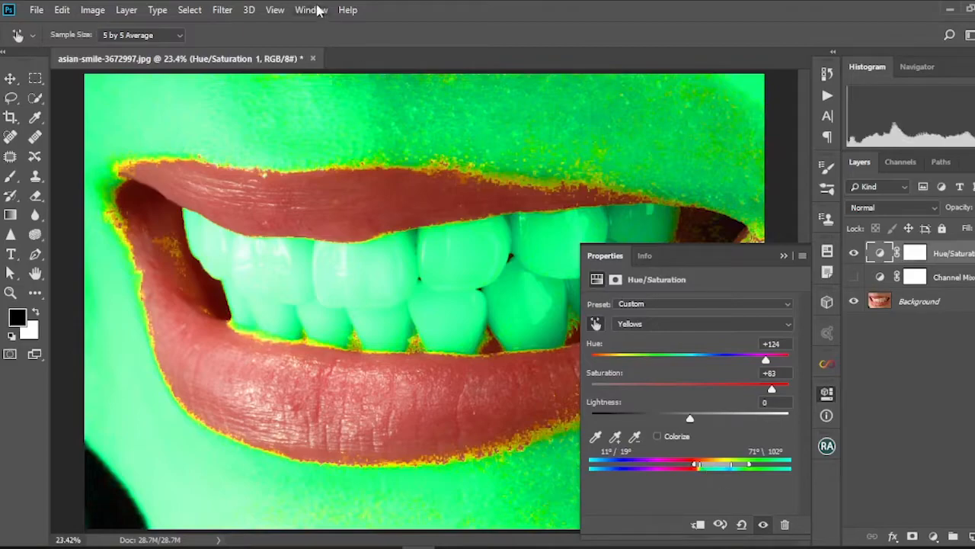
mouse_move(701, 520)
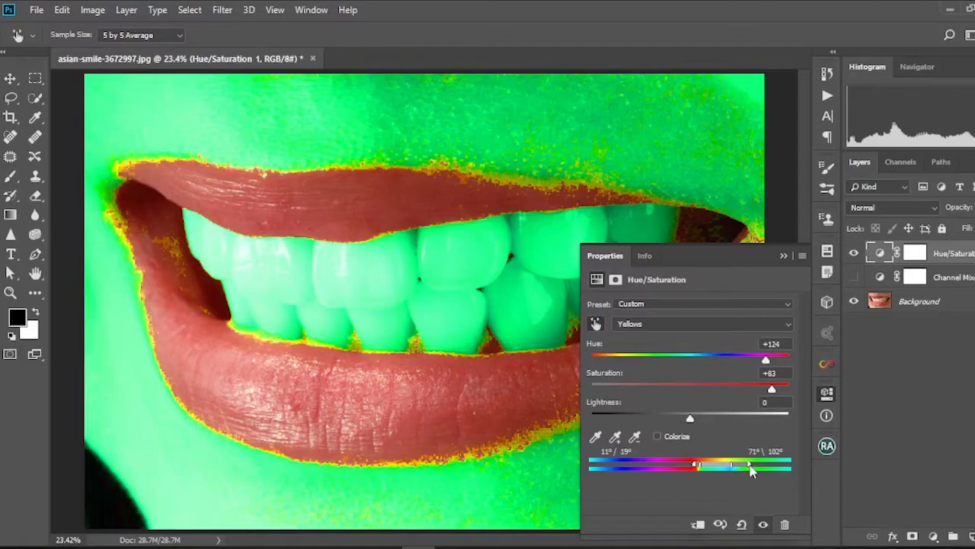
left_click_drag(750, 466, 740, 466)
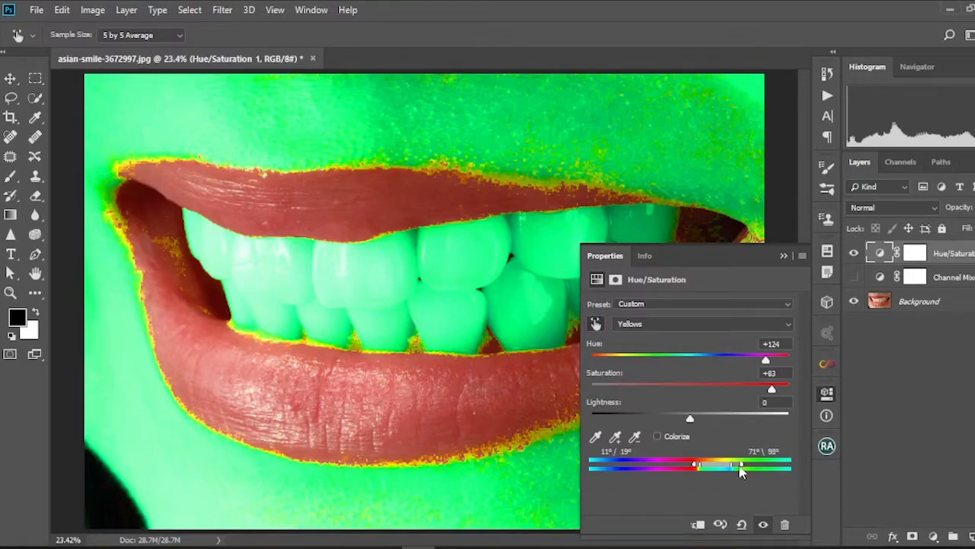
left_click_drag(741, 465, 735, 465)
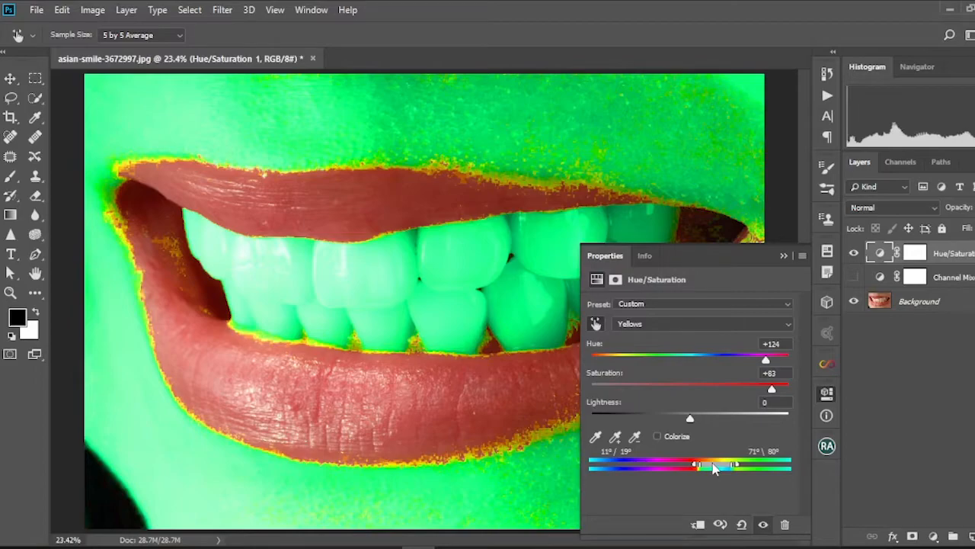
left_click_drag(693, 463, 717, 464)
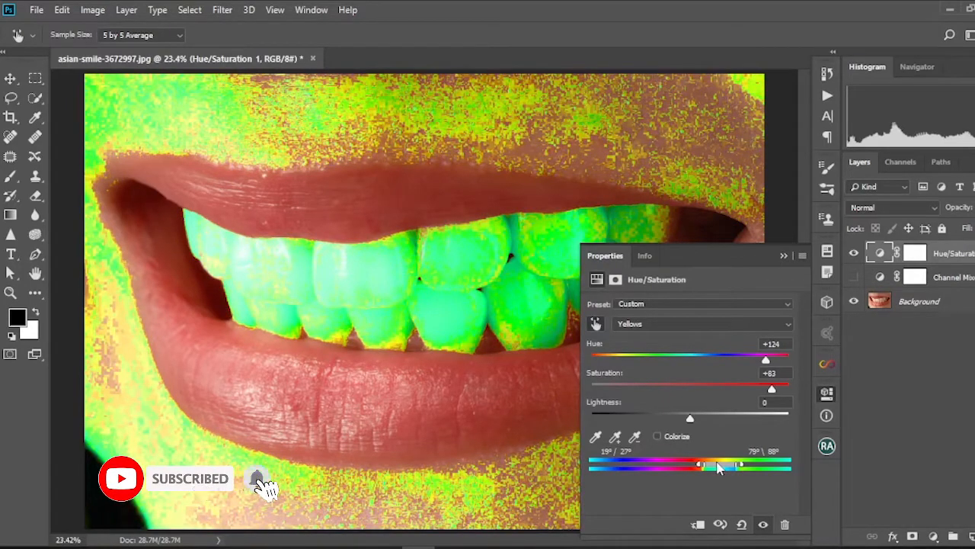
left_click_drag(720, 464, 717, 465)
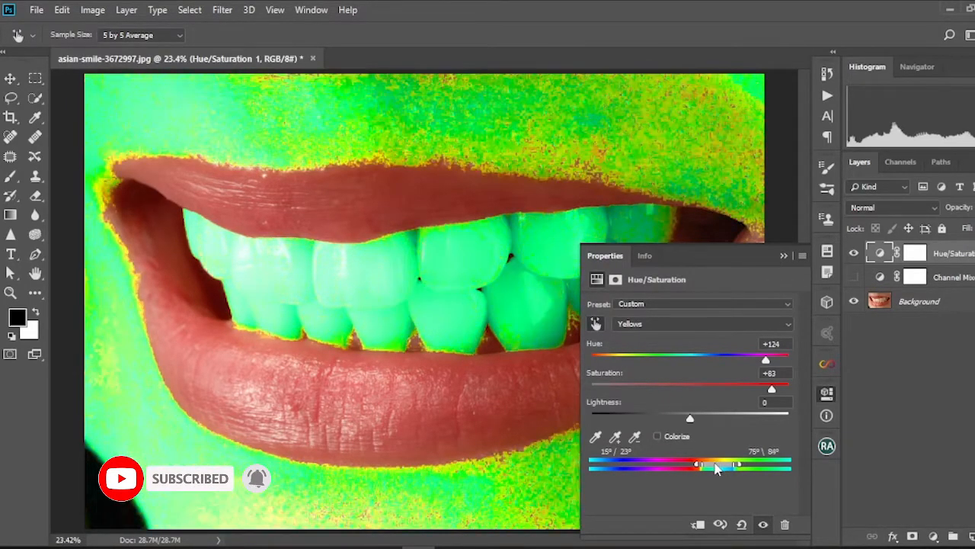
Step: Tighten the Yellows range to about 12°/19°–70°/79°, keeping the teeth fully green
left_click_drag(696, 464, 696, 464)
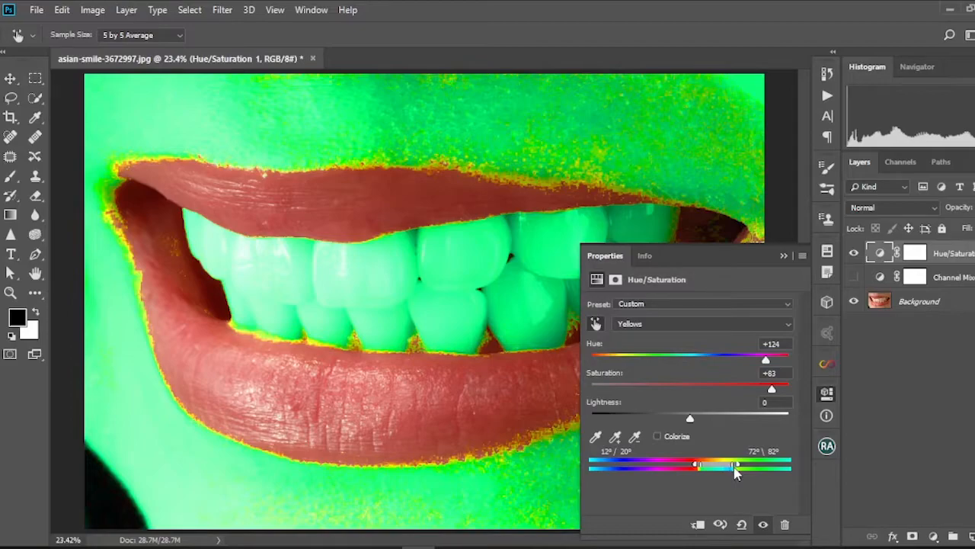
mouse_move(670, 533)
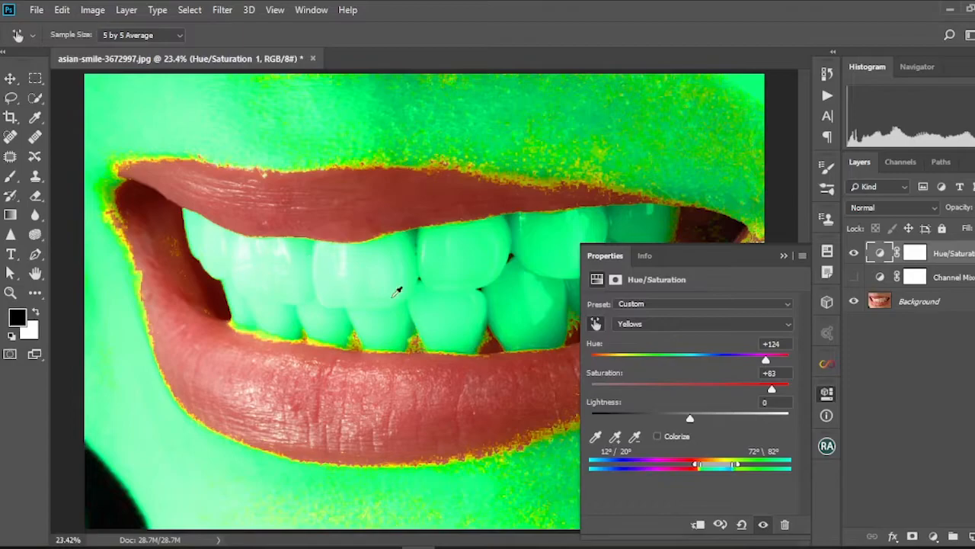
mouse_move(695, 478)
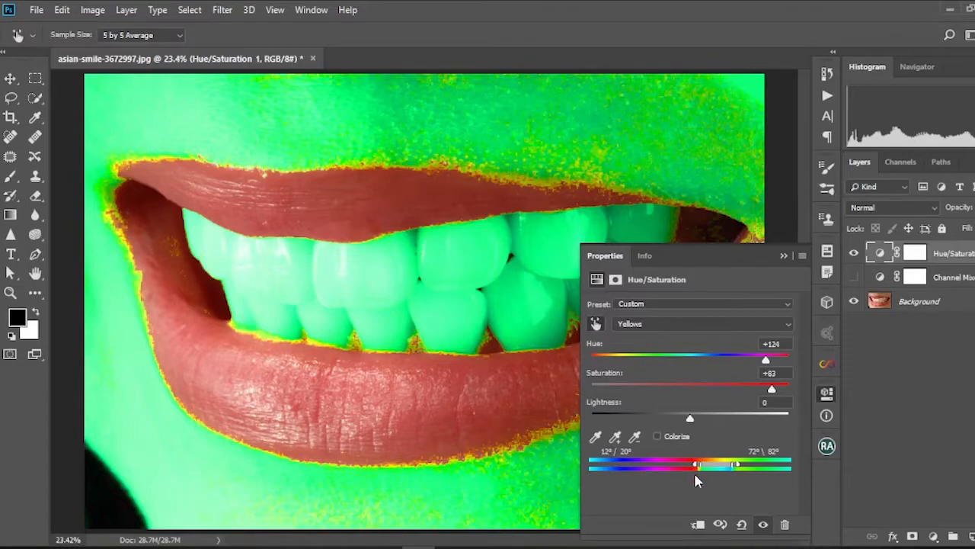
mouse_move(702, 481)
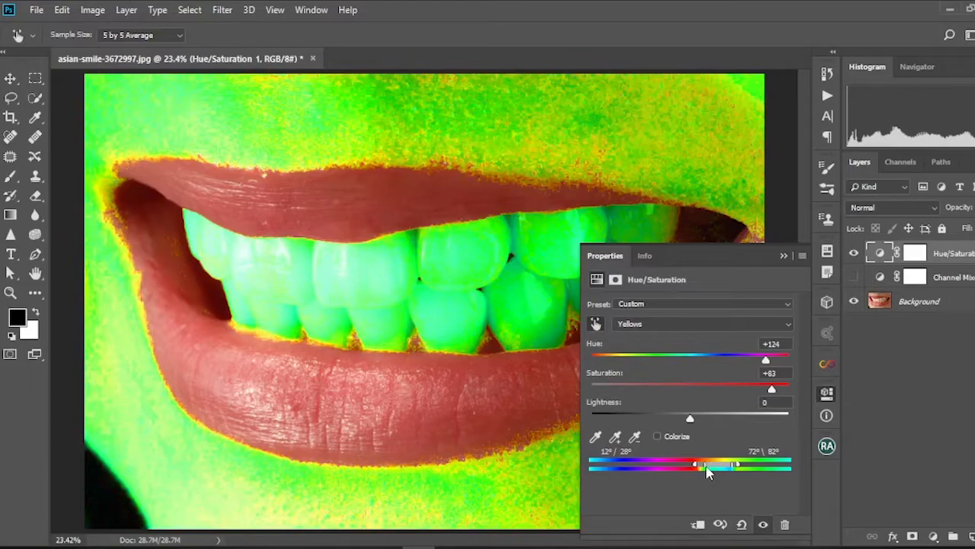
left_click_drag(704, 465, 694, 464)
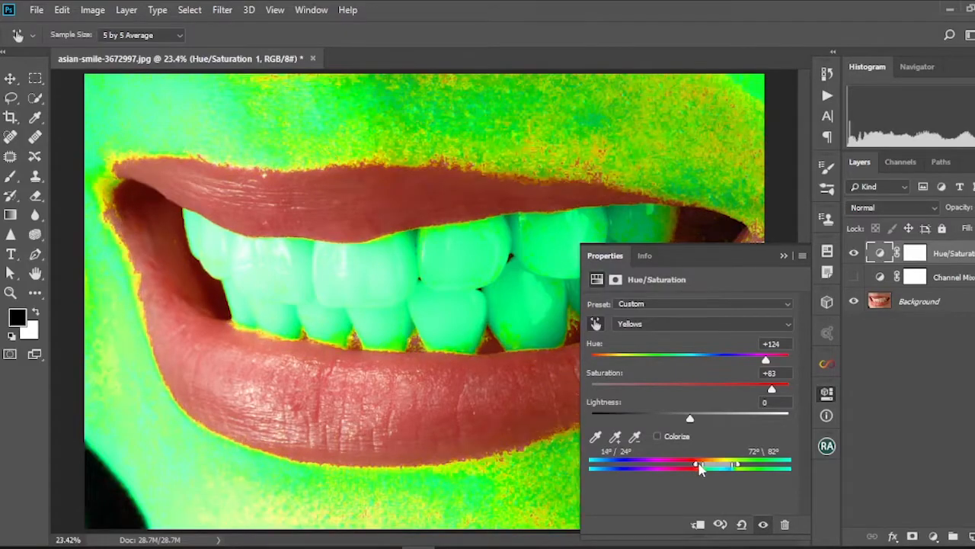
left_click_drag(695, 464, 699, 463)
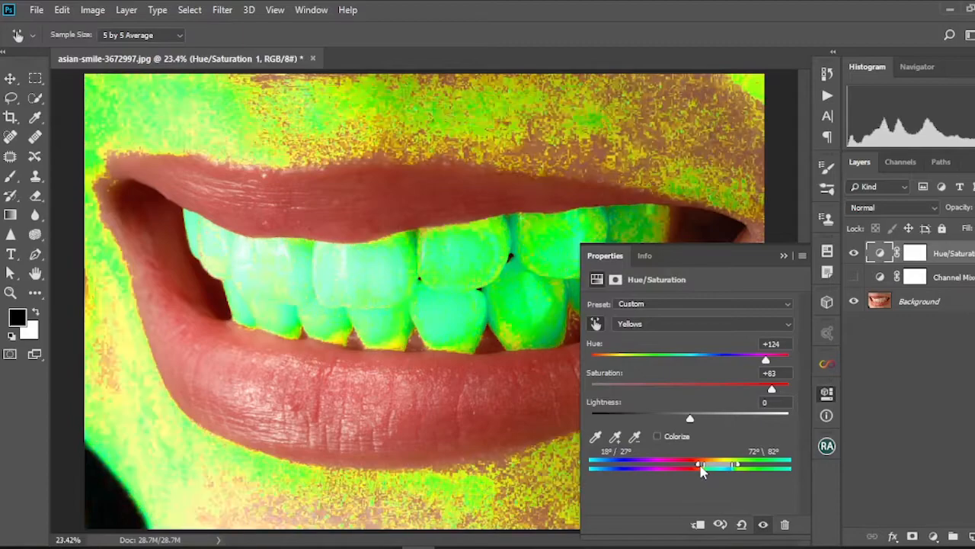
left_click_drag(698, 464, 696, 463)
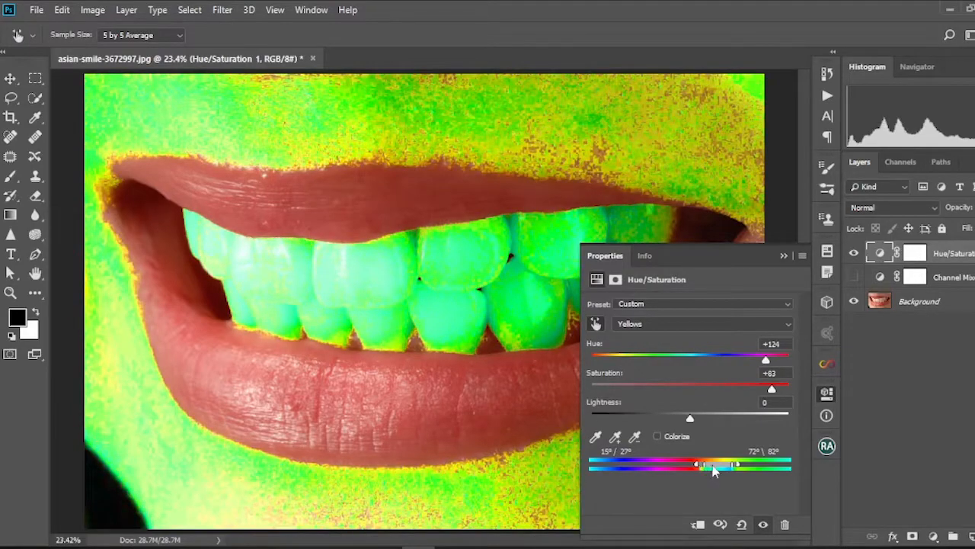
left_click_drag(735, 463, 739, 463)
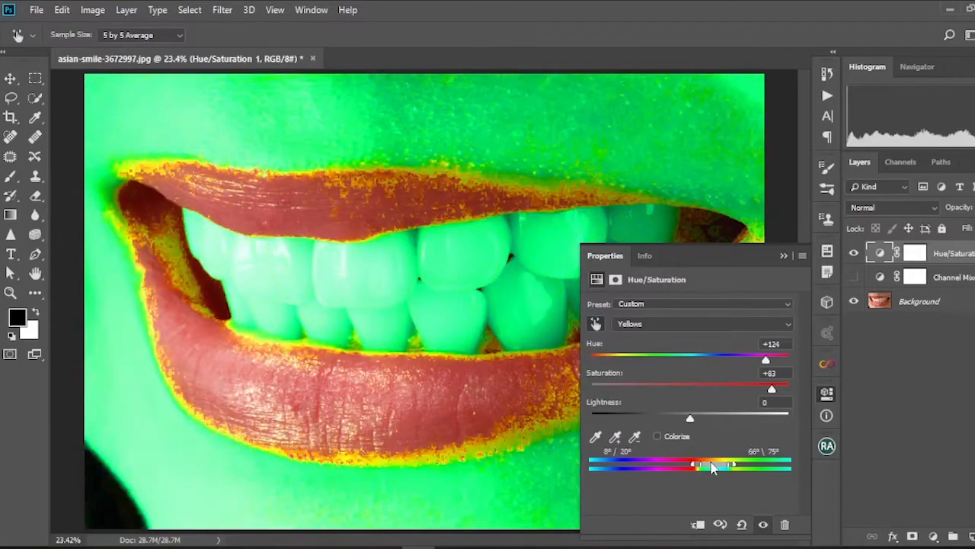
left_click_drag(693, 465, 705, 465)
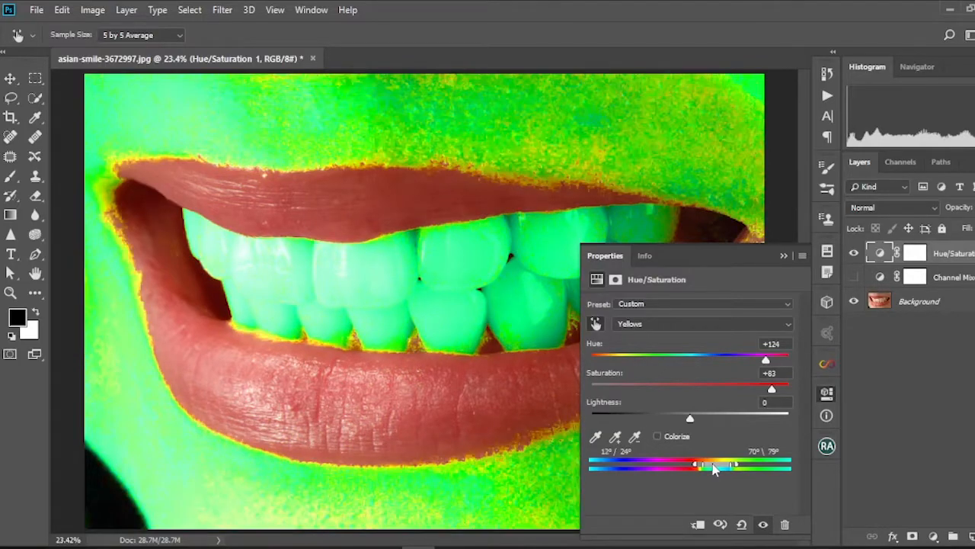
mouse_move(629, 358)
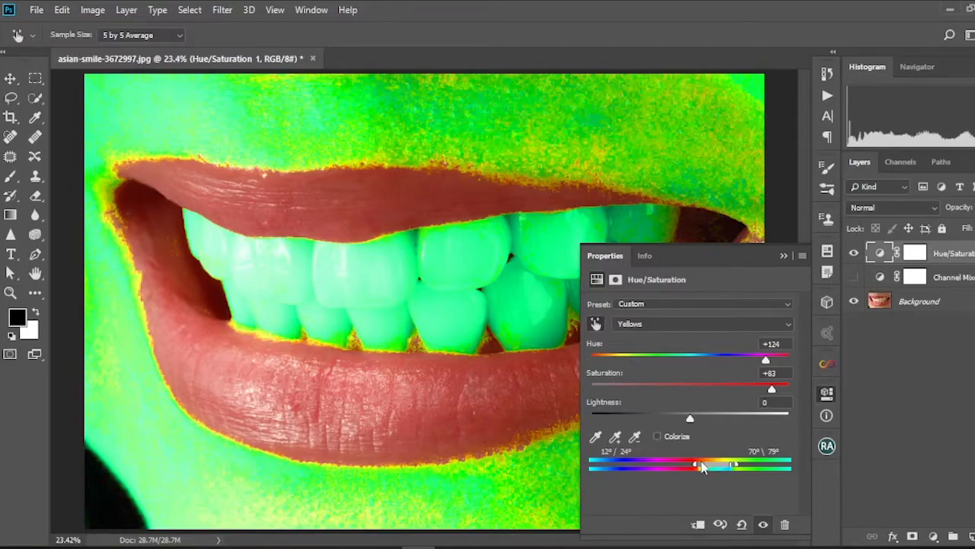
left_click_drag(712, 464, 701, 469)
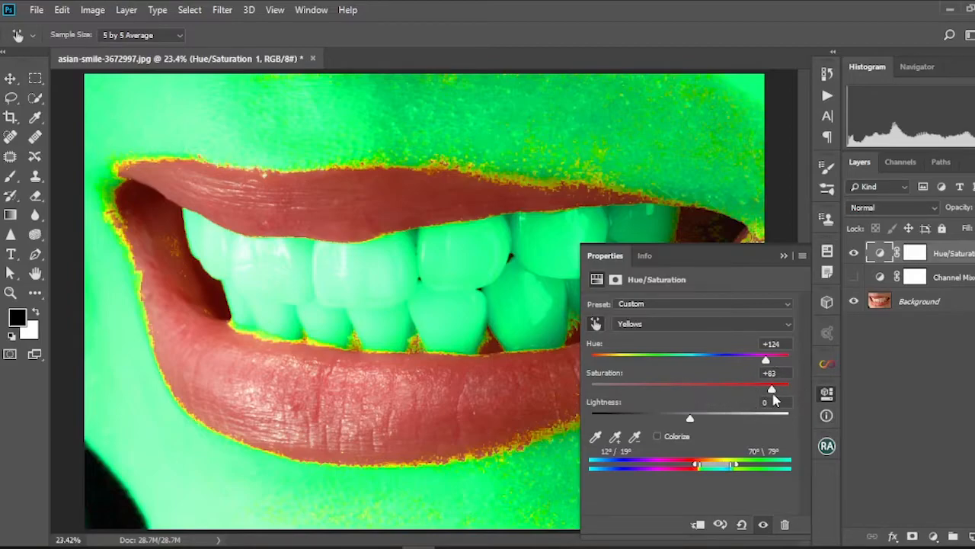
Step: Reset Yellows saturation to -3 and hue to 0 for natural colours
left_click_drag(772, 389, 701, 389)
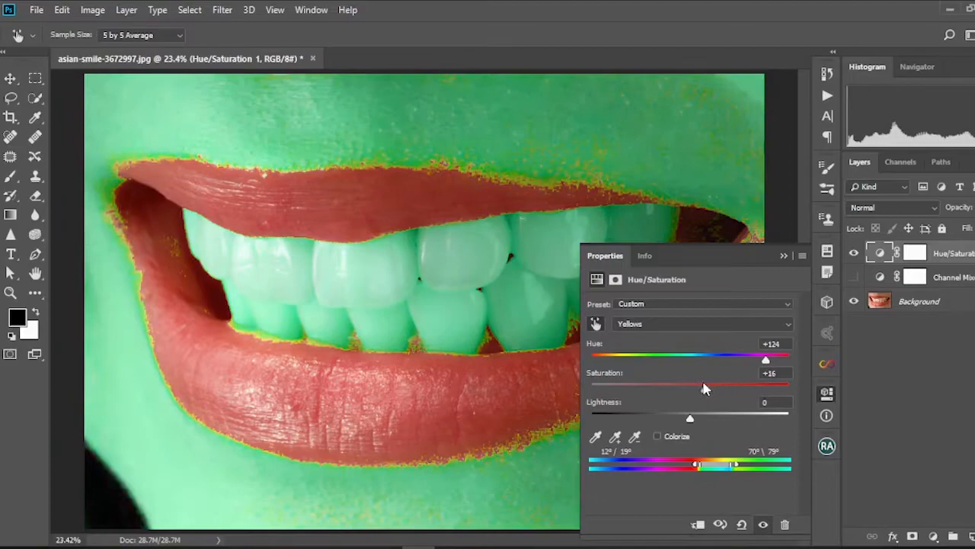
left_click_drag(704, 387, 685, 389)
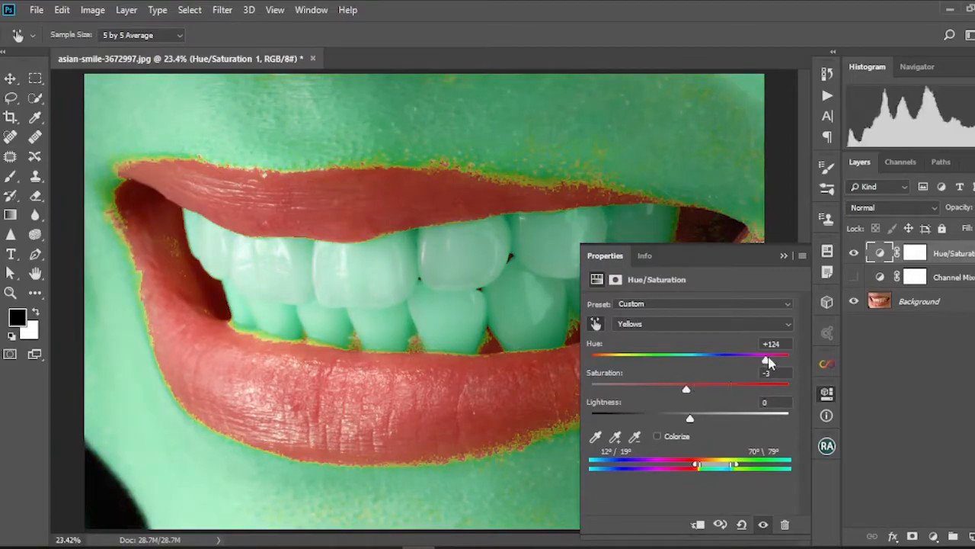
left_click_drag(765, 357, 693, 356)
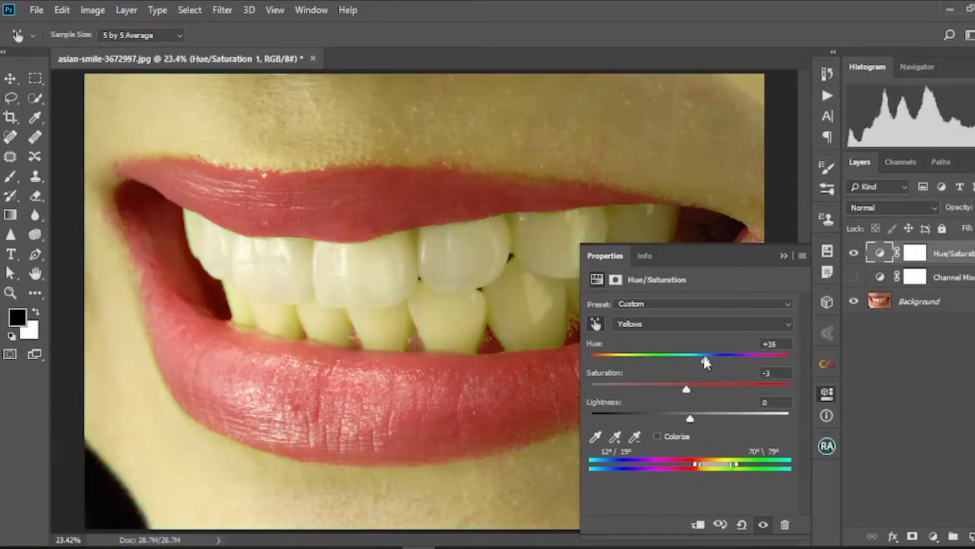
left_click_drag(705, 354, 690, 354)
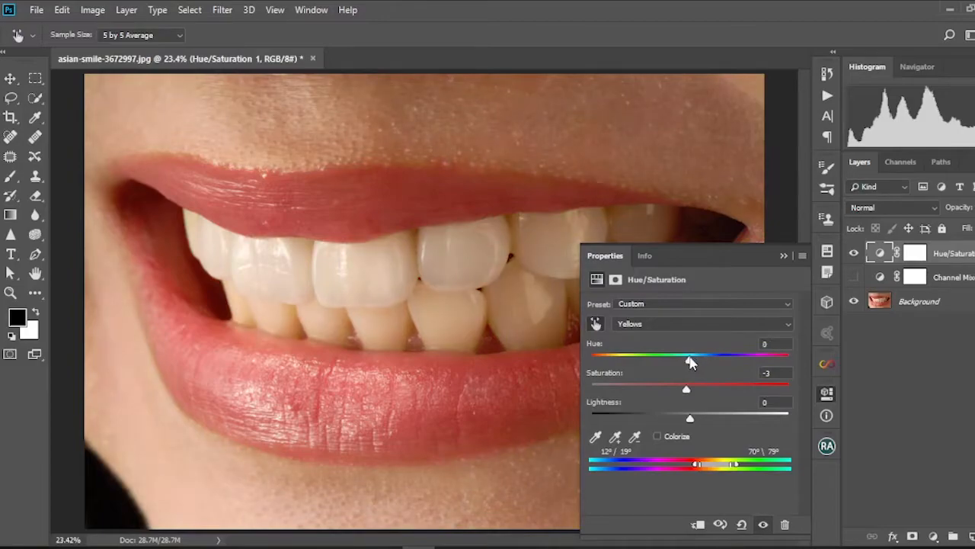
mouse_move(685, 402)
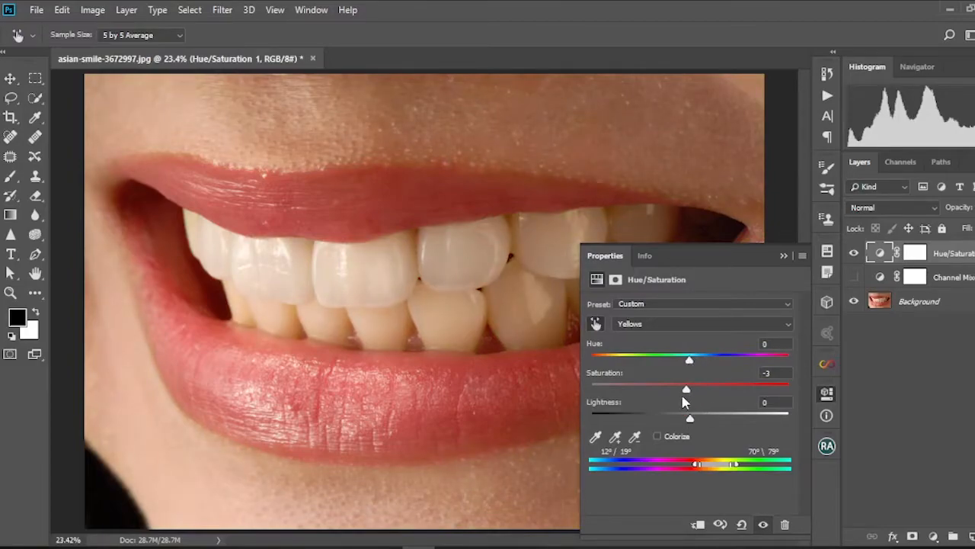
Step: Desaturate the Yellows to -85 and shift their hue to -17, greying the teeth
left_click_drag(689, 389, 674, 388)
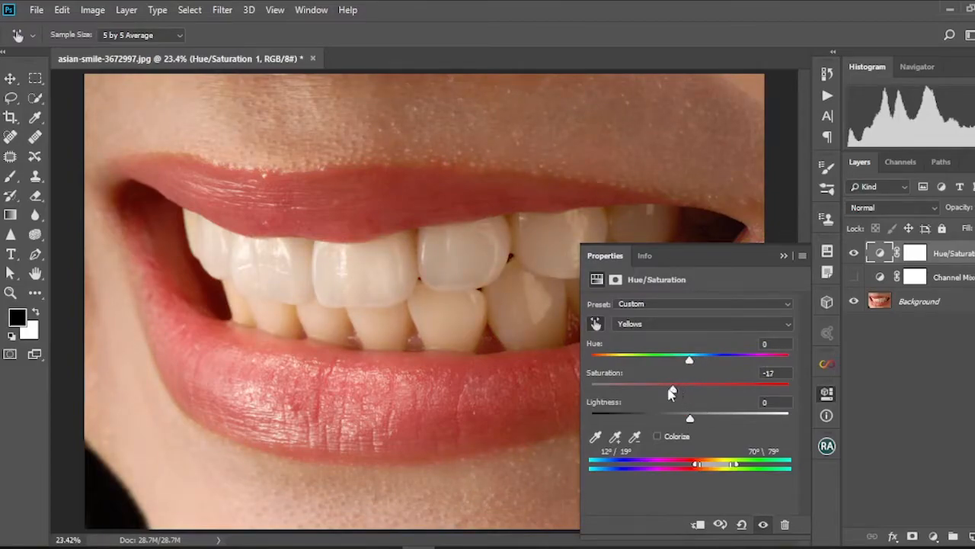
left_click_drag(688, 387, 614, 388)
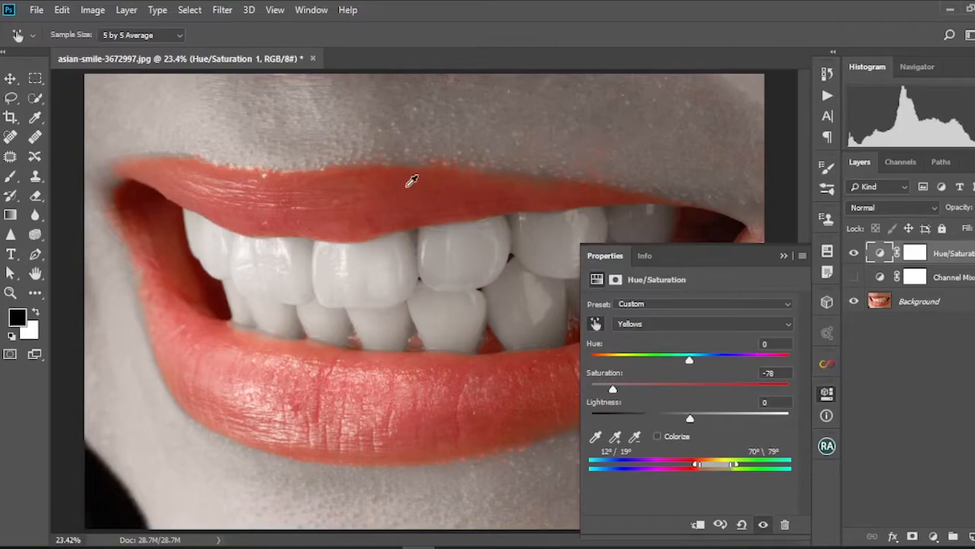
mouse_move(309, 131)
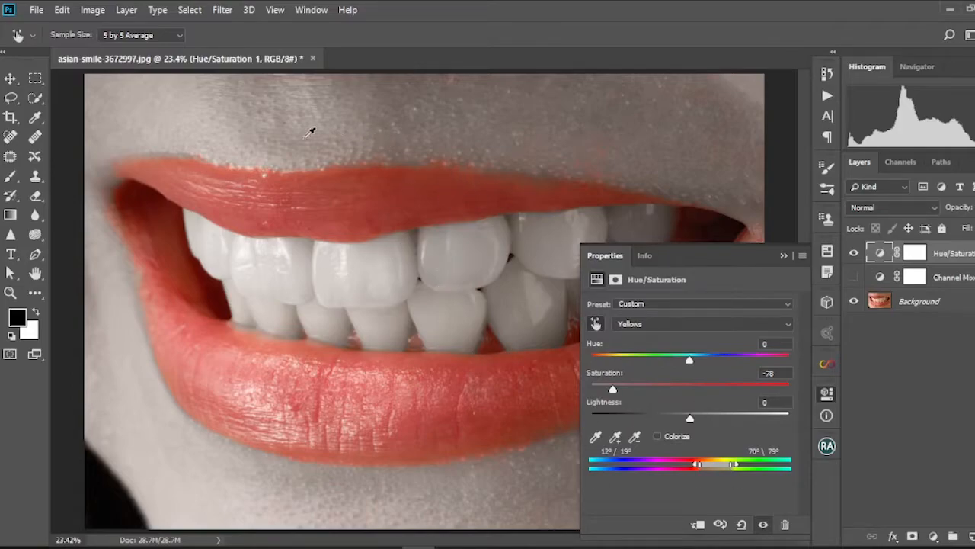
mouse_move(218, 245)
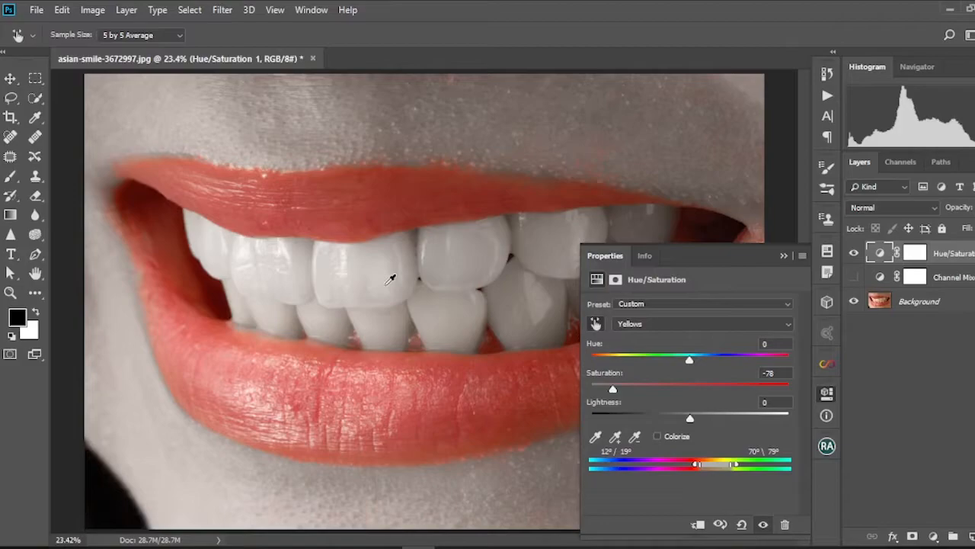
mouse_move(476, 352)
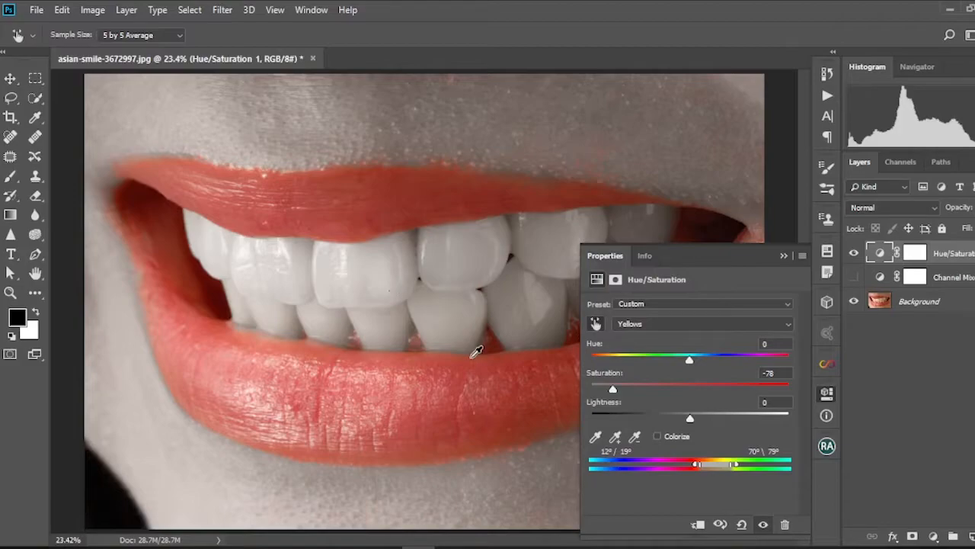
left_click_drag(614, 388, 612, 388)
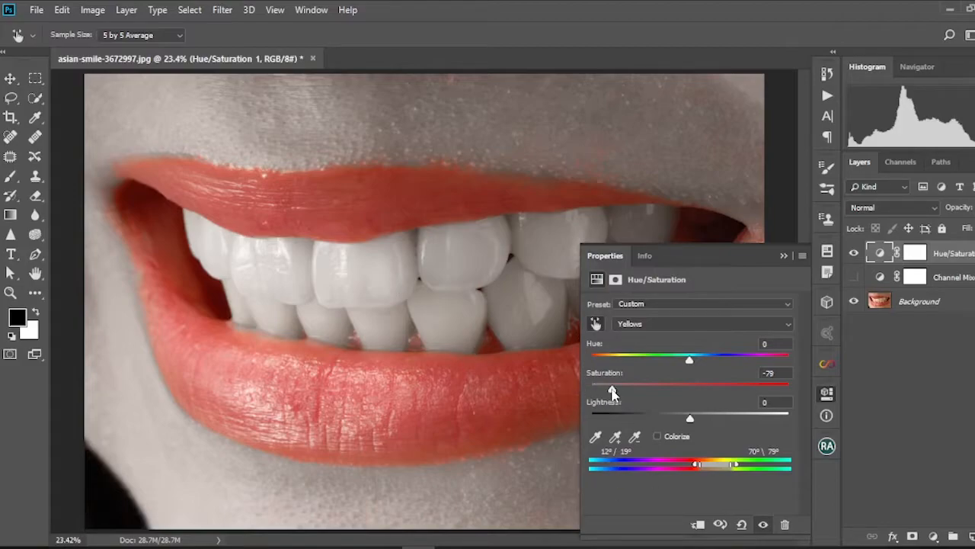
left_click_drag(614, 390, 600, 391)
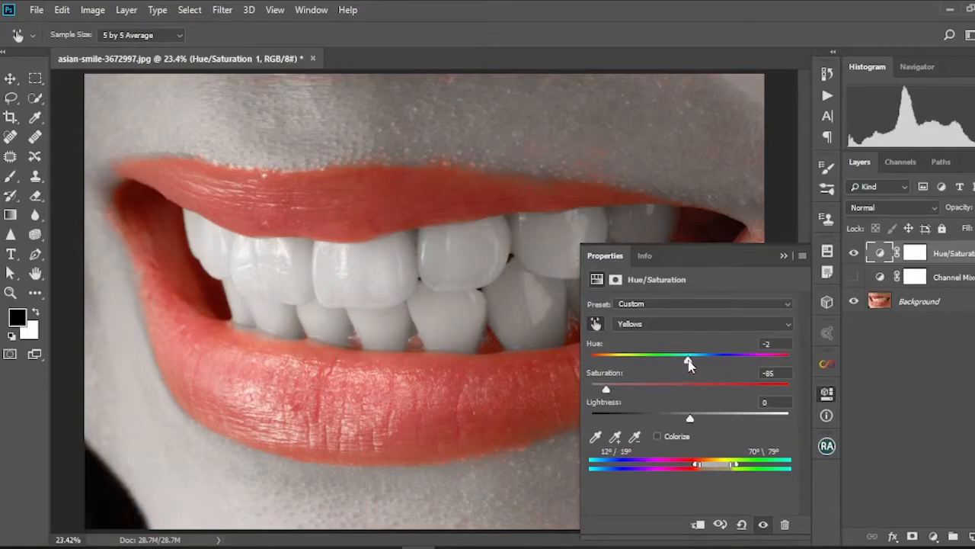
left_click_drag(687, 359, 678, 359)
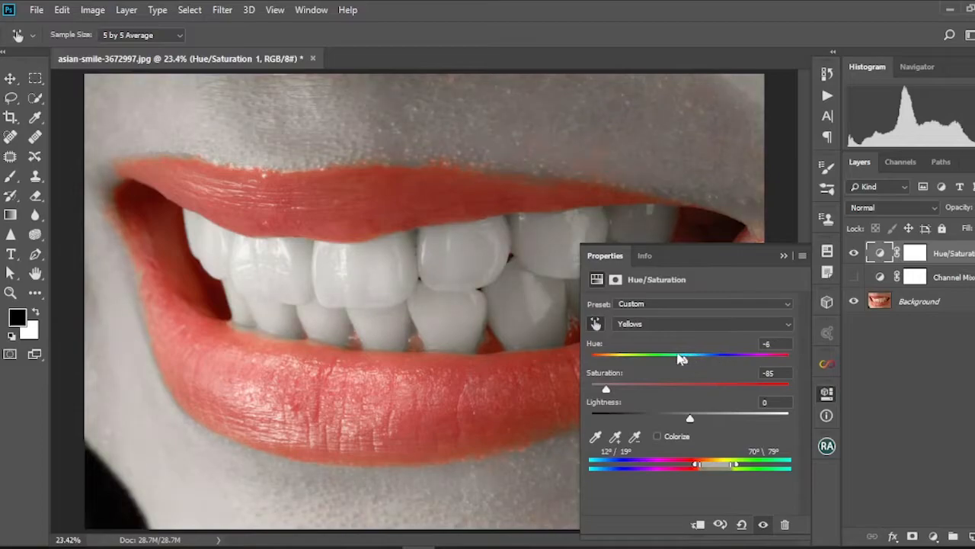
left_click_drag(679, 358, 667, 358)
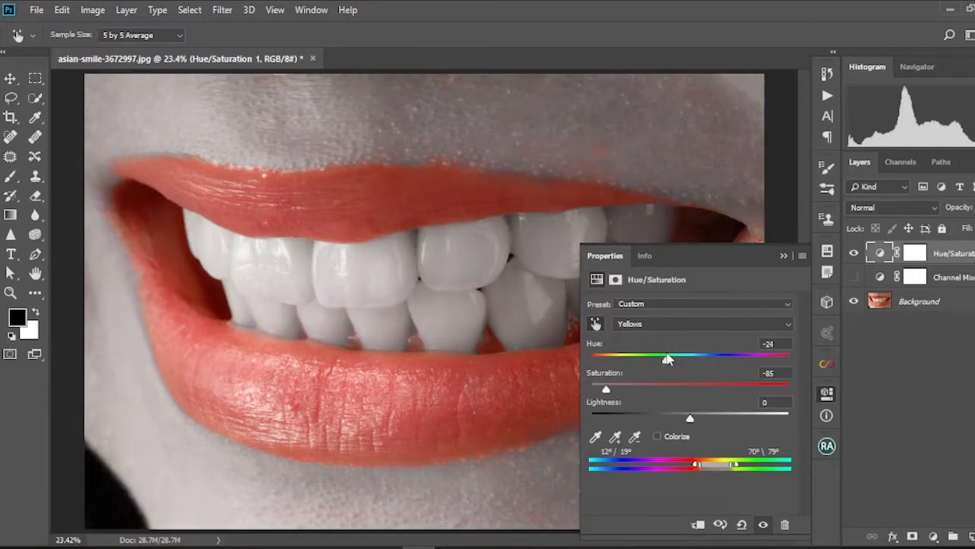
left_click_drag(667, 358, 672, 359)
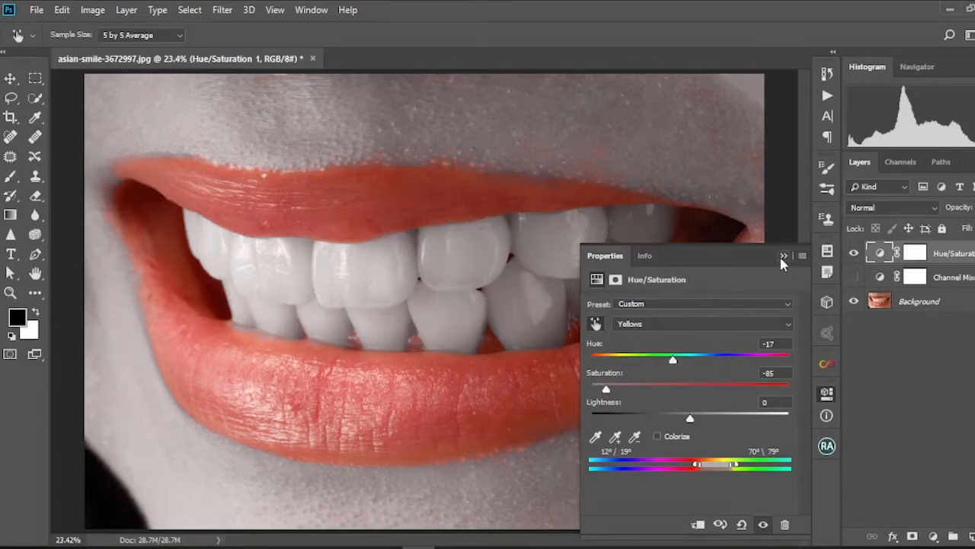
Step: With the Move tool, make Channel Mixer 1 visible and target its adjustment
left_click(784, 255)
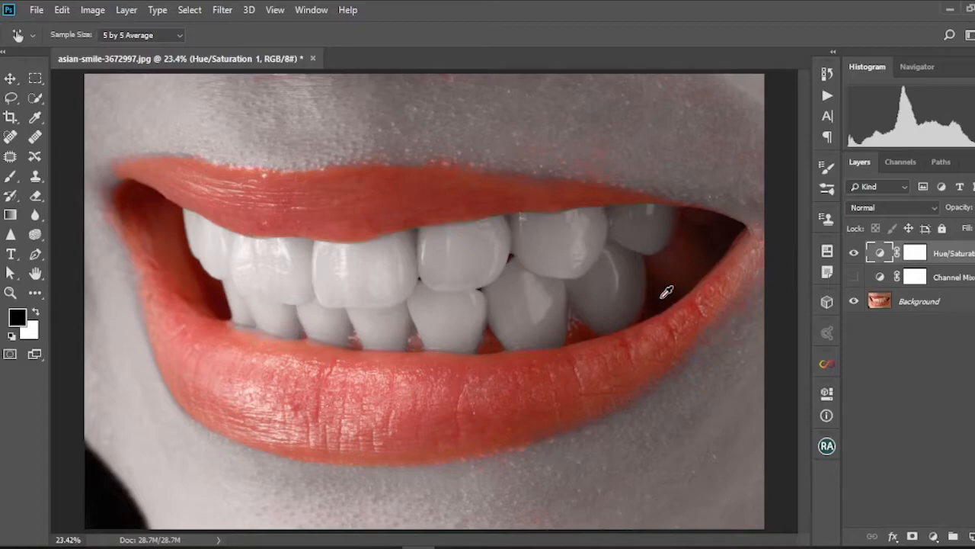
mouse_move(621, 369)
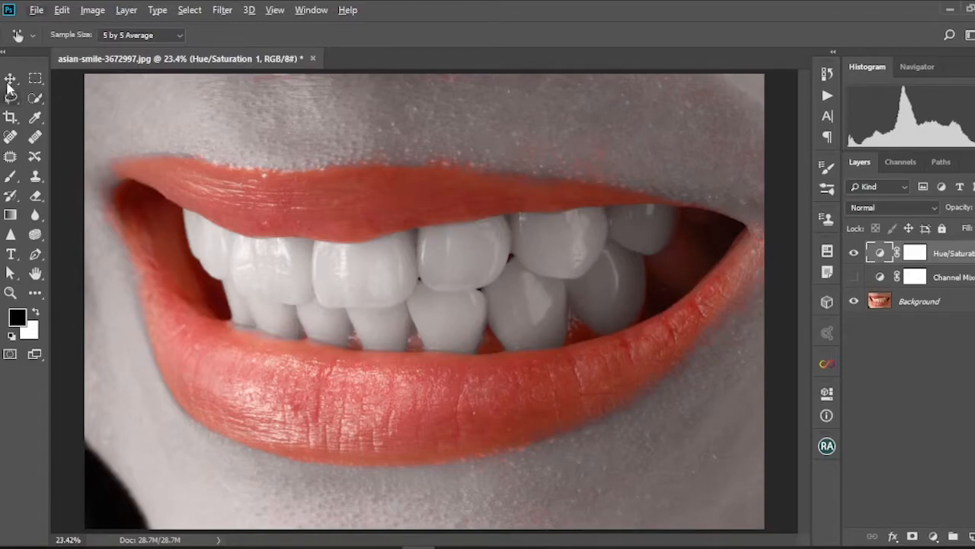
left_click(10, 79)
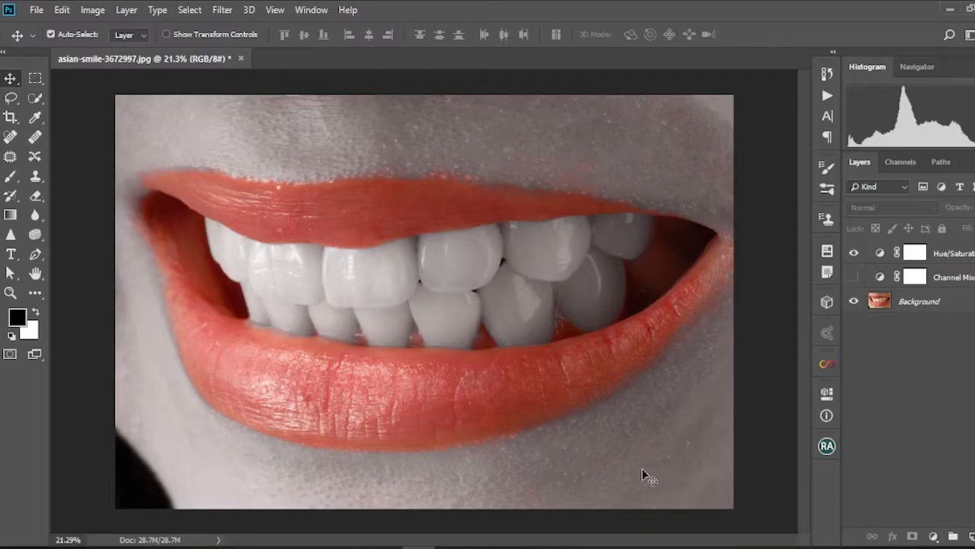
left_click(853, 276)
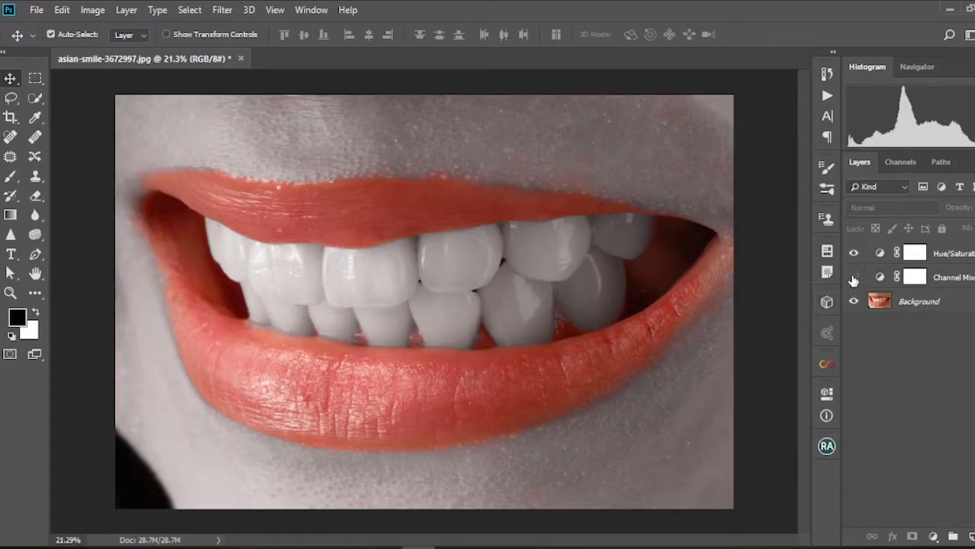
left_click(853, 276)
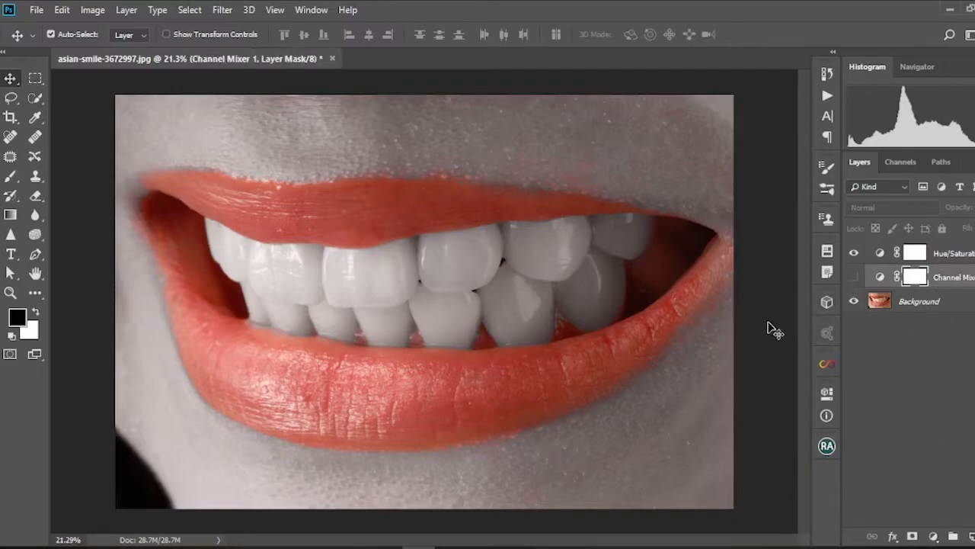
left_click(854, 277)
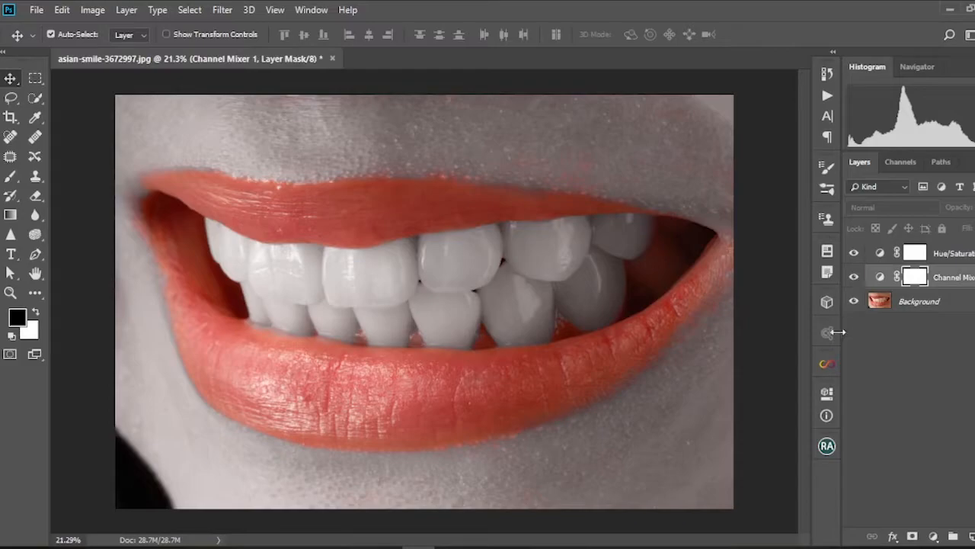
left_click(880, 276)
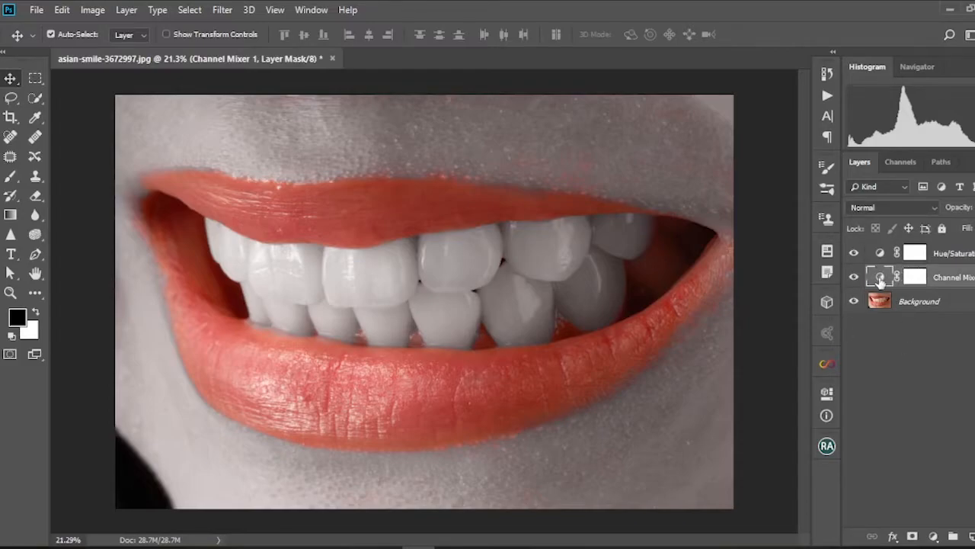
Step: Enable Monochrome in the Channel Mixer and set the layer's blend mode to Screen
double_click(880, 277)
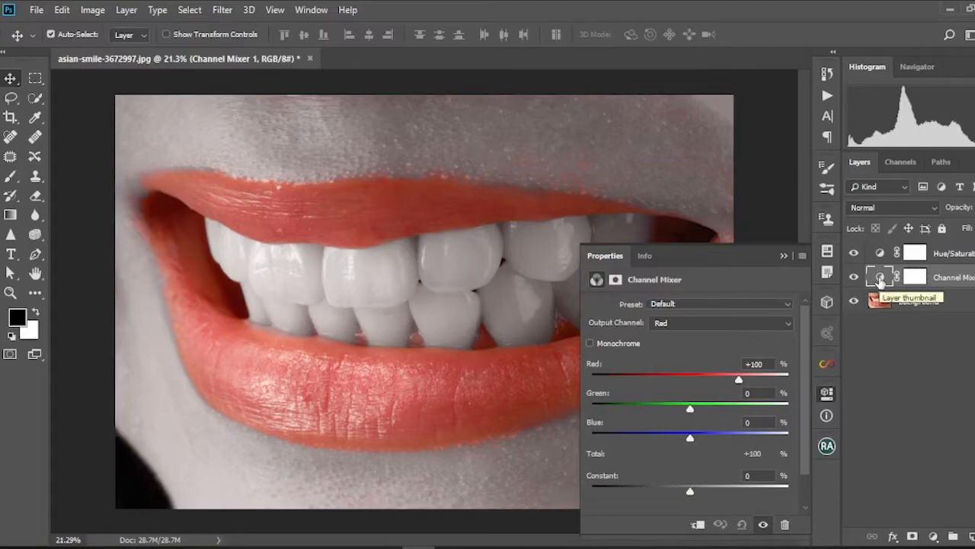
mouse_move(608, 353)
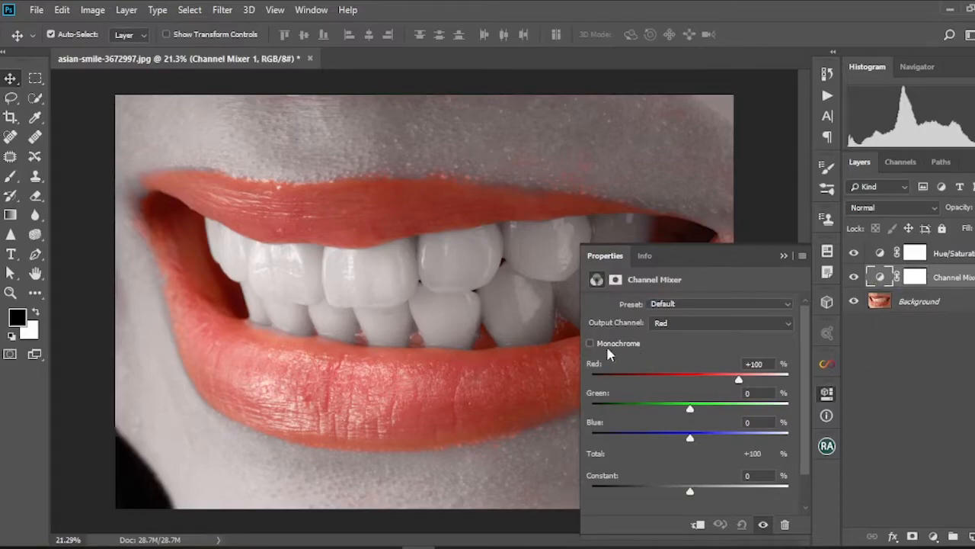
left_click(589, 343)
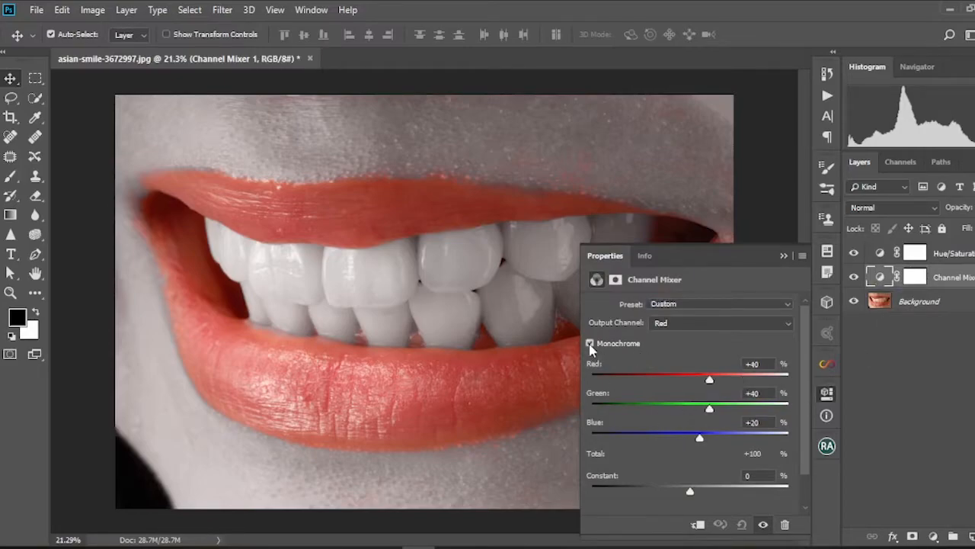
left_click(588, 342)
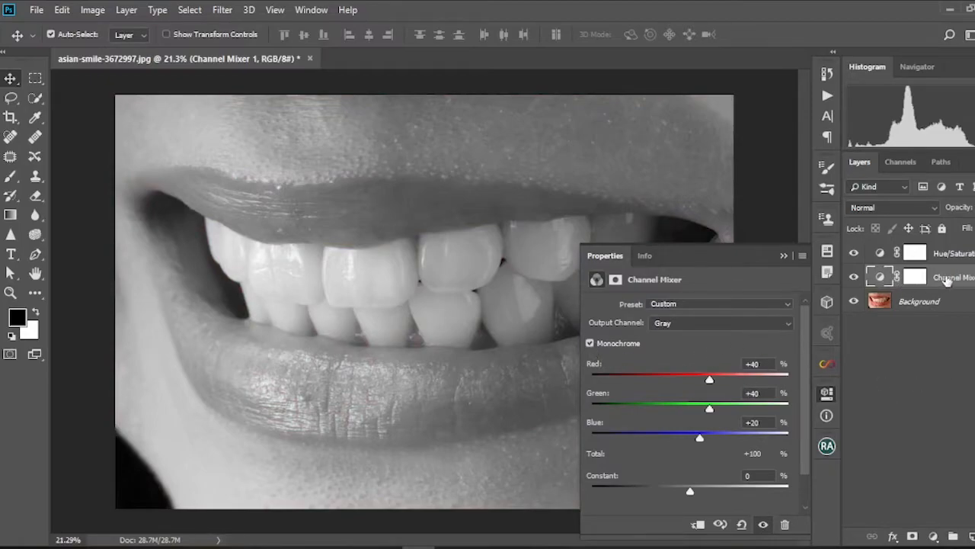
left_click(891, 207)
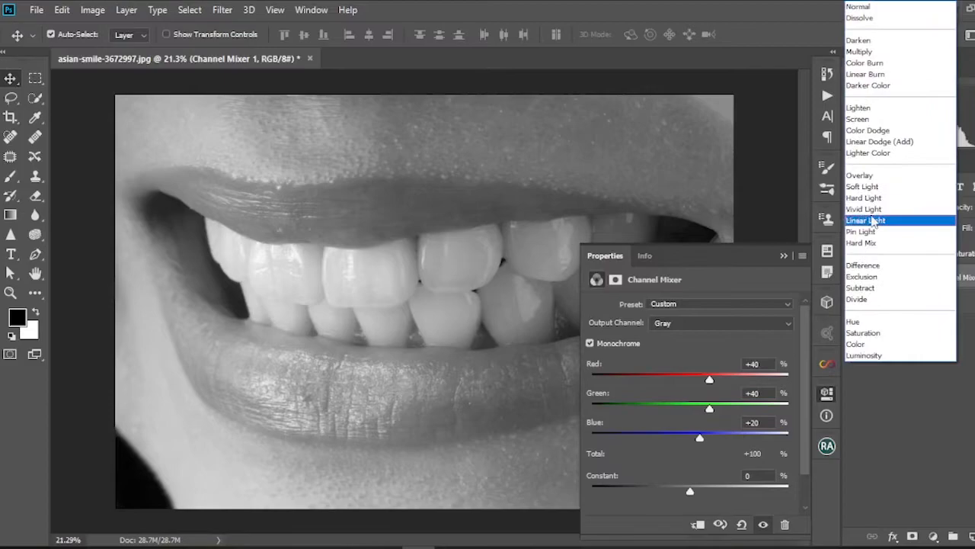
mouse_move(874, 119)
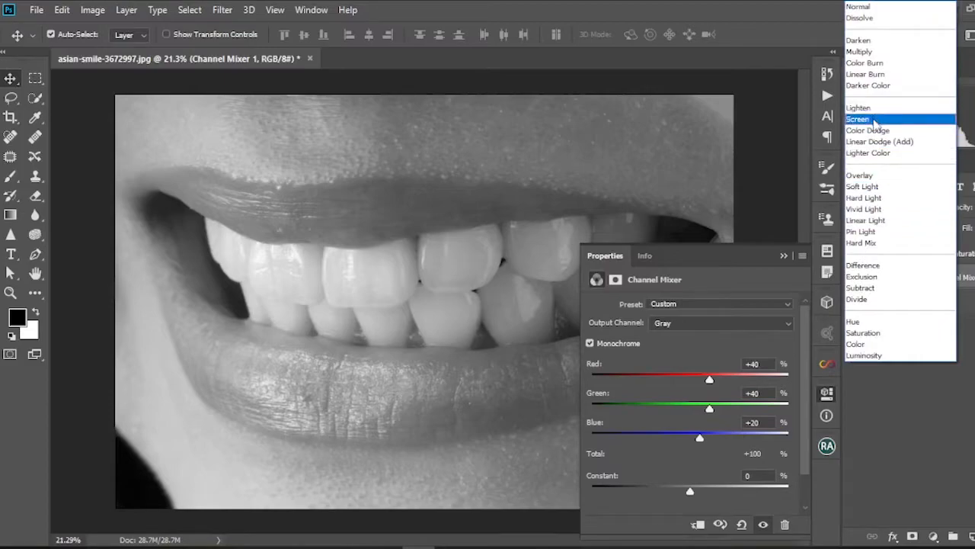
left_click(859, 119)
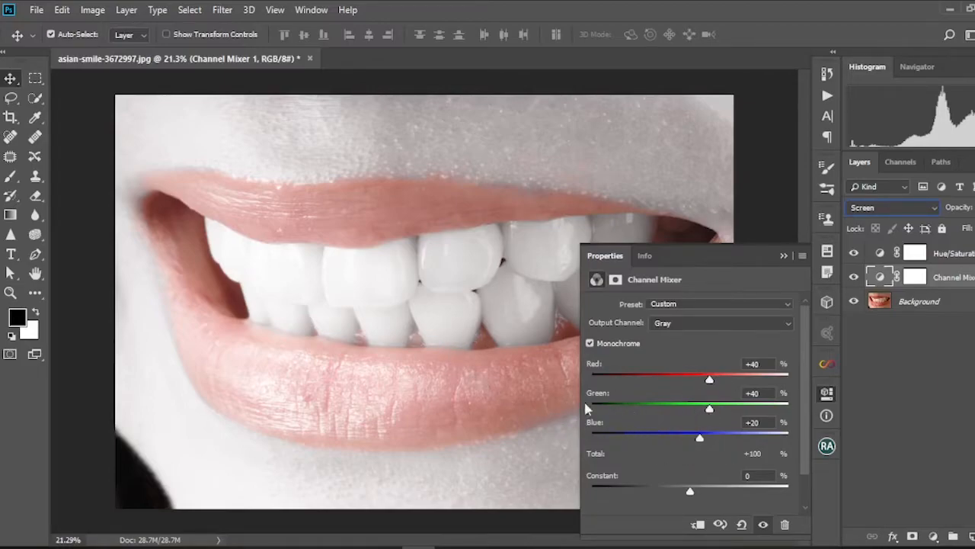
Step: Set the Channel Mixer Red to −130 and Green to +25
left_click_drag(709, 380, 704, 380)
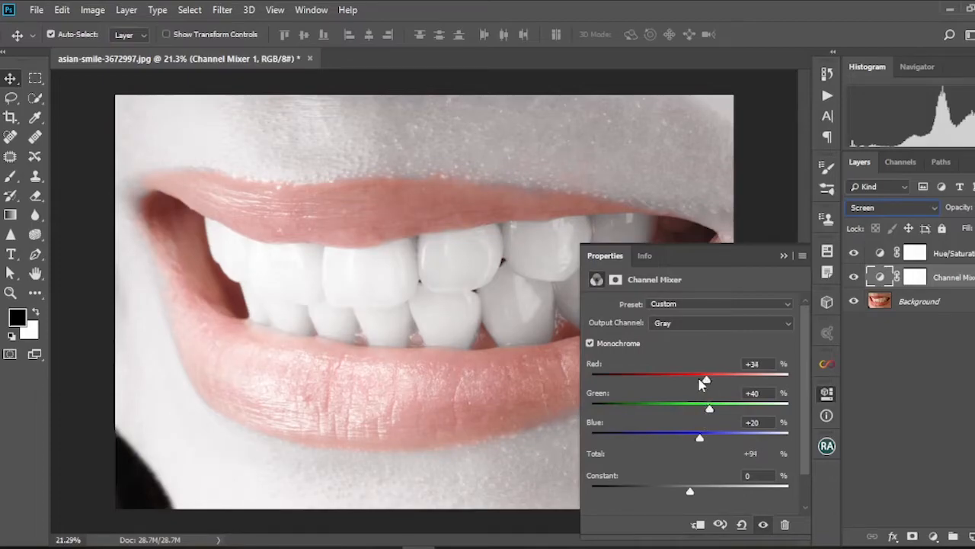
left_click_drag(705, 375, 643, 375)
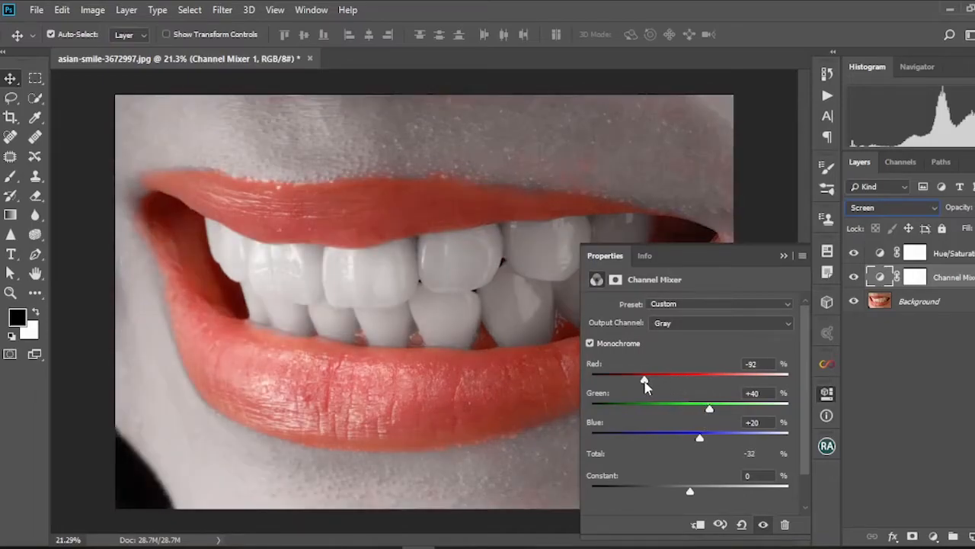
left_click_drag(644, 379, 624, 379)
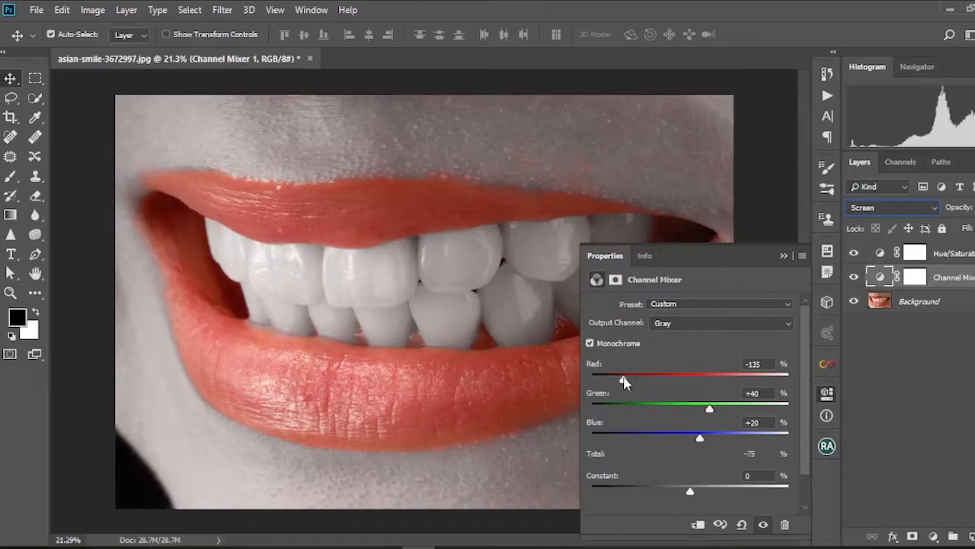
left_click_drag(623, 379, 626, 379)
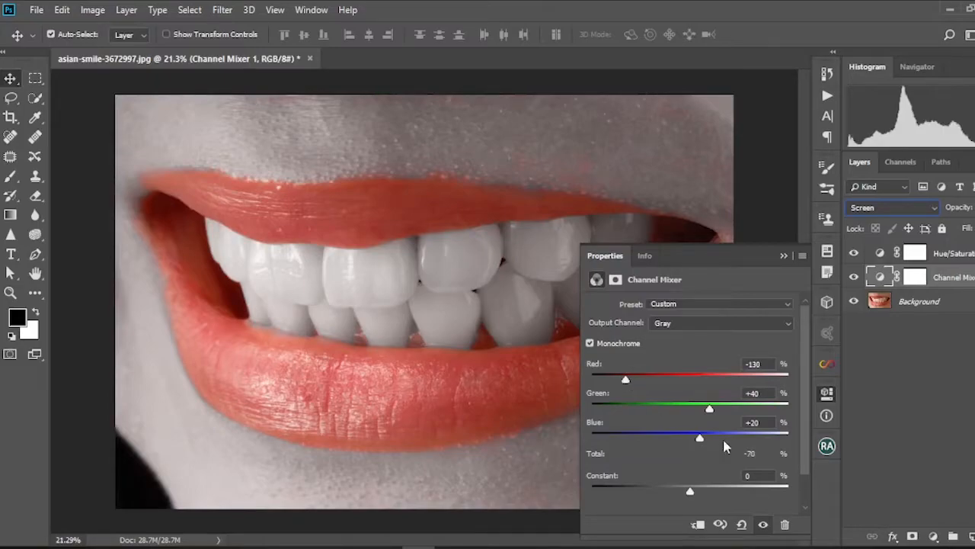
left_click_drag(708, 409, 712, 409)
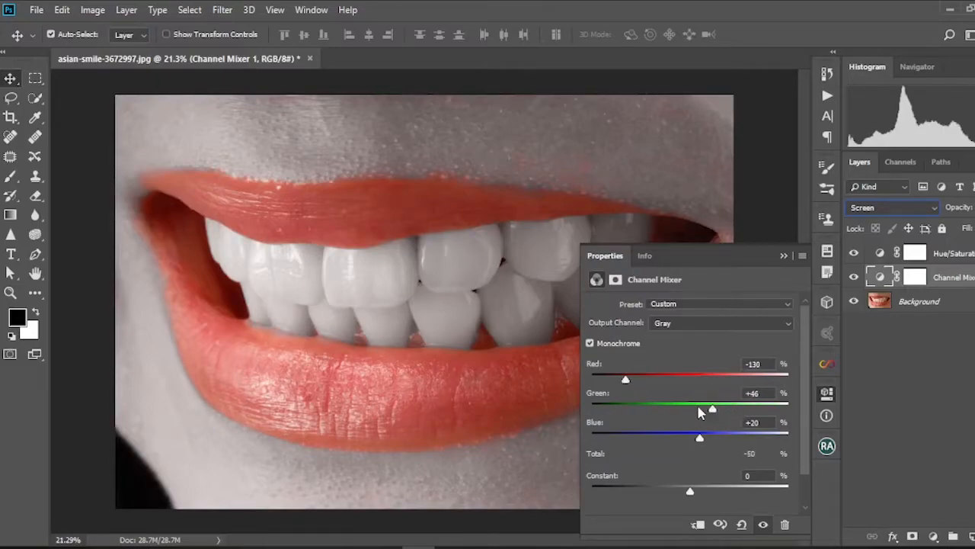
left_click_drag(712, 409, 696, 409)
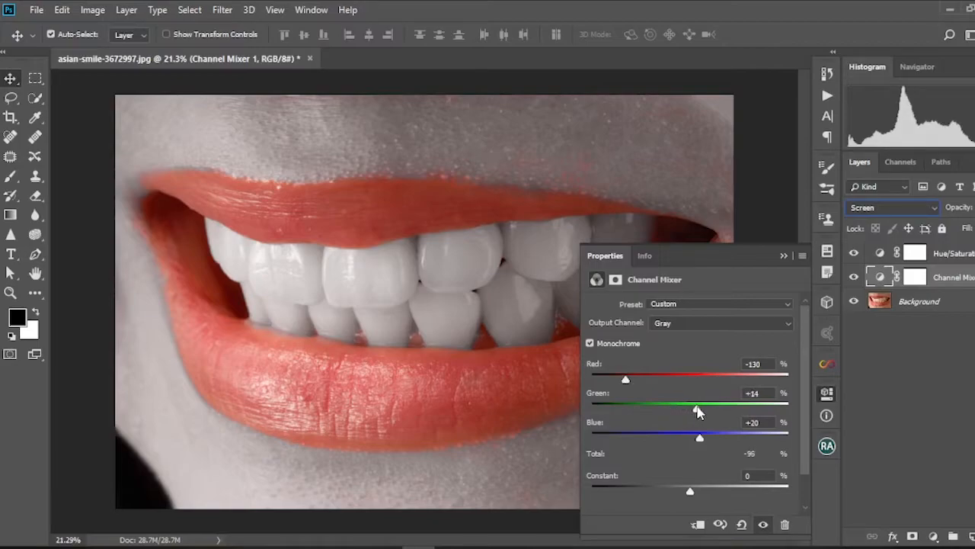
left_click_drag(696, 407, 702, 408)
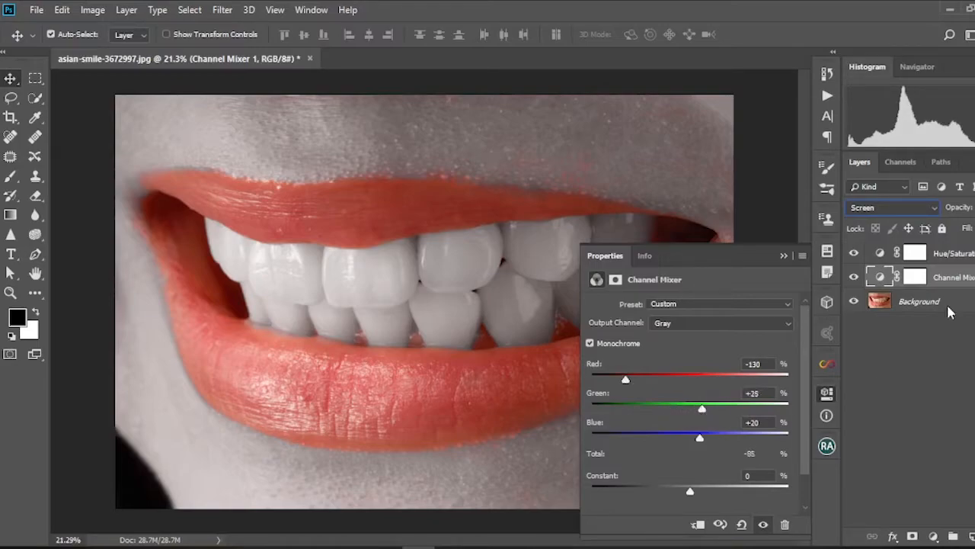
Step: Toggle Hue/Saturation 1 off and back on to compare the whitening
left_click(854, 253)
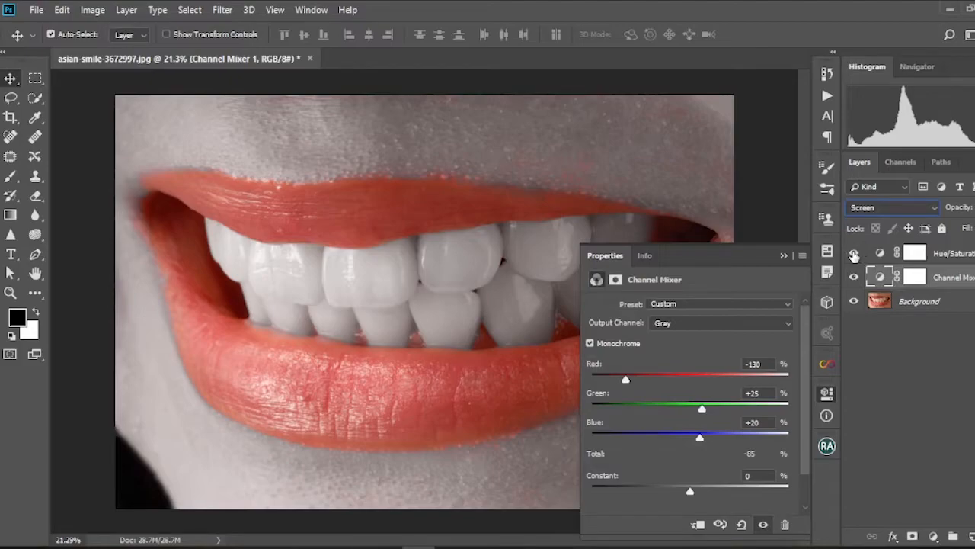
left_click(853, 257)
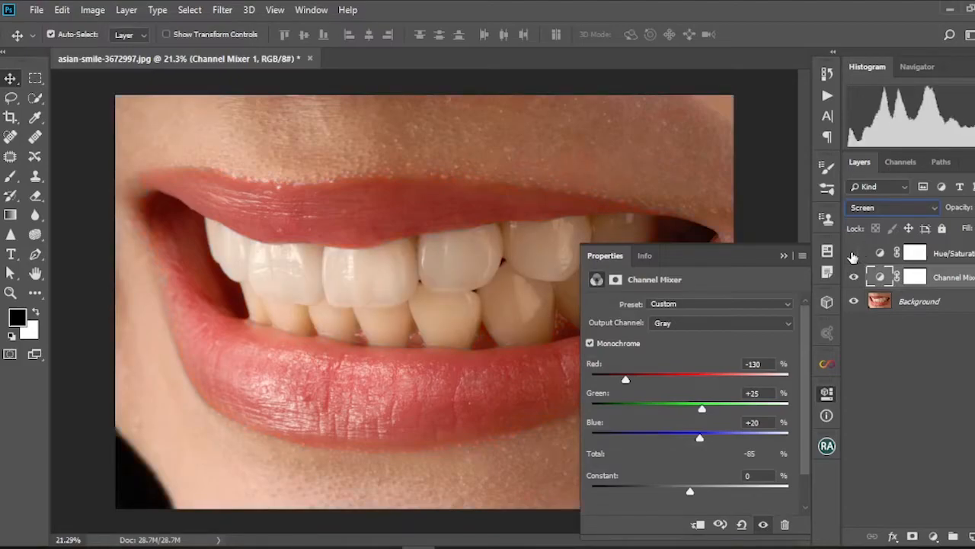
left_click(854, 253)
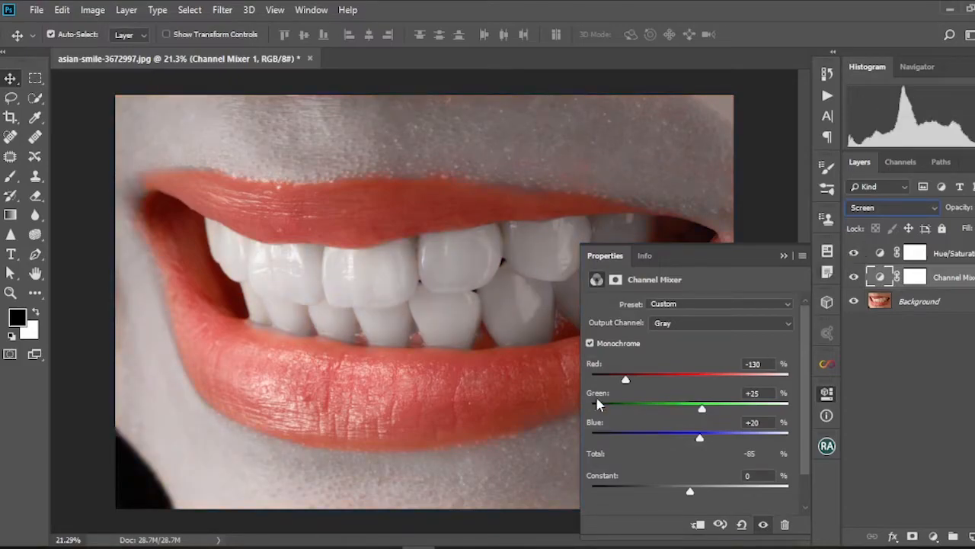
Step: Experiment with the Channel Mixer Blue, Red and Green sliders, settling red near -48 and green +19
left_click_drag(699, 437, 700, 440)
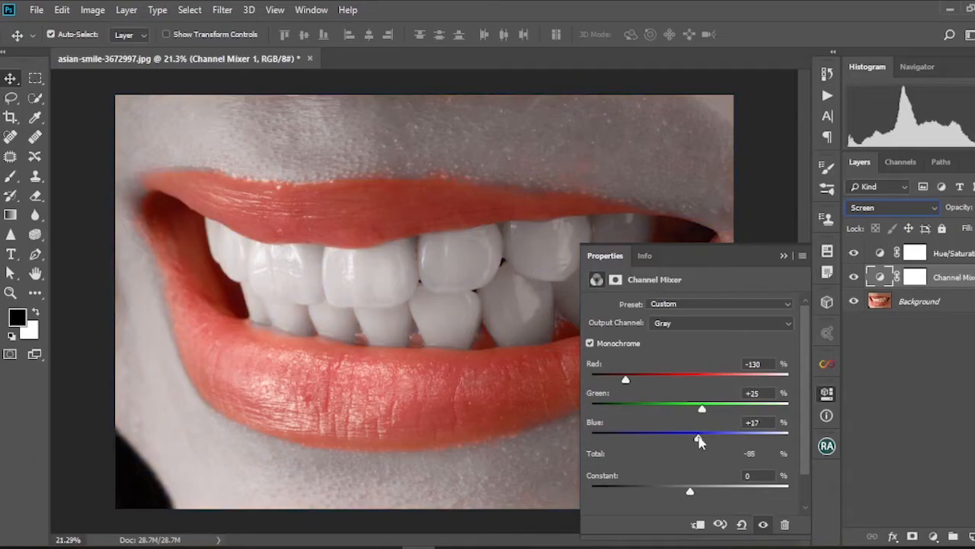
left_click_drag(701, 436, 743, 436)
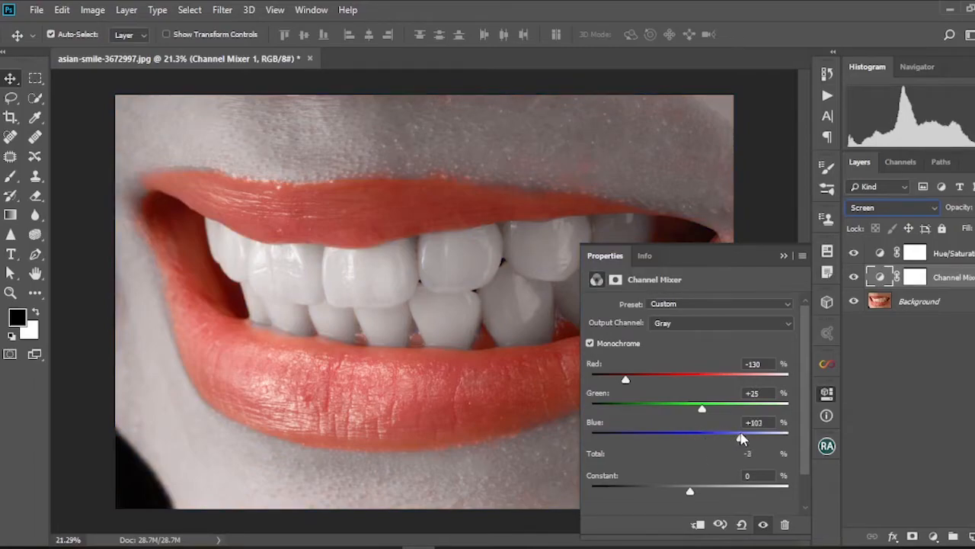
left_click_drag(743, 437, 724, 436)
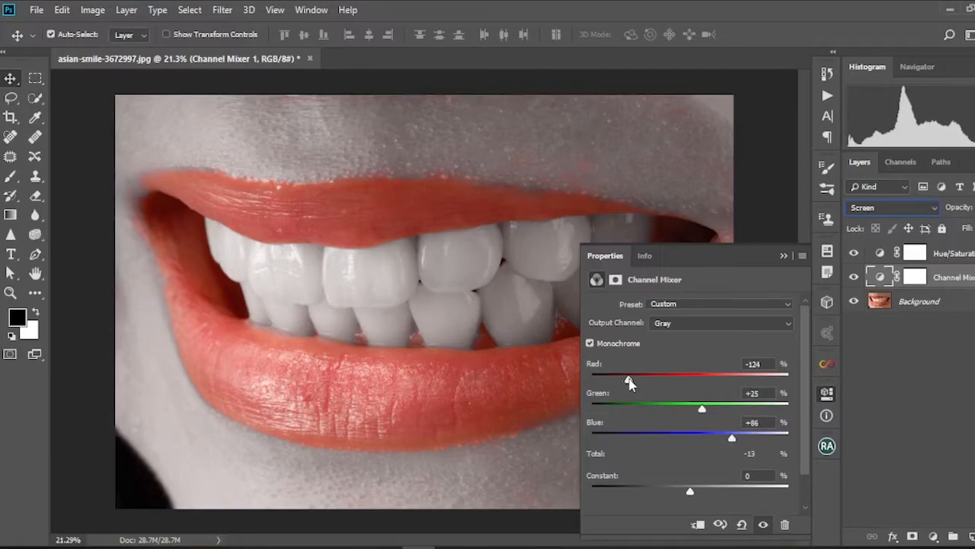
left_click_drag(627, 378, 647, 379)
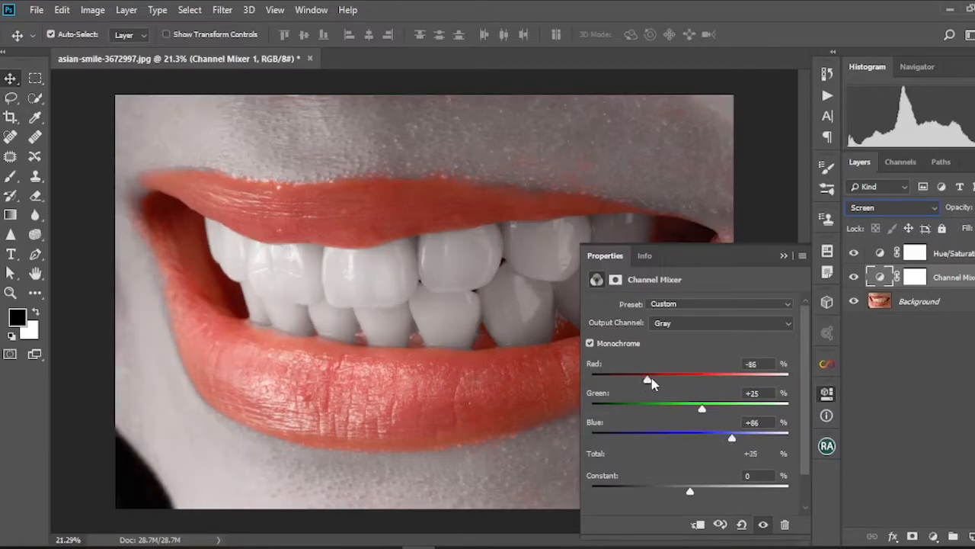
left_click_drag(647, 380, 666, 379)
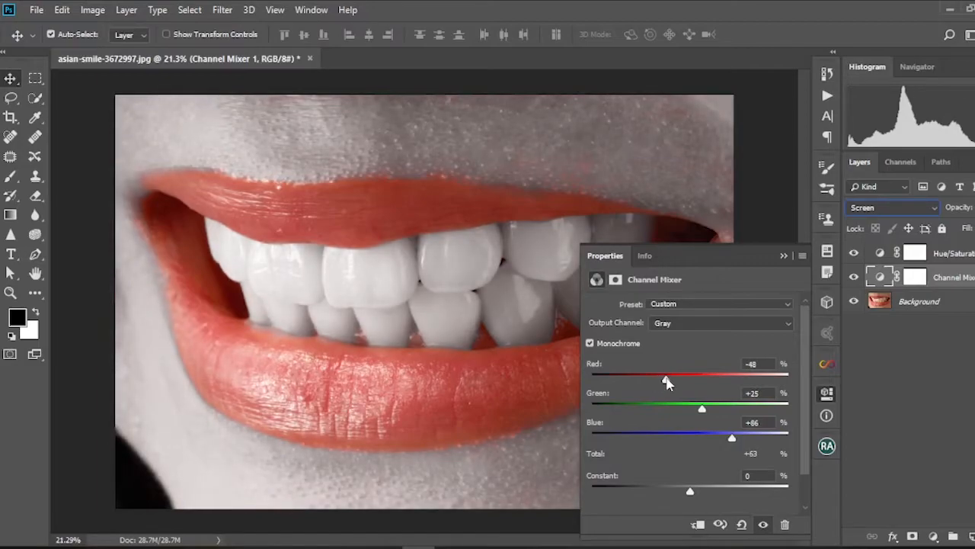
left_click_drag(666, 374, 672, 374)
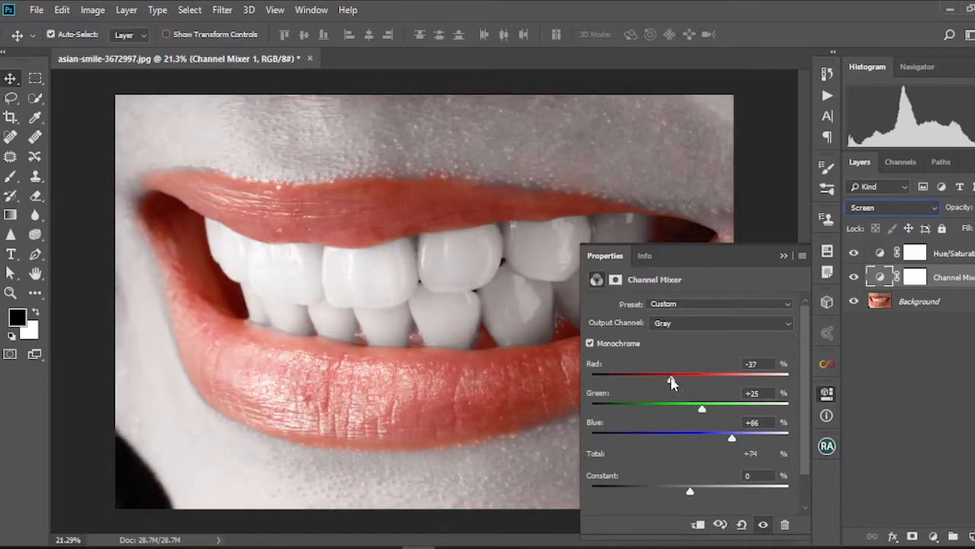
left_click_drag(671, 381, 667, 381)
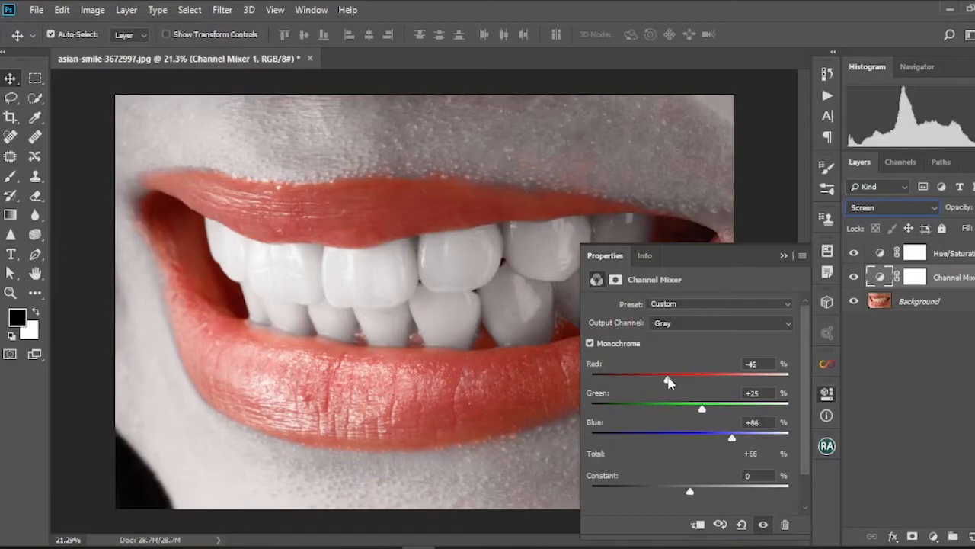
left_click_drag(701, 409, 703, 409)
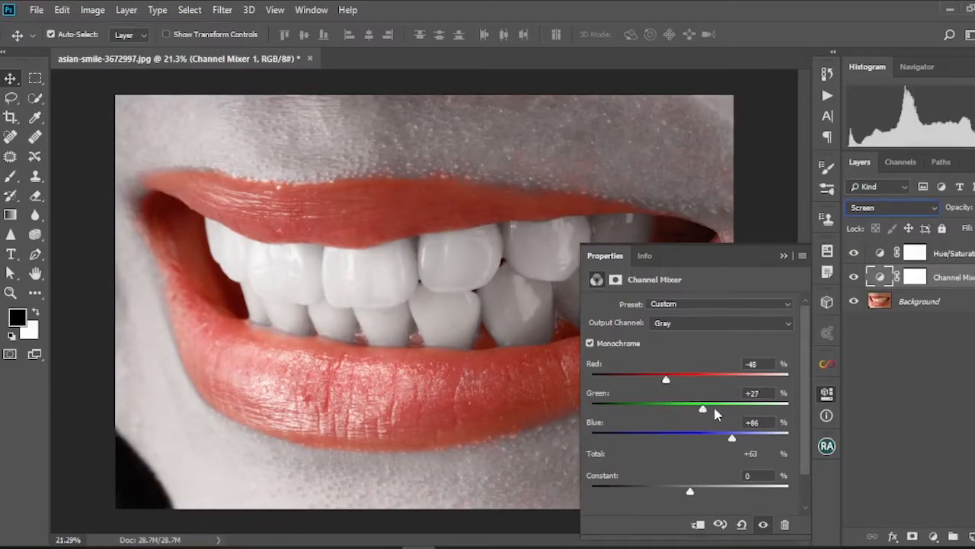
left_click_drag(702, 408, 687, 406)
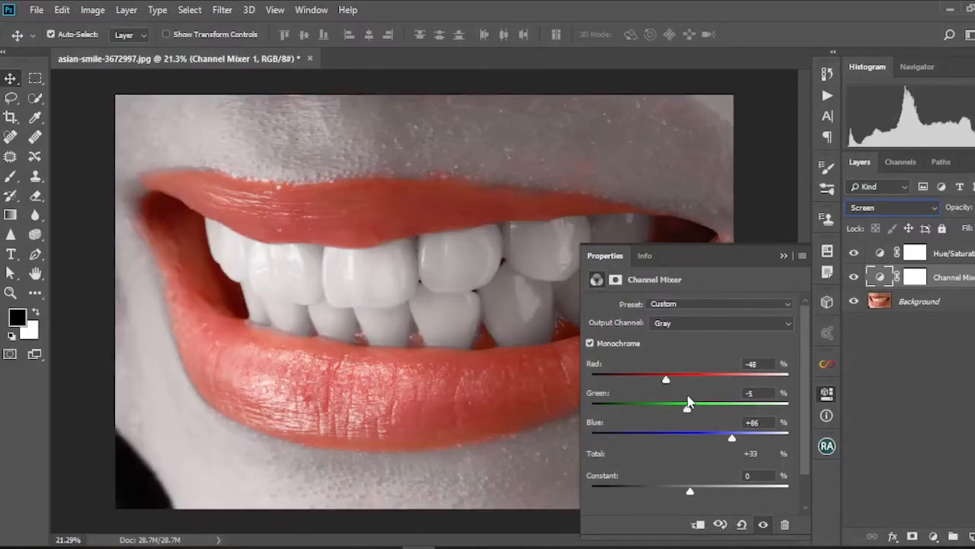
left_click_drag(688, 405, 697, 405)
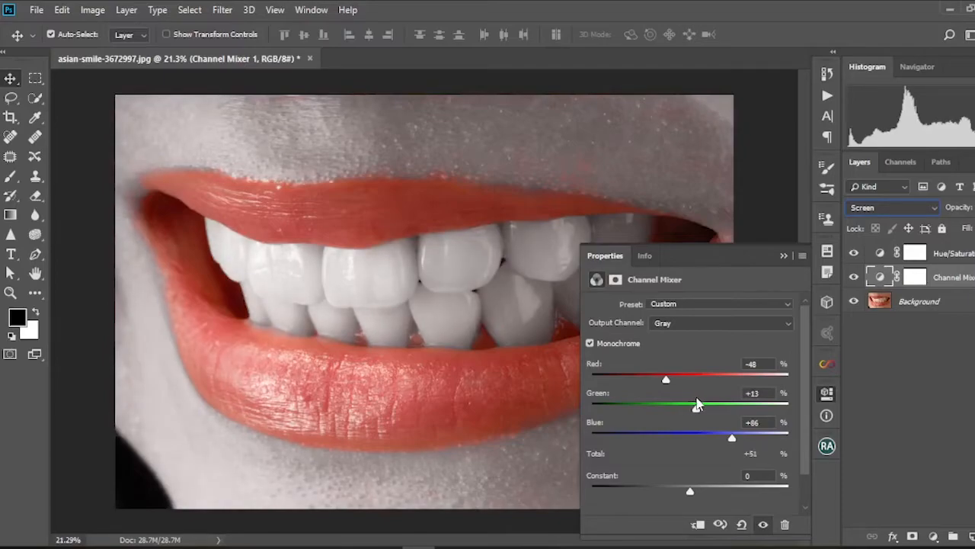
left_click_drag(686, 408, 698, 408)
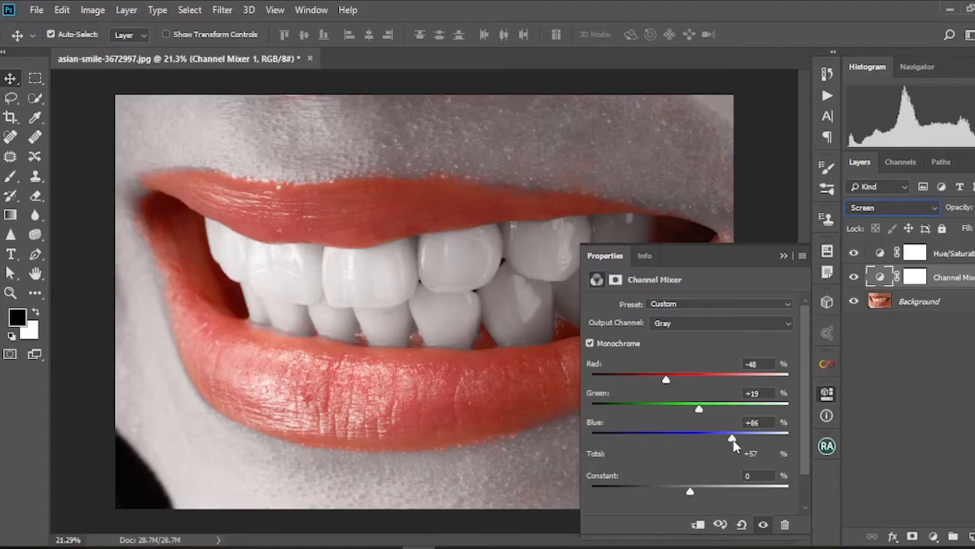
Step: Set Channel Mixer Blue to +90, Green to +36 and Red to -56, and close the settings
left_click_drag(731, 437, 650, 436)
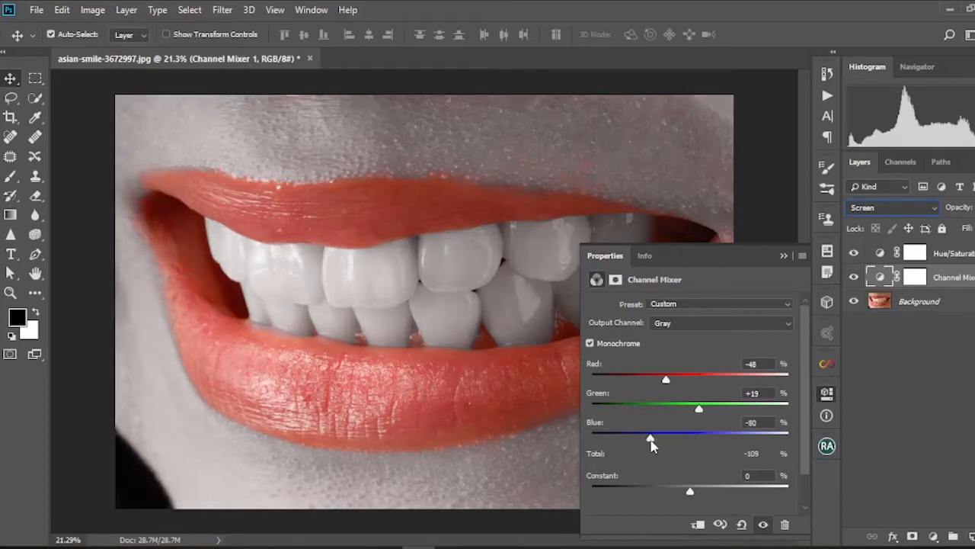
left_click_drag(650, 438, 729, 438)
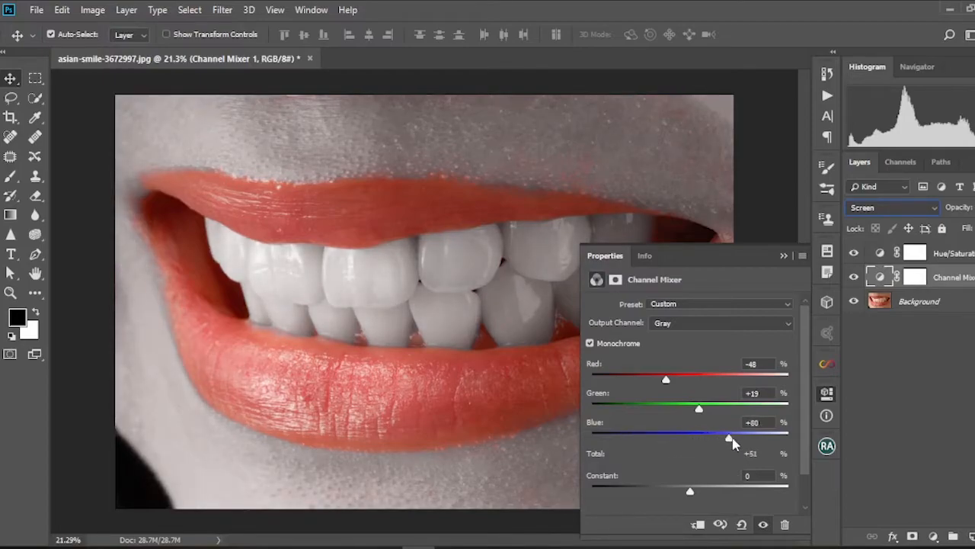
left_click_drag(728, 438, 738, 438)
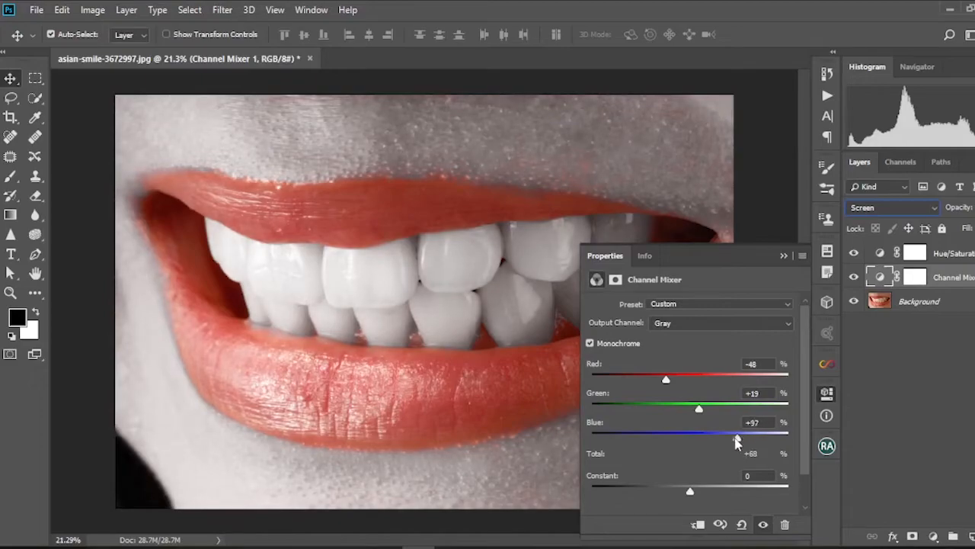
left_click_drag(736, 438, 727, 438)
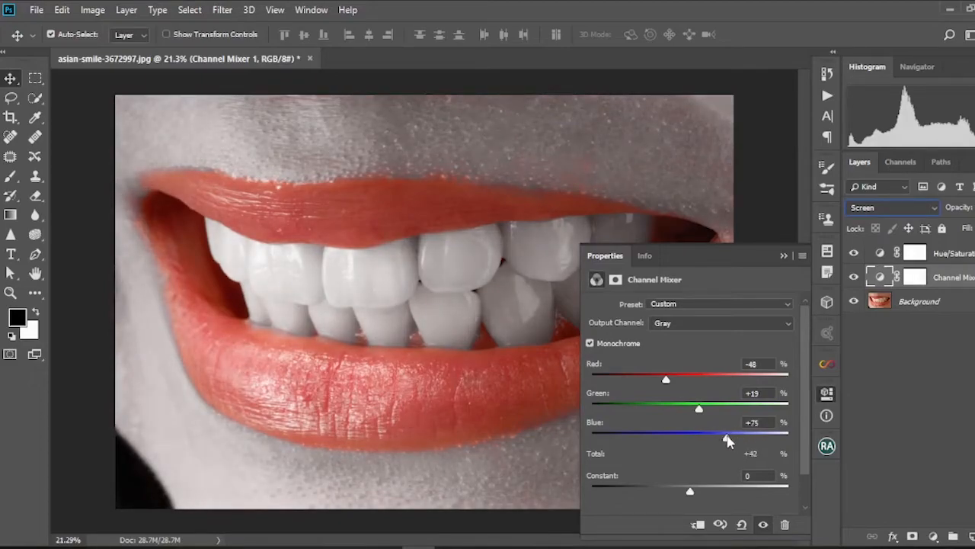
left_click_drag(726, 436, 736, 436)
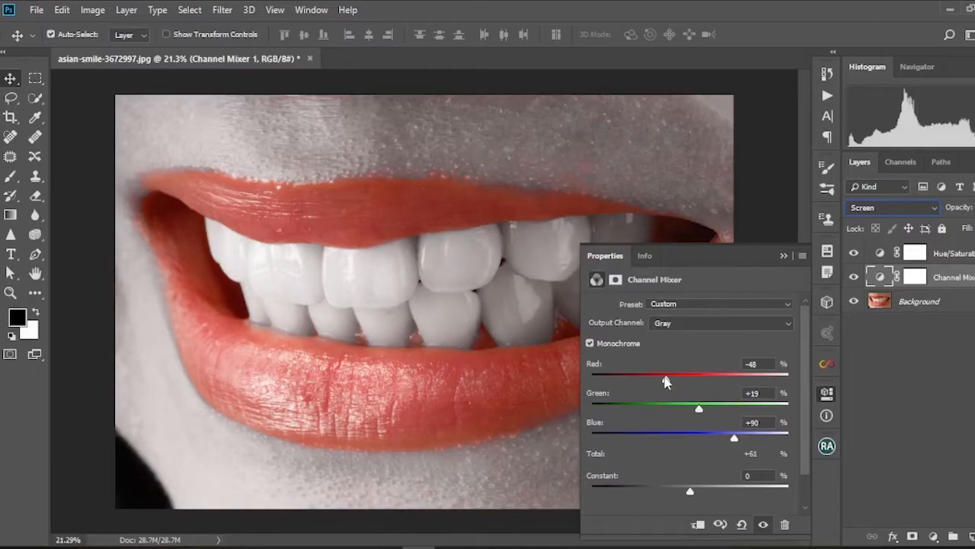
left_click_drag(699, 408, 709, 408)
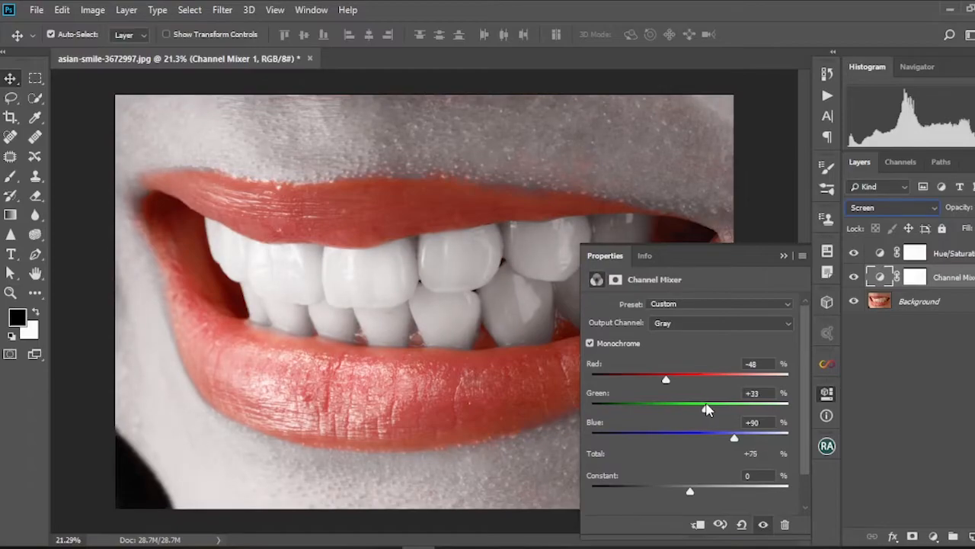
left_click_drag(665, 379, 660, 380)
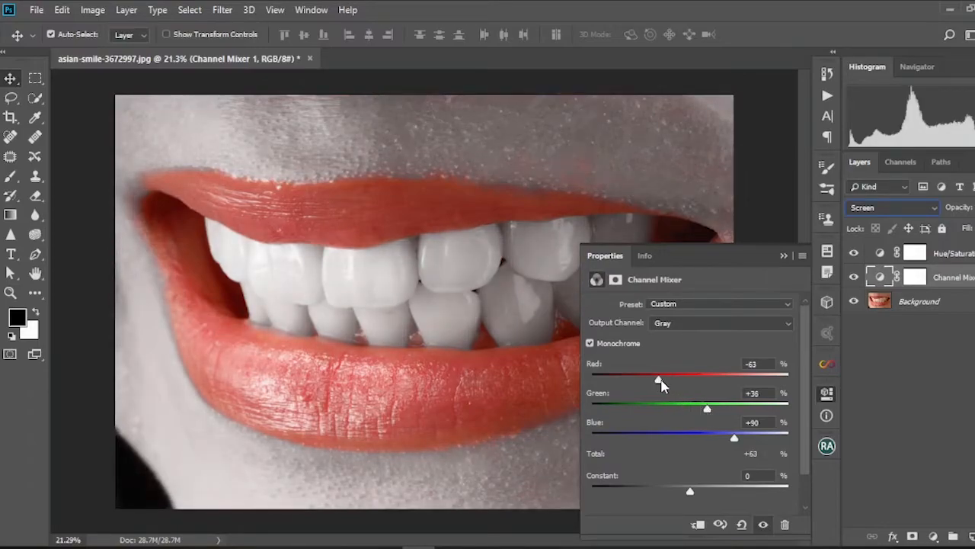
left_click_drag(637, 379, 662, 379)
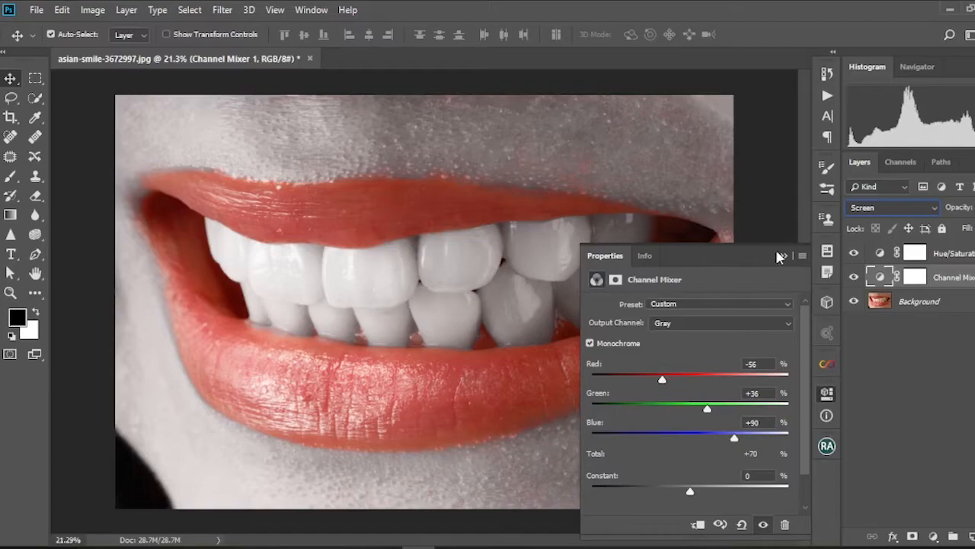
left_click(780, 256)
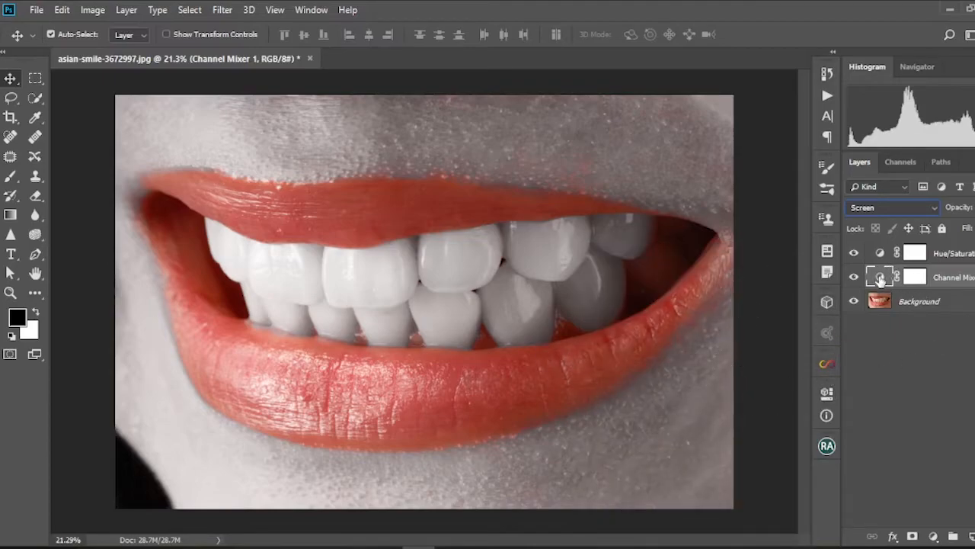
Step: Reopen the Channel Mixer, set the Constant offset to +2, and close it
double_click(880, 277)
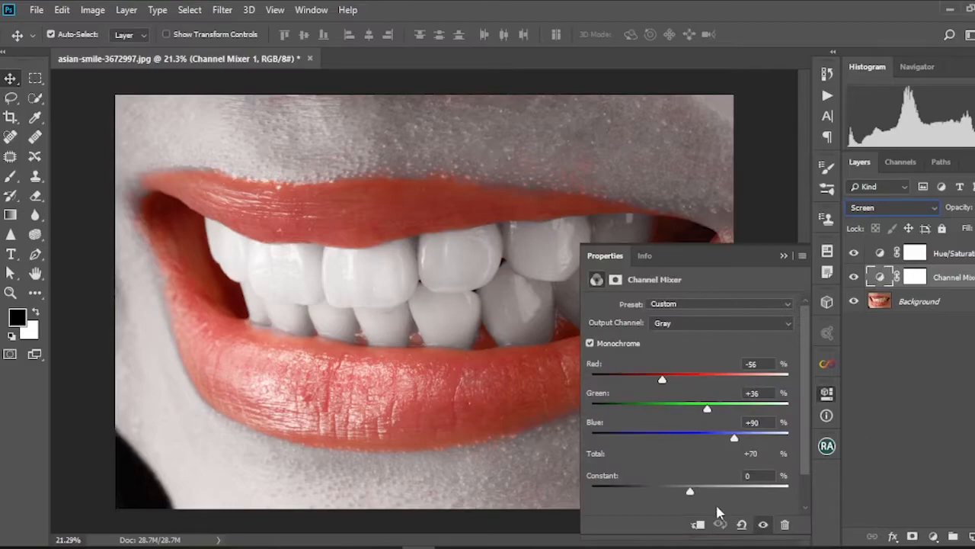
left_click_drag(690, 492, 694, 492)
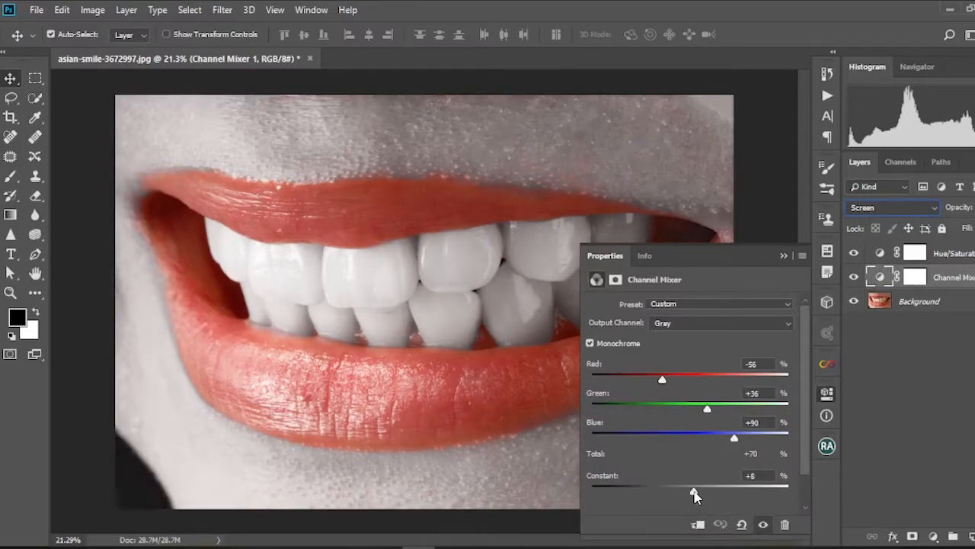
left_click_drag(694, 492, 690, 492)
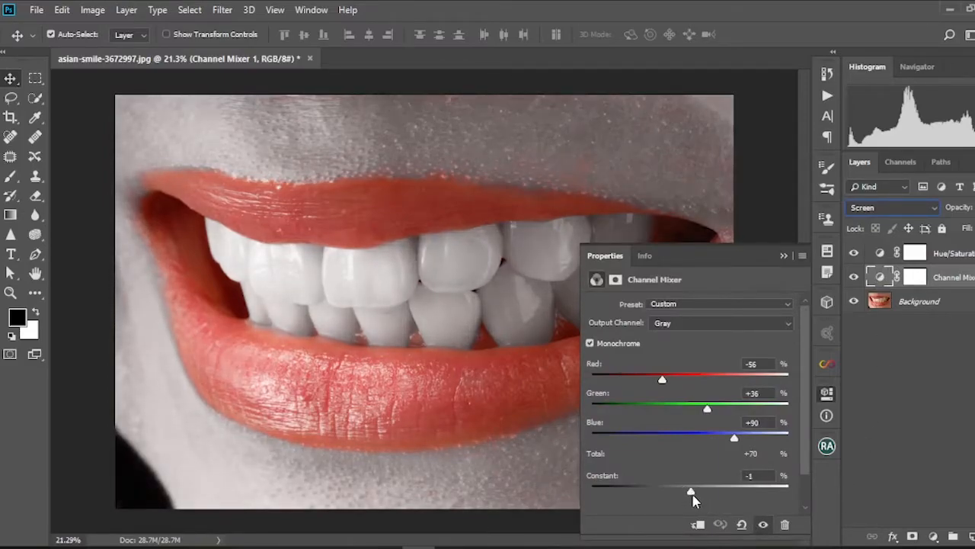
left_click_drag(690, 491, 691, 491)
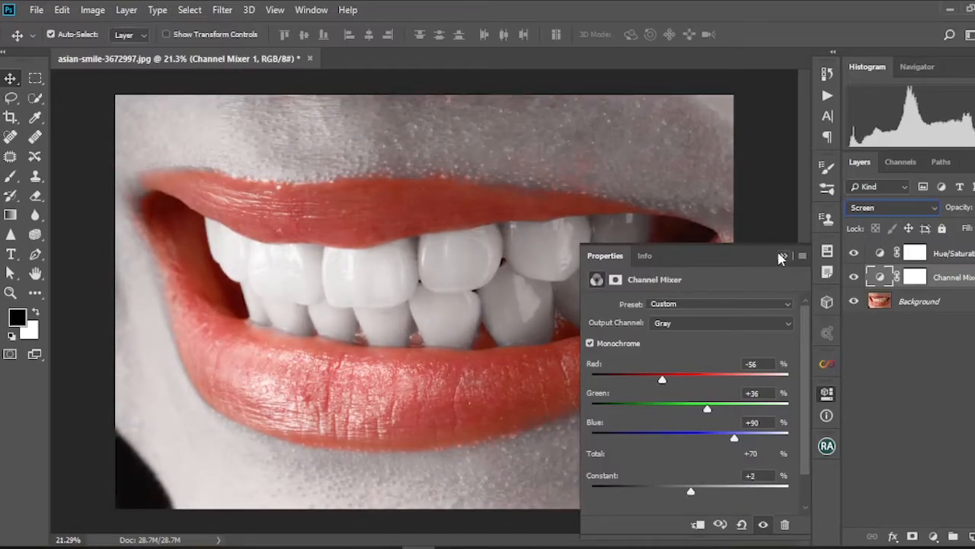
left_click(781, 258)
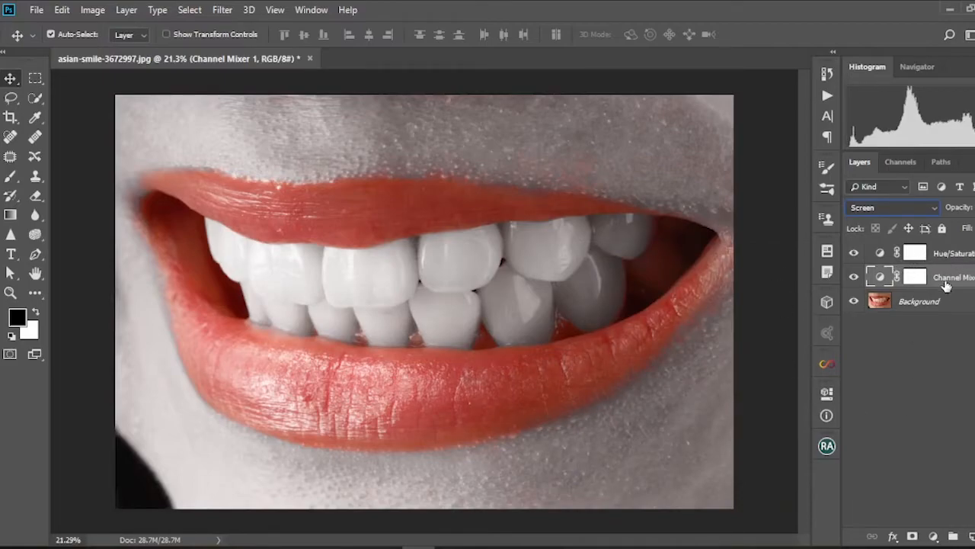
mouse_move(944, 254)
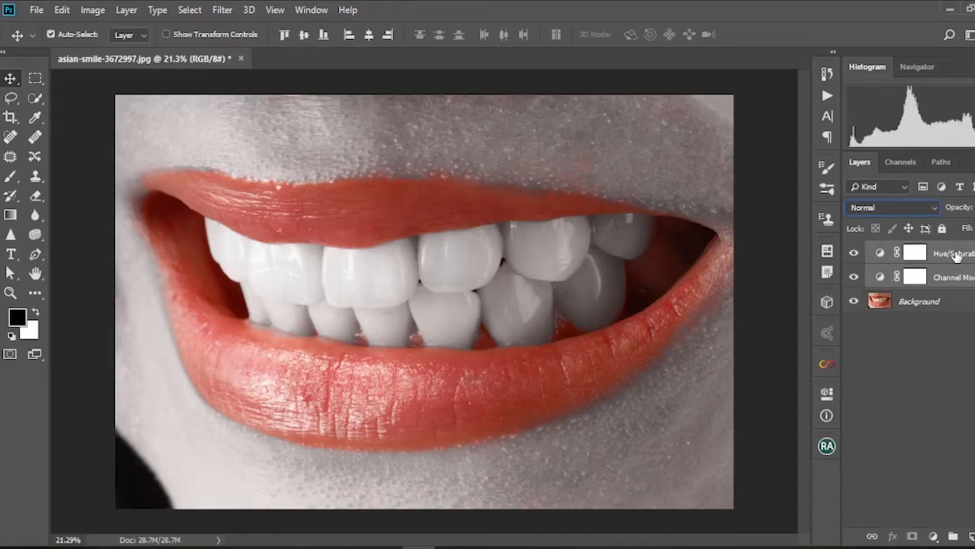
Step: Group the Hue/Saturation and Channel Mixer layers with Ctrl+G and add a mask to Group 1
key("ctrl+g")
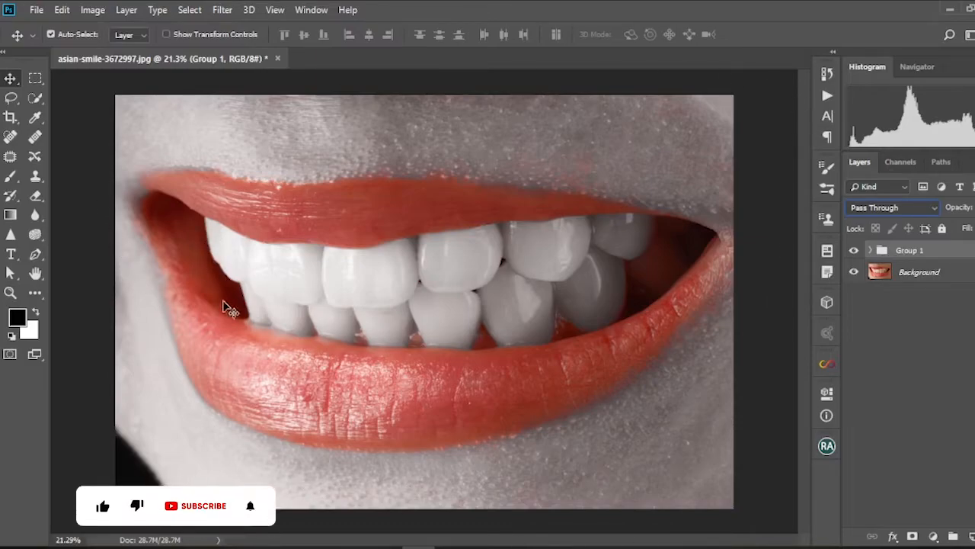
left_click(102, 491)
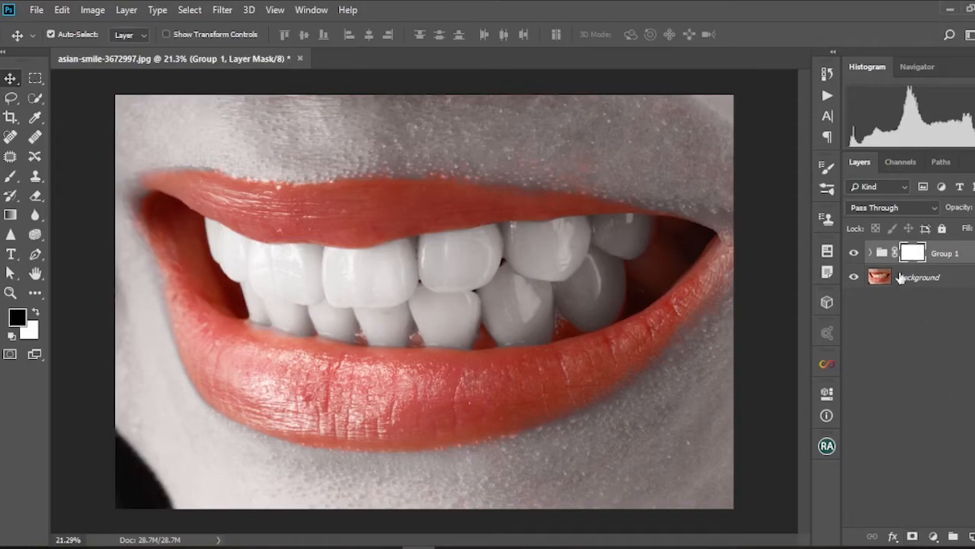
Step: Select Group 1 and target its layer mask thumbnail
left_click(912, 252)
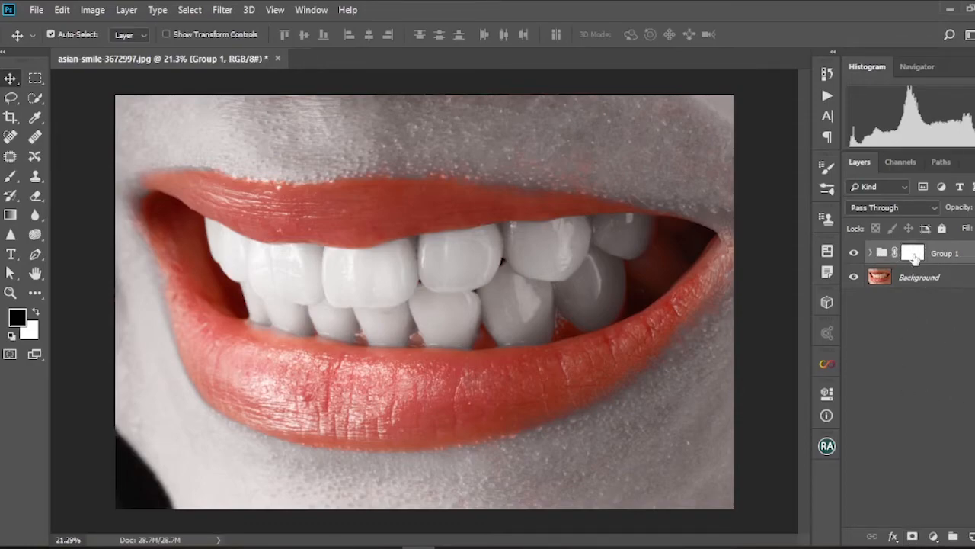
left_click(912, 252)
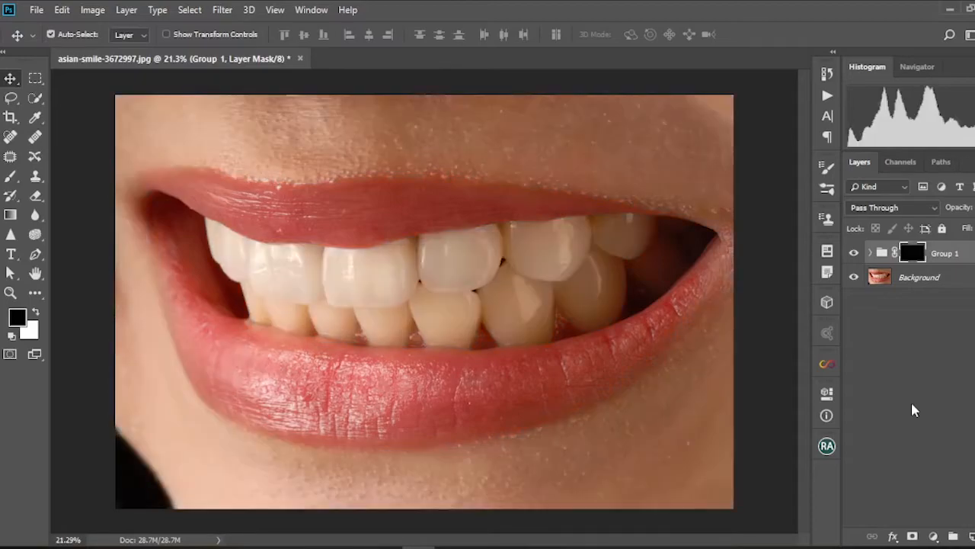
mouse_move(564, 425)
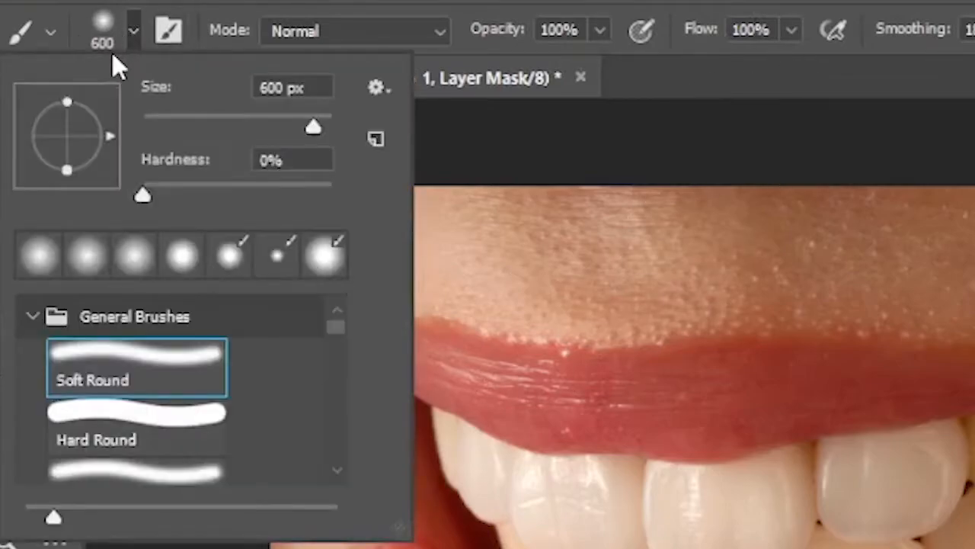
mouse_move(206, 301)
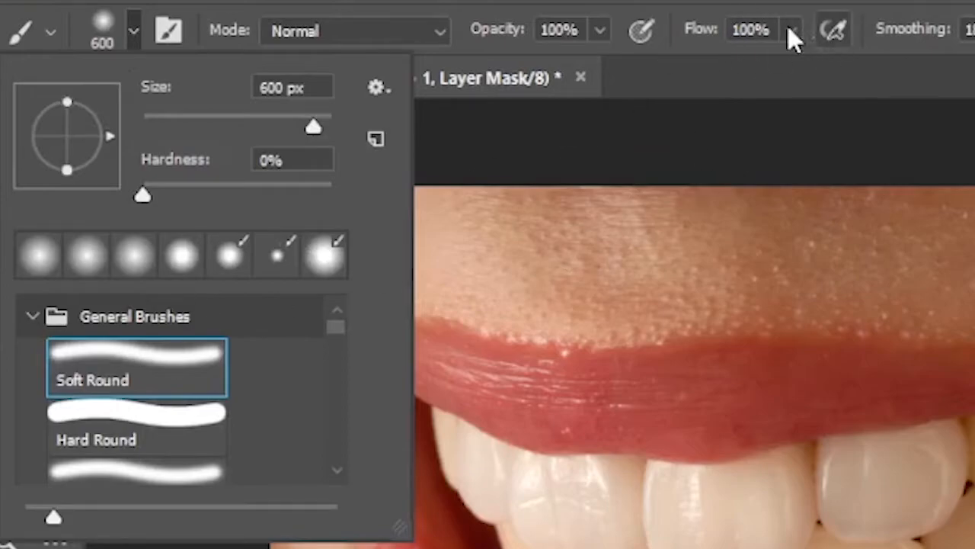
mouse_move(758, 2)
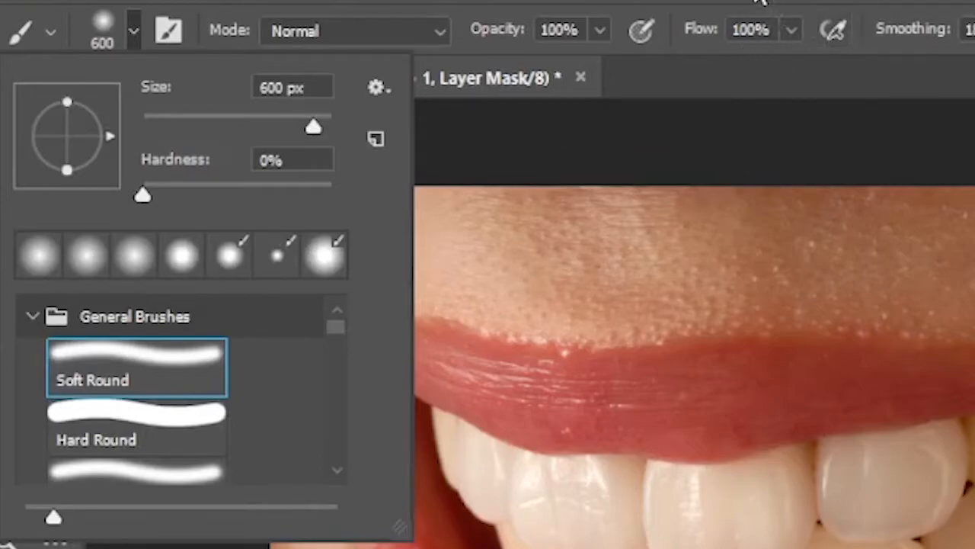
mouse_move(149, 365)
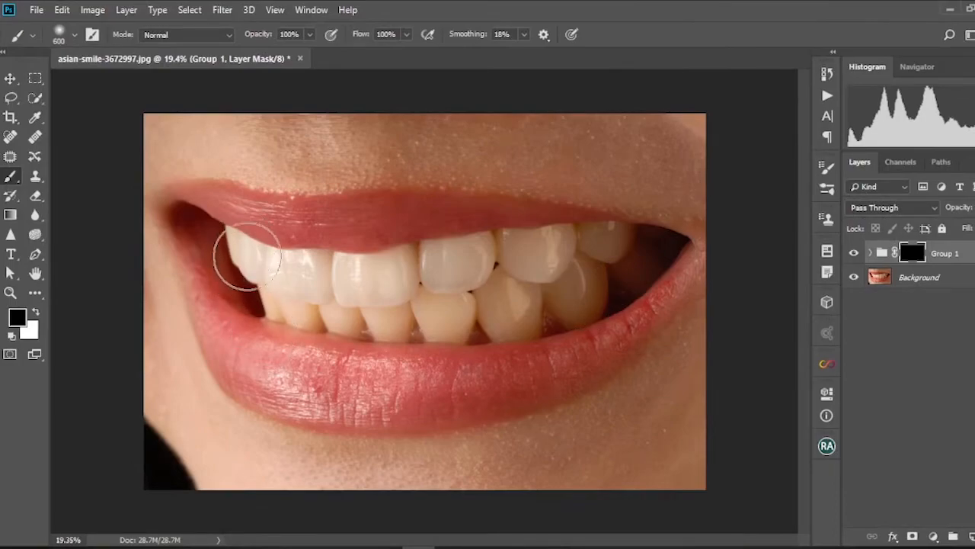
mouse_move(17, 322)
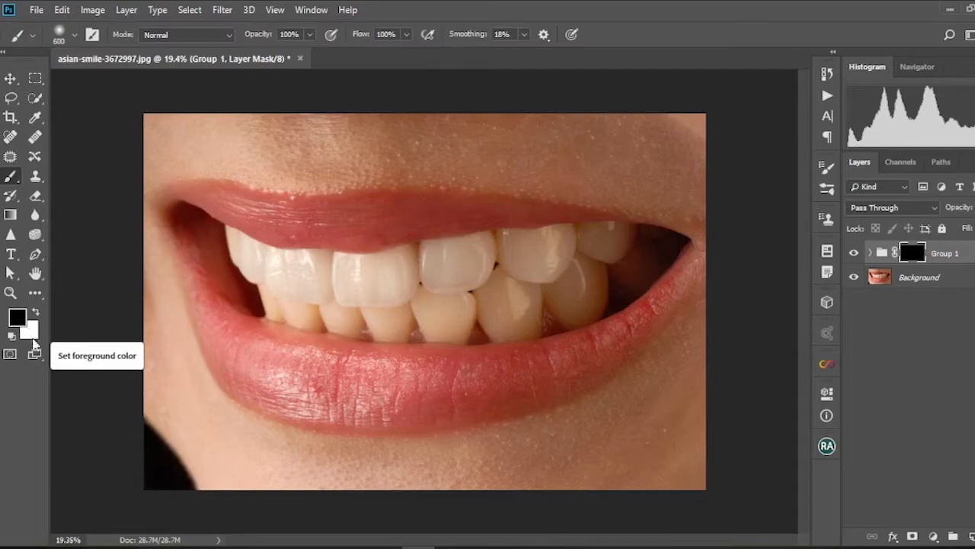
mouse_move(35, 333)
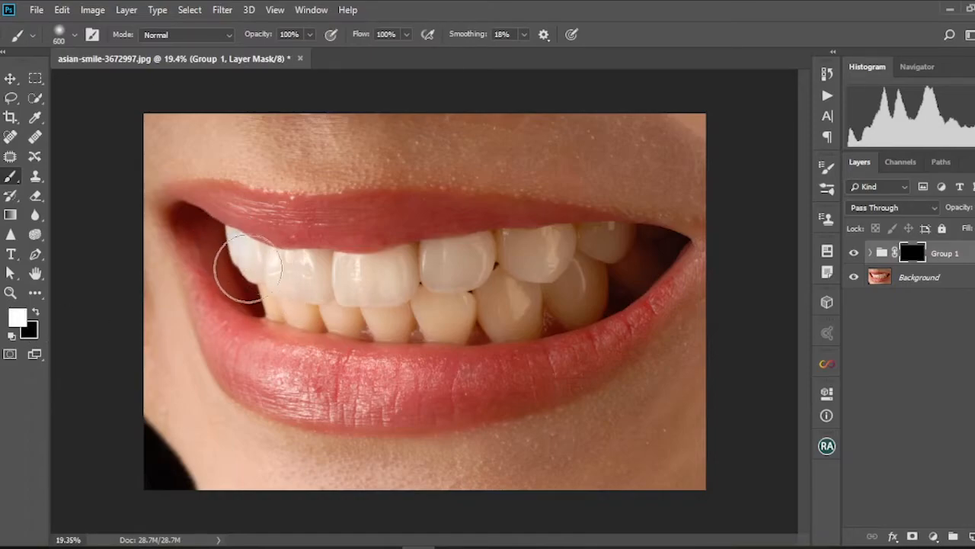
Step: Paint white on Group 1's mask over the upper, lower and right teeth, and expand the group
left_click_drag(251, 270, 457, 320)
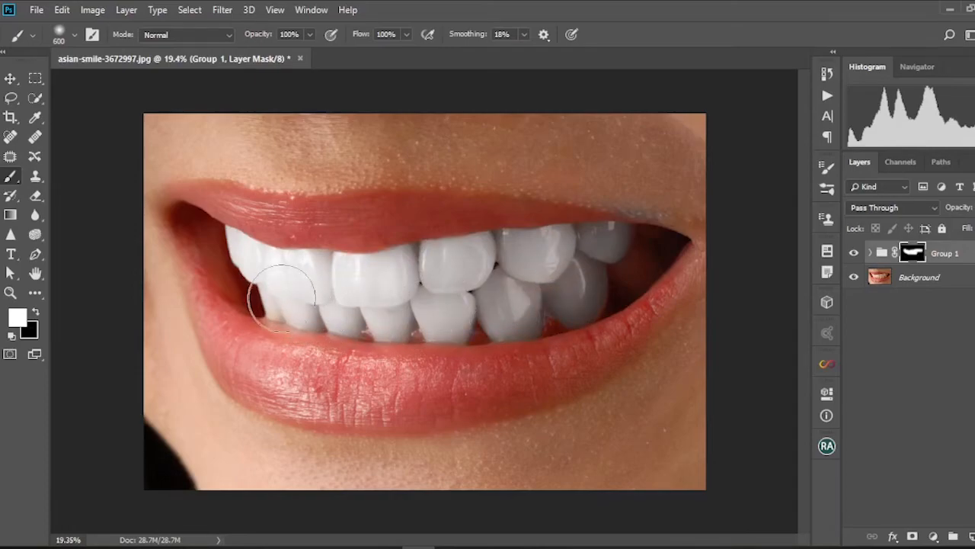
left_click_drag(282, 297, 361, 285)
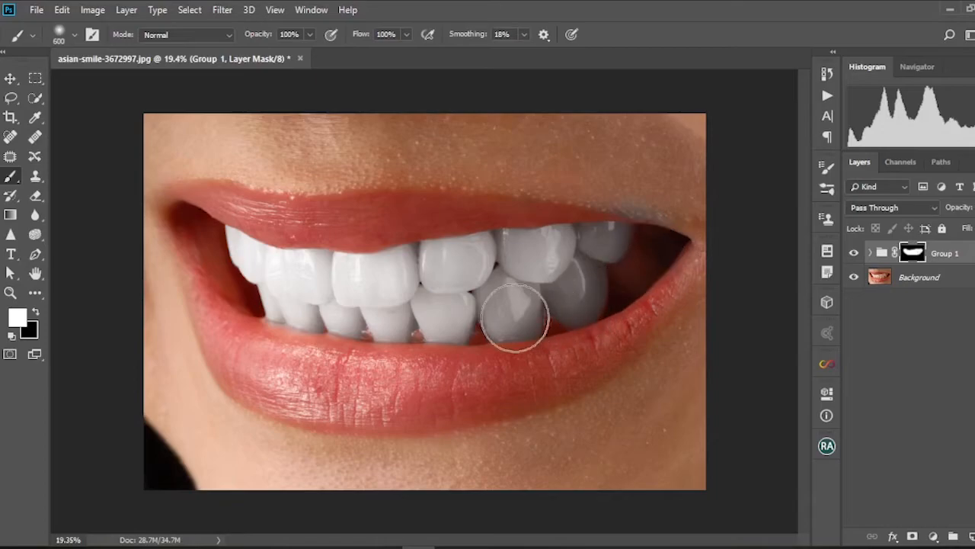
left_click_drag(513, 316, 307, 281)
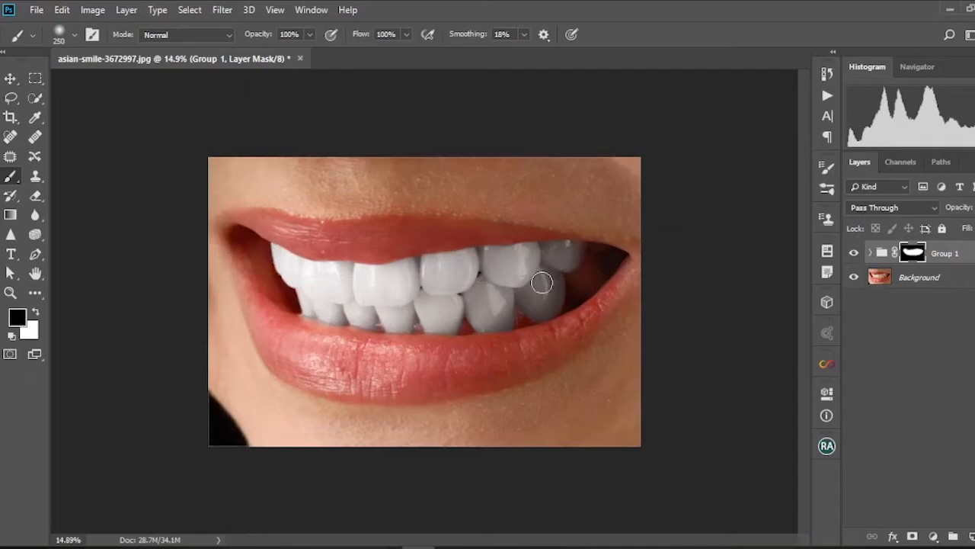
mouse_move(423, 297)
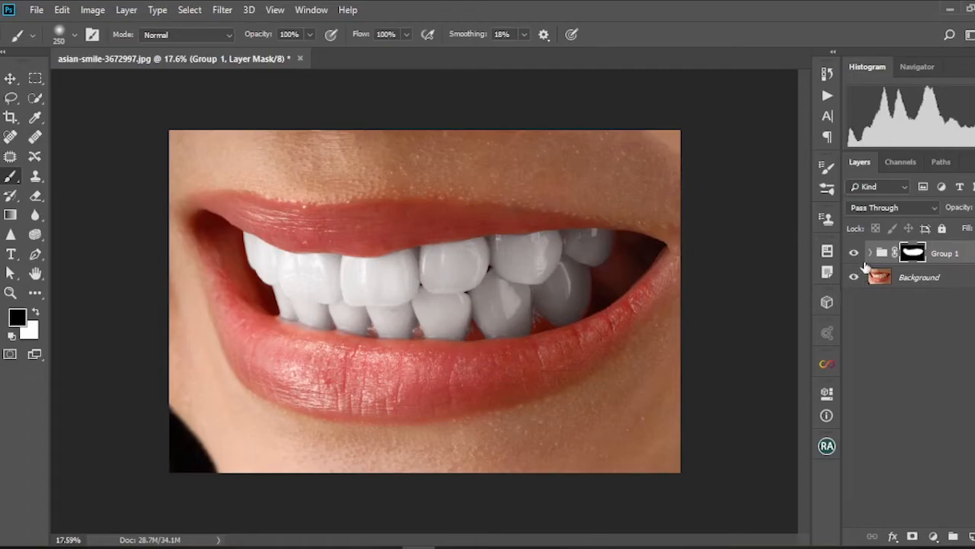
left_click(870, 252)
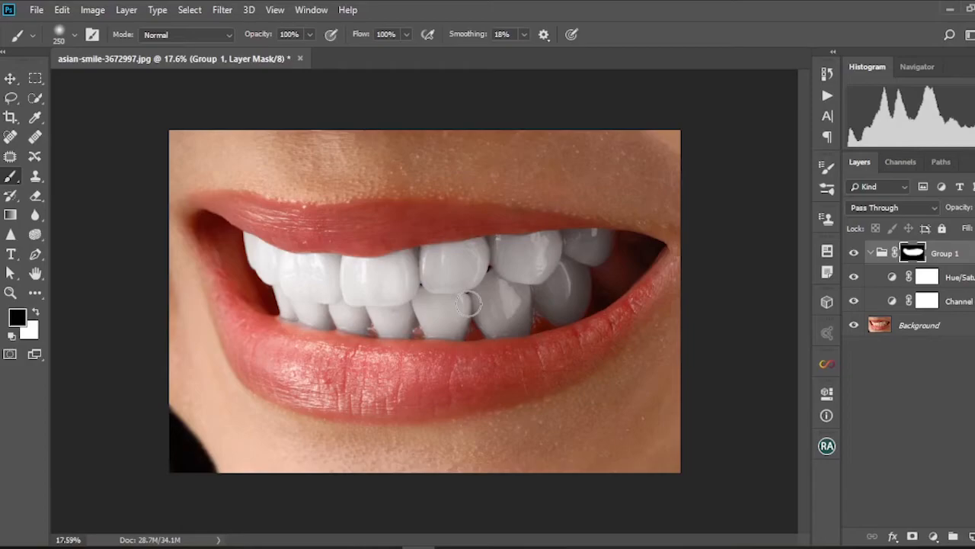
mouse_move(467, 304)
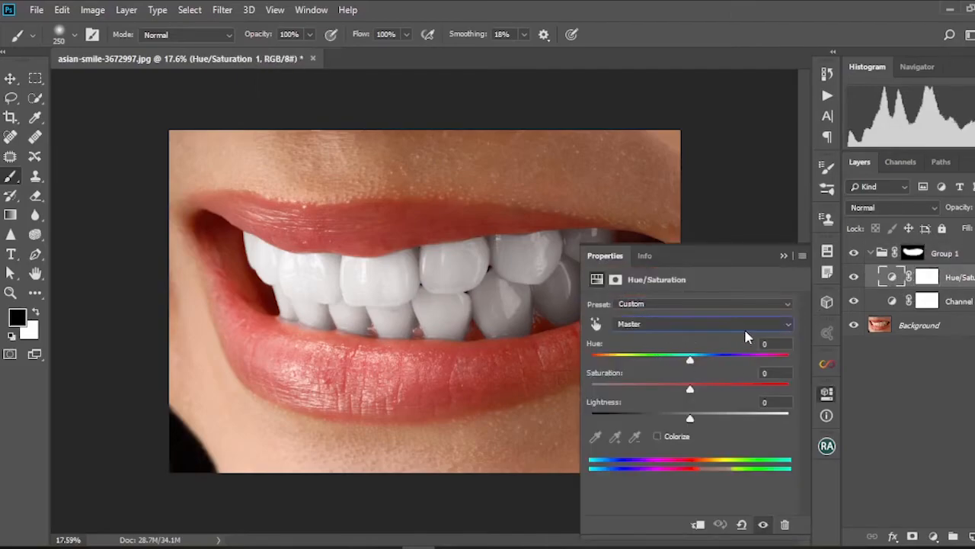
Step: Set Hue/Saturation Yellows to saturation -65 and lightness +11, and close the settings
left_click(701, 323)
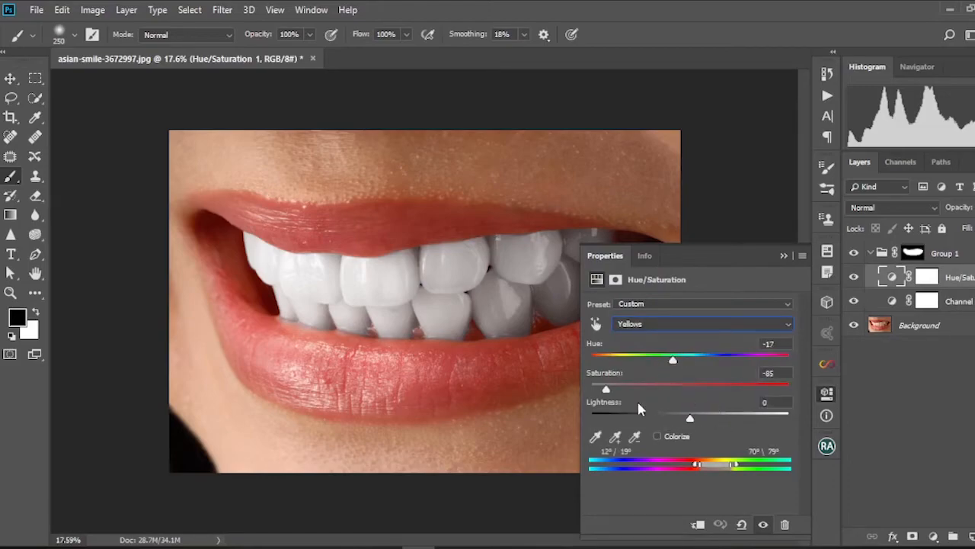
mouse_move(606, 390)
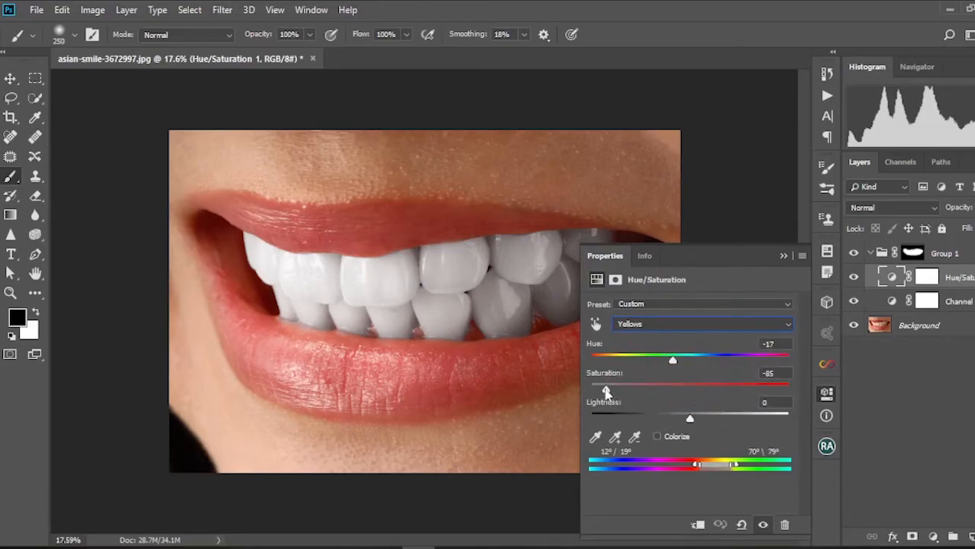
left_click_drag(608, 387, 630, 387)
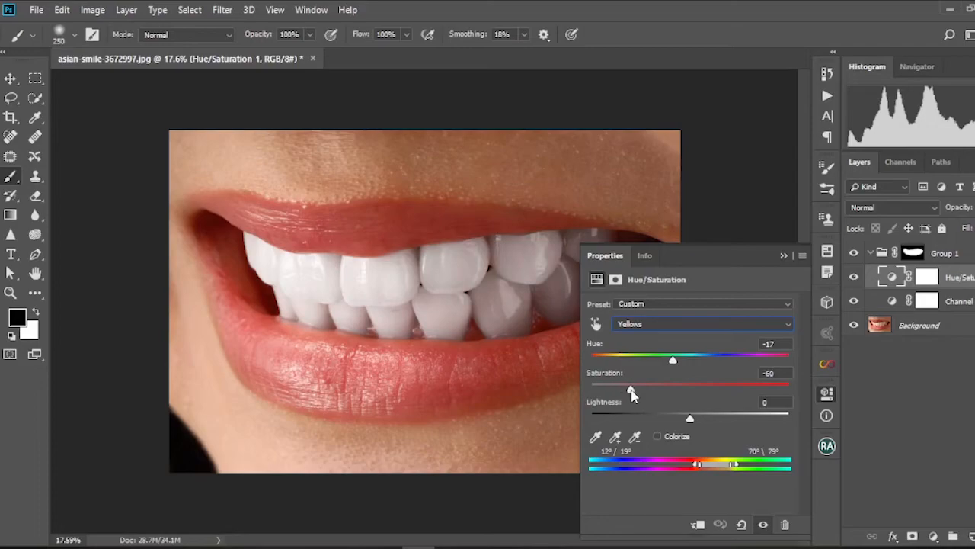
left_click_drag(631, 387, 625, 387)
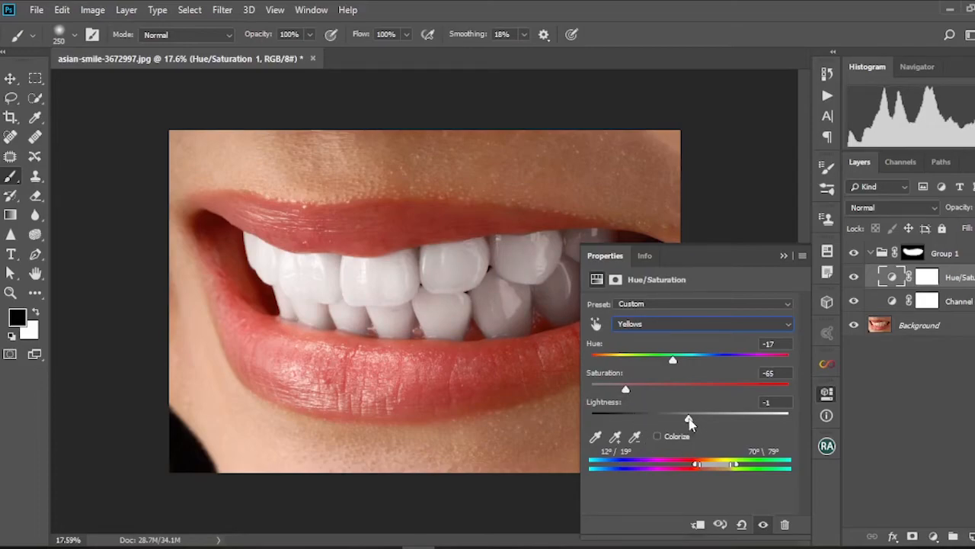
left_click_drag(687, 419, 712, 419)
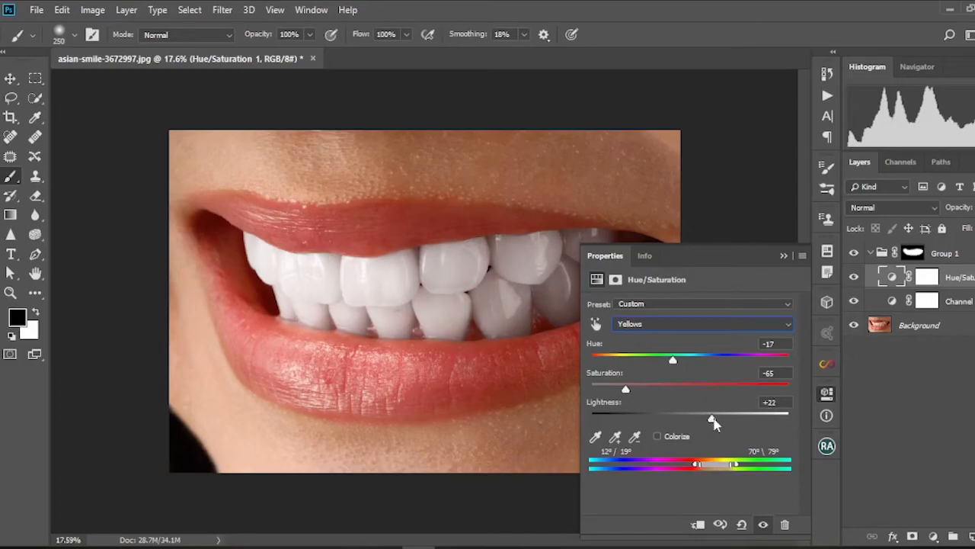
left_click_drag(711, 412, 701, 412)
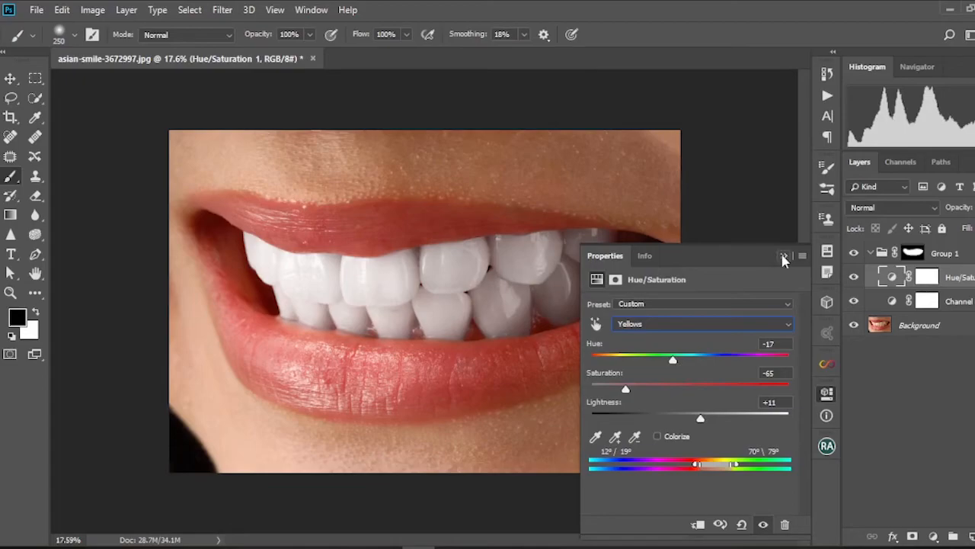
left_click(784, 255)
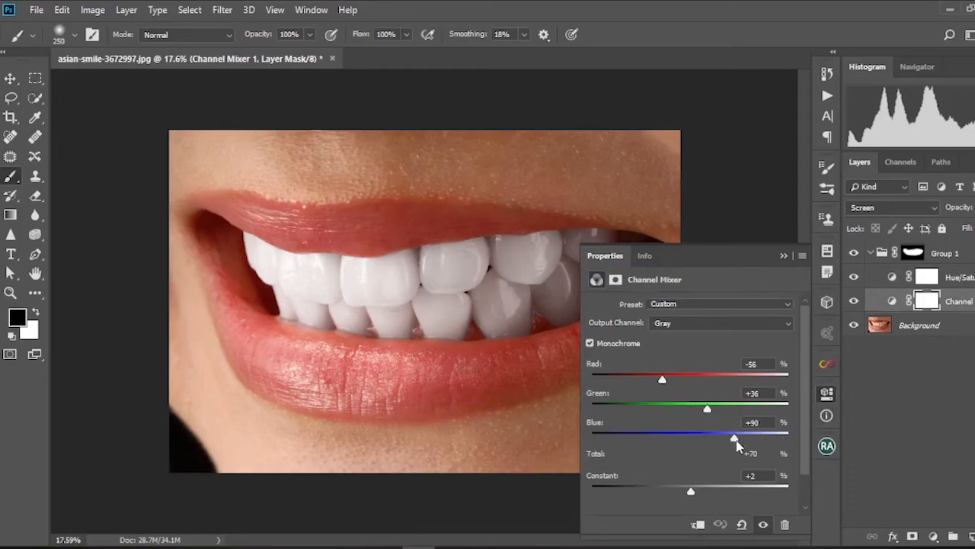
Step: Set Channel Mixer Blue to +115, Green to +51 and Red to -75, and close the settings
left_click_drag(733, 436, 747, 437)
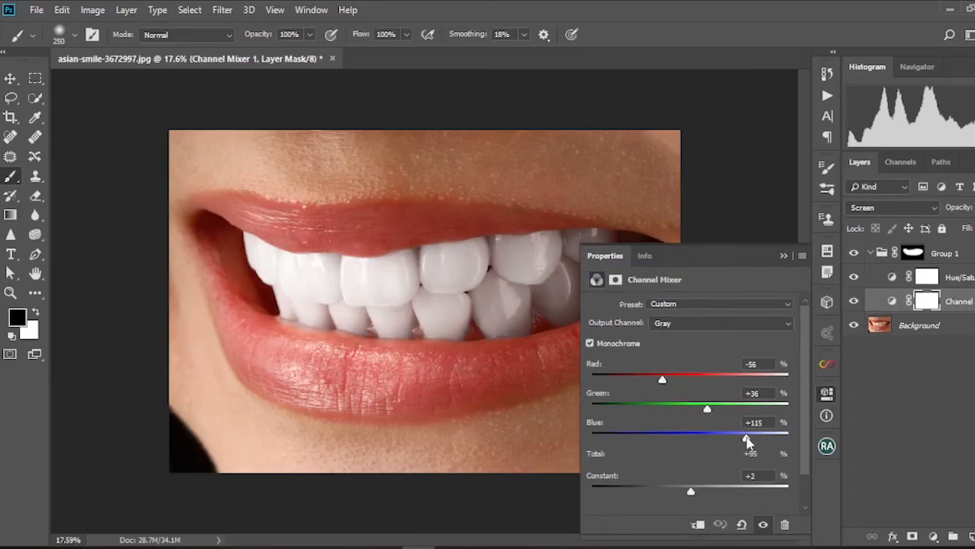
left_click_drag(707, 408, 718, 409)
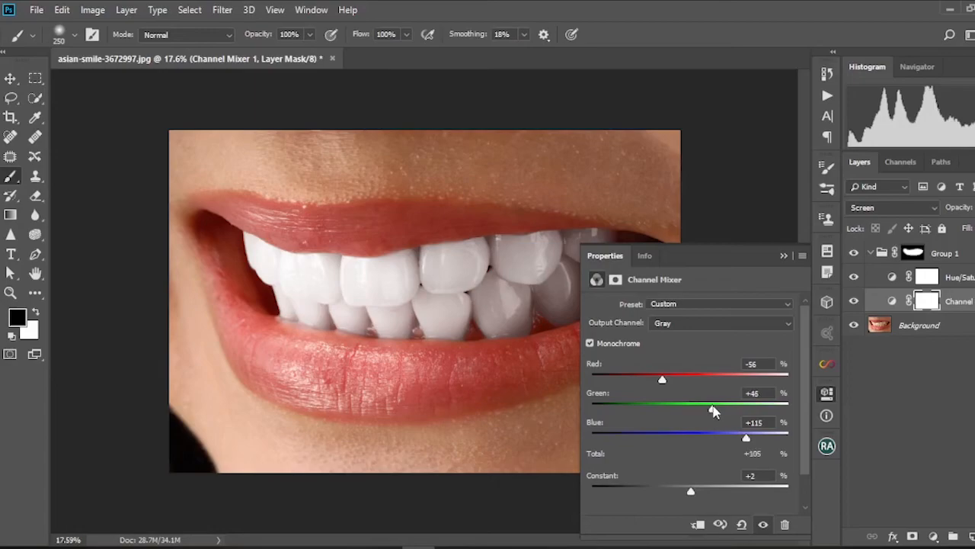
left_click_drag(714, 407, 720, 408)
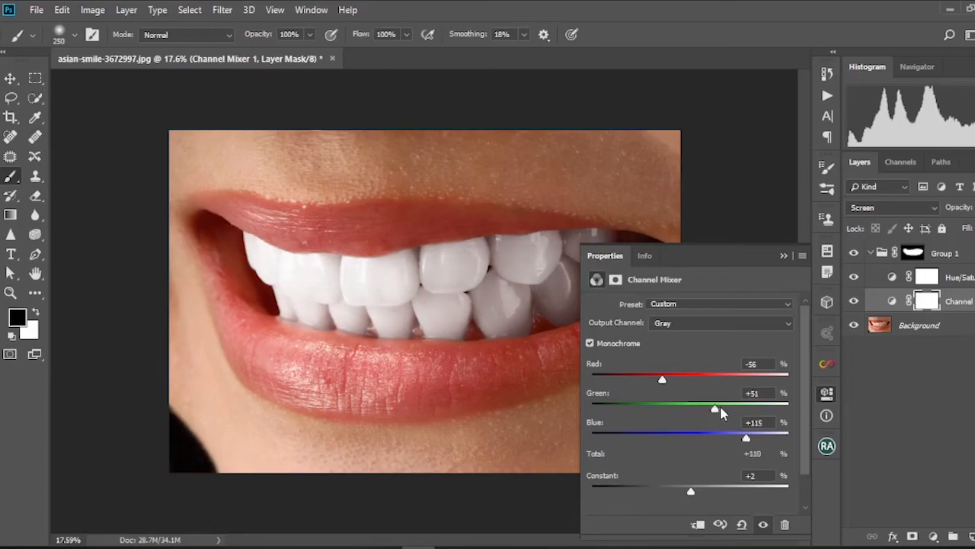
left_click_drag(715, 406, 711, 406)
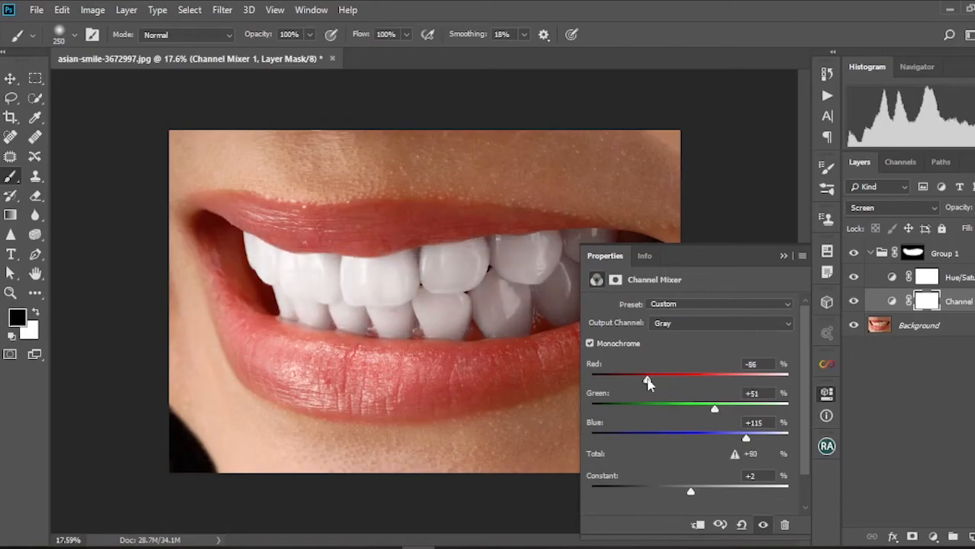
left_click_drag(647, 380, 646, 379)
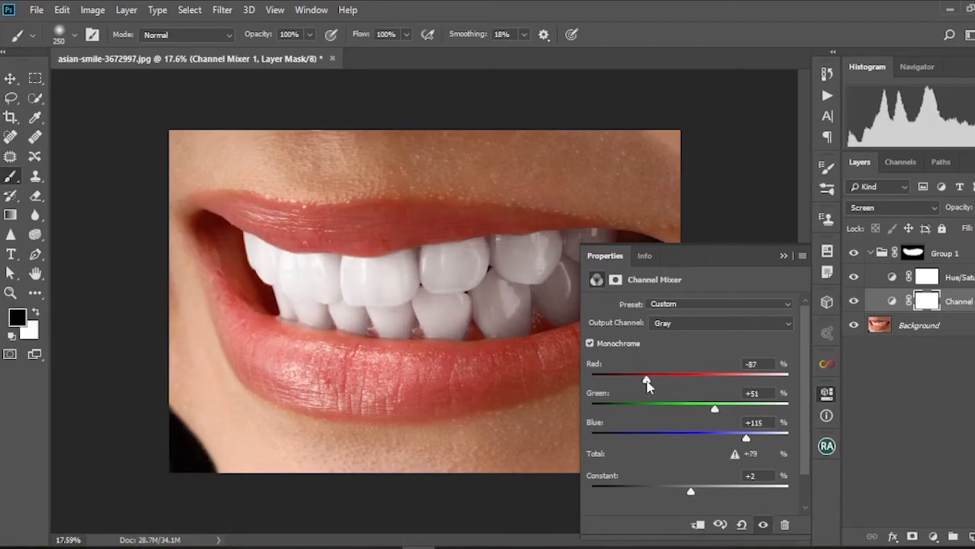
left_click_drag(646, 378, 654, 378)
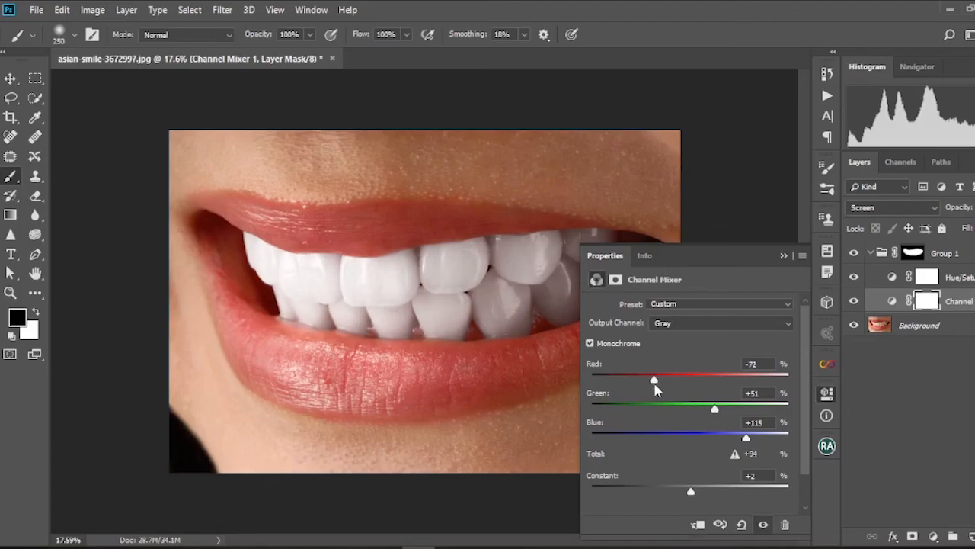
left_click_drag(653, 379, 652, 378)
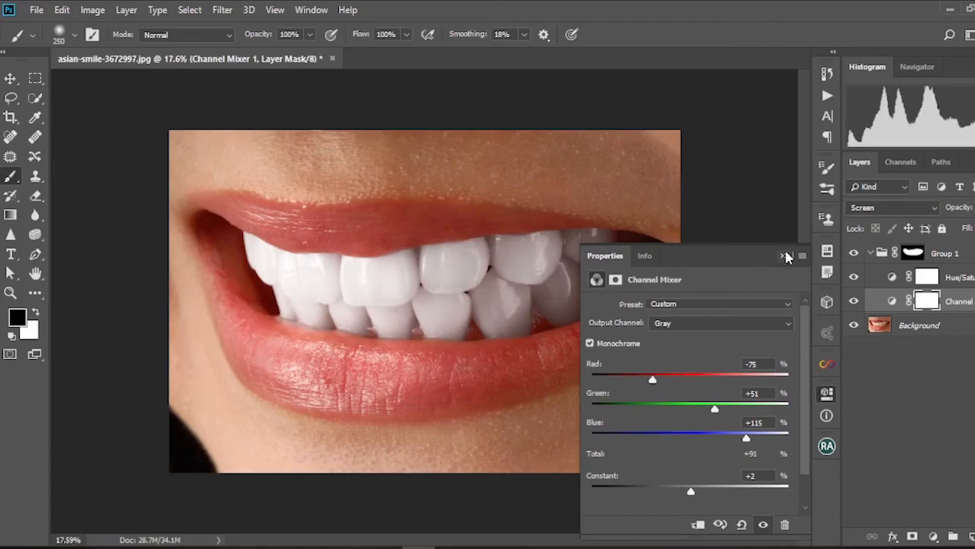
left_click(786, 255)
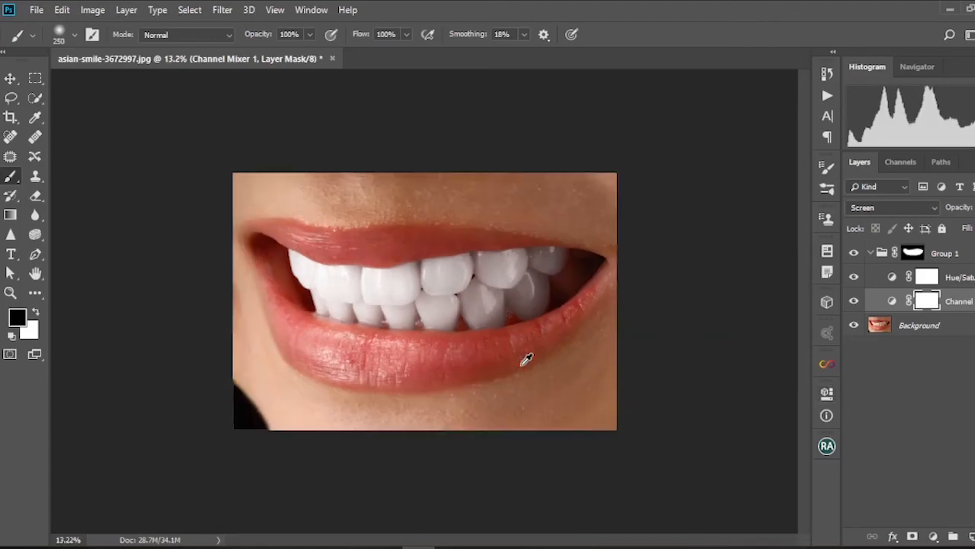